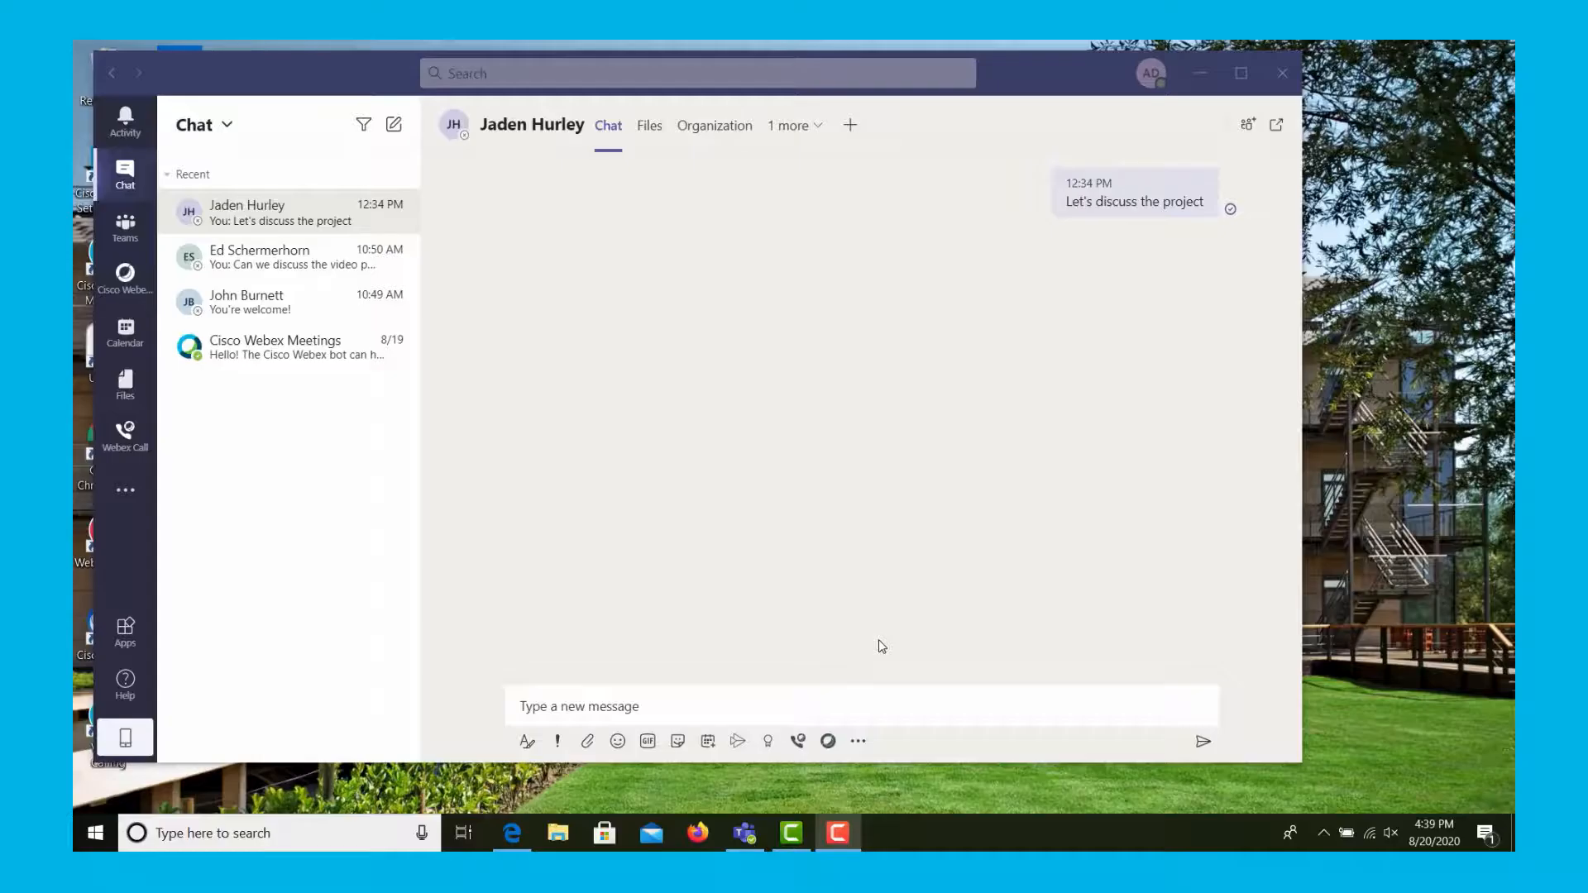
pyautogui.moveTo(847, 653)
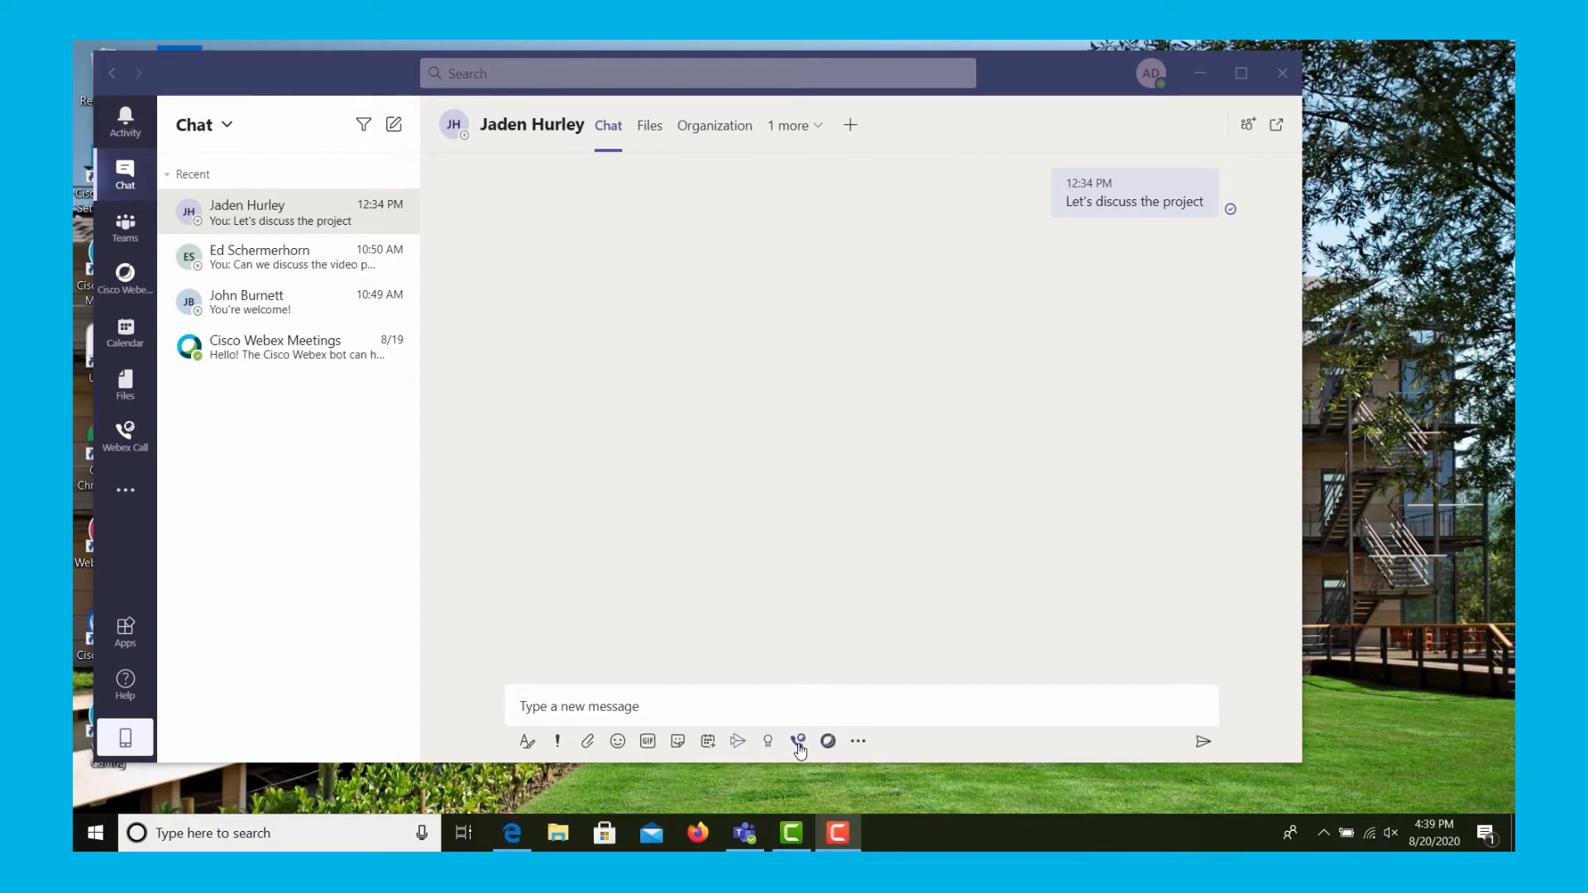
pyautogui.click(798, 741)
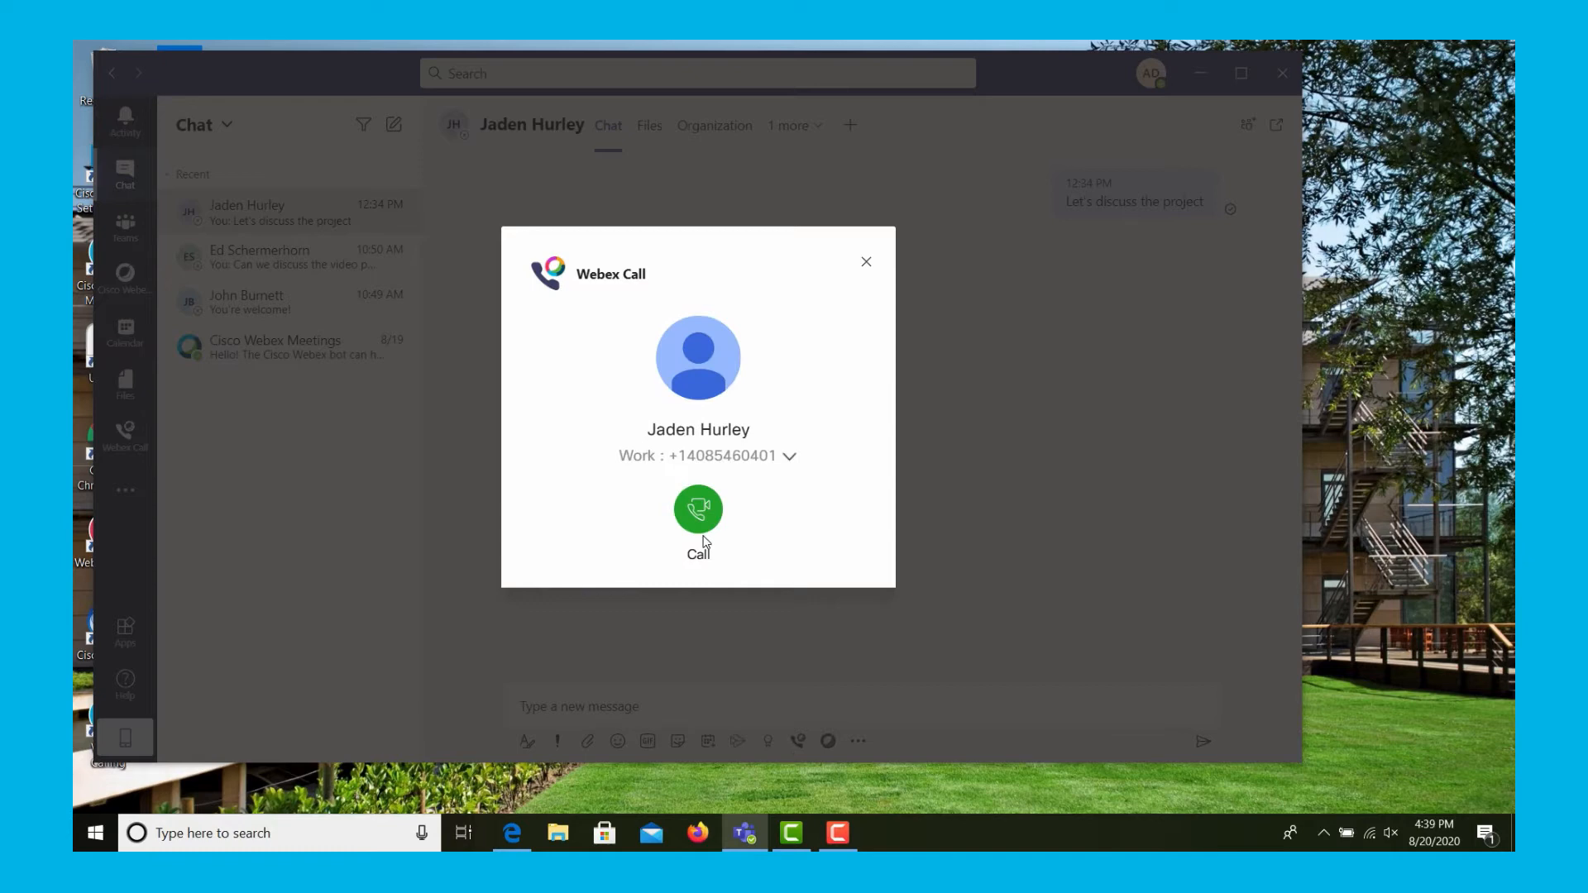
pyautogui.moveTo(698, 529)
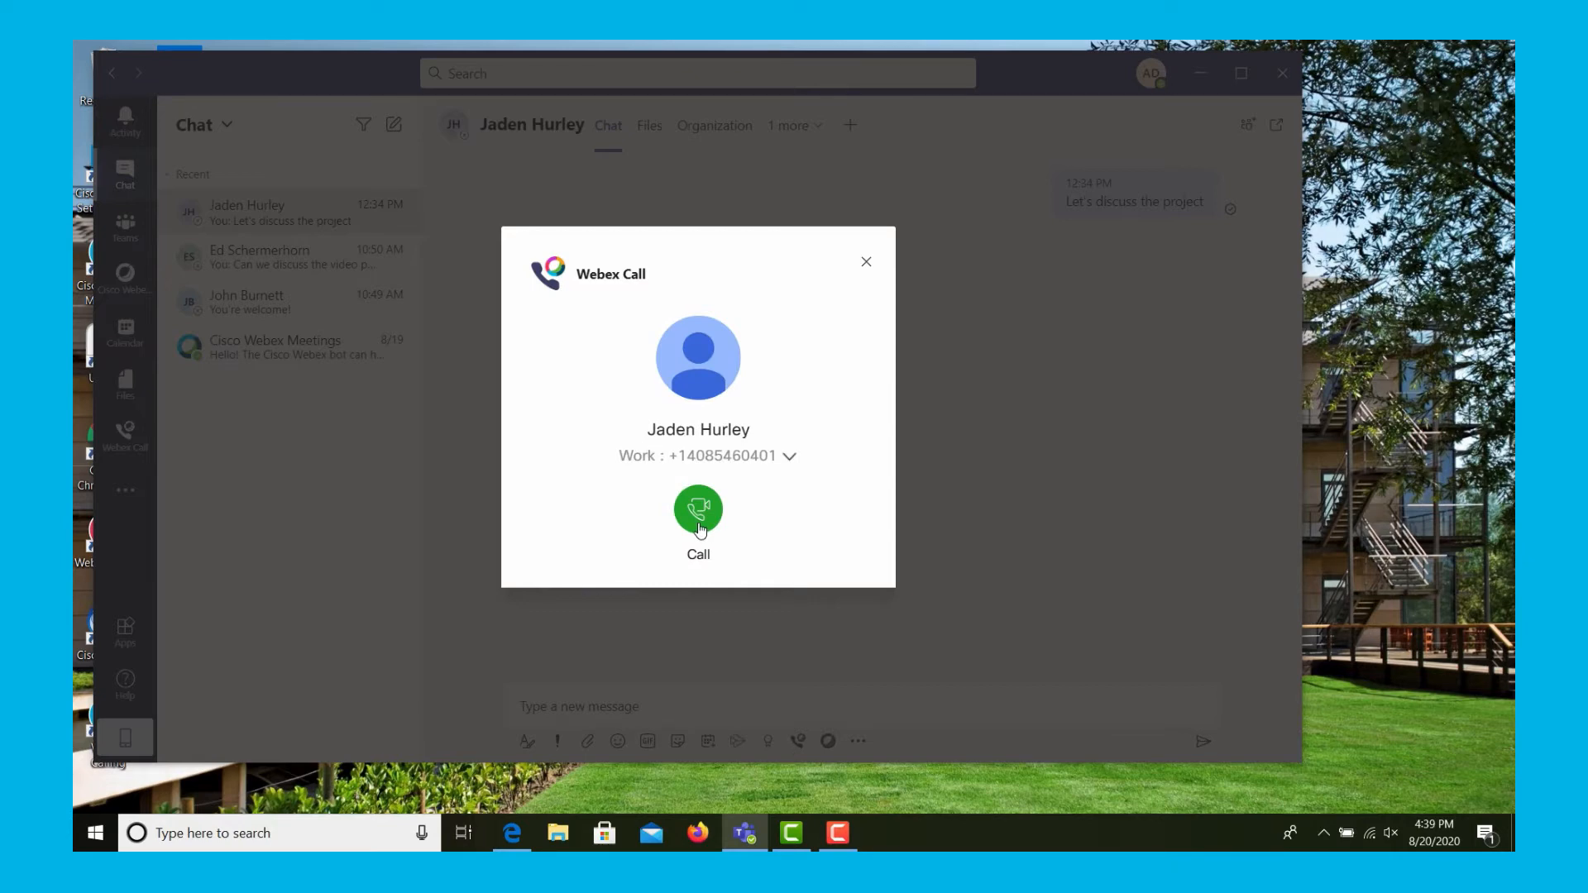
pyautogui.click(698, 509)
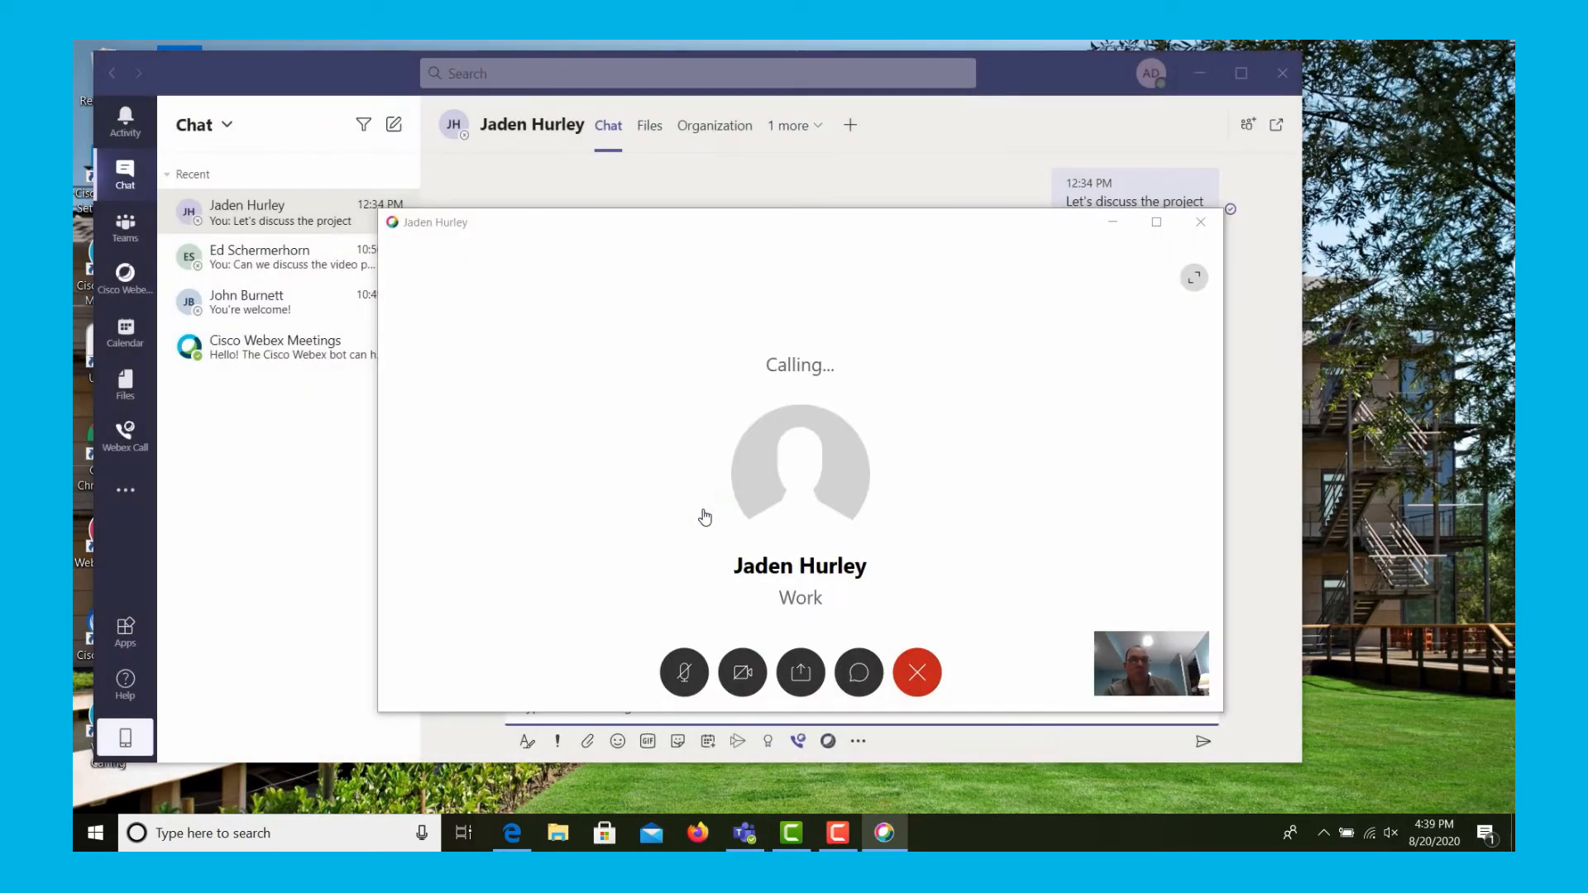
pyautogui.moveTo(725, 558)
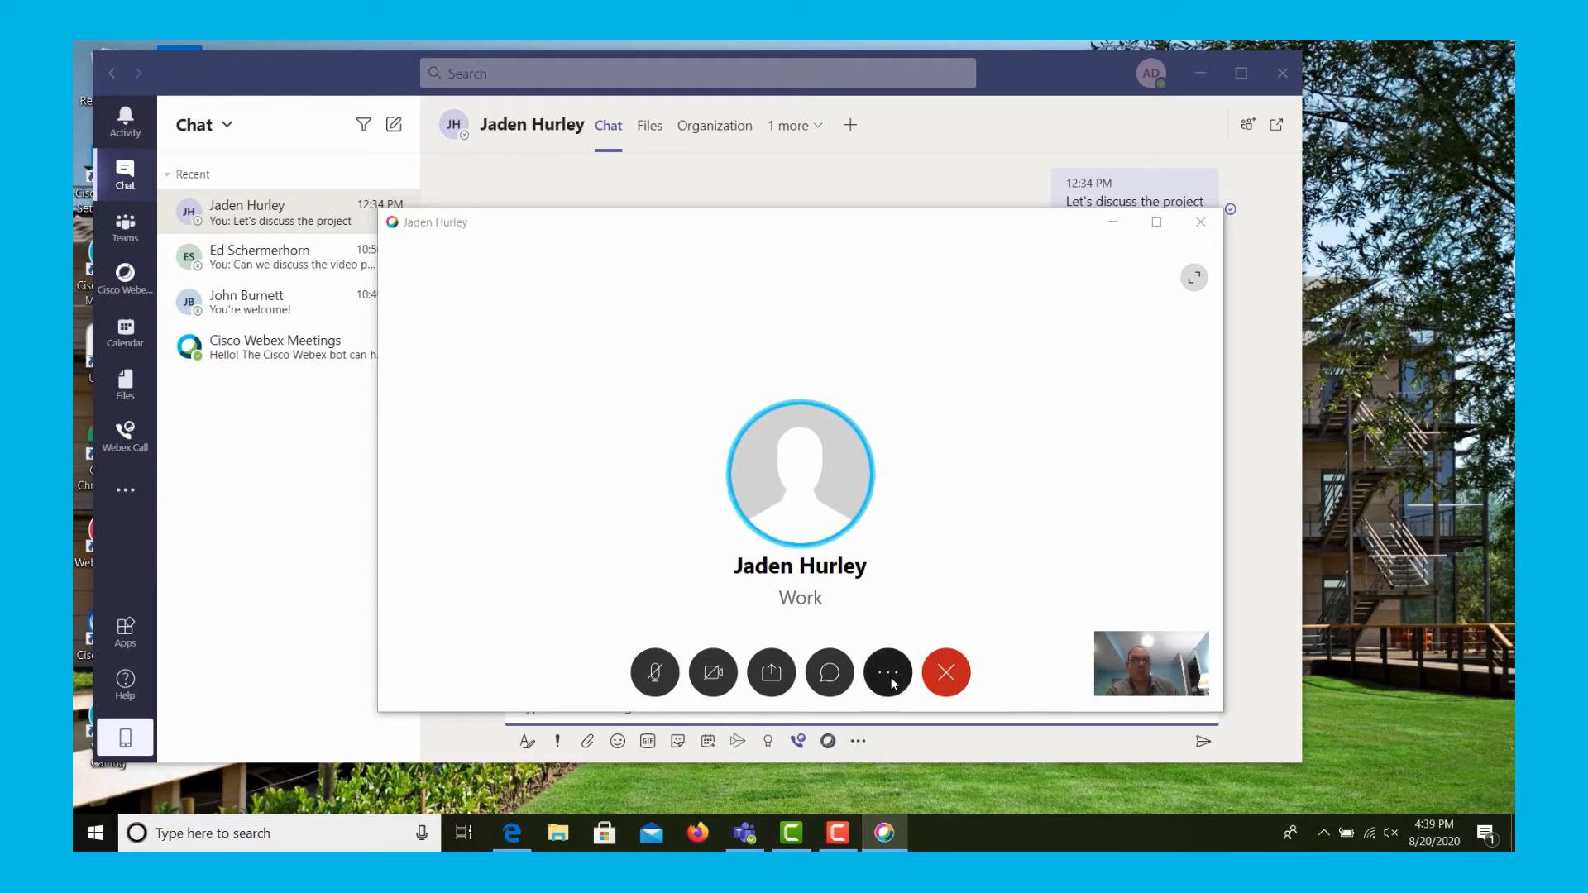
pyautogui.click(887, 673)
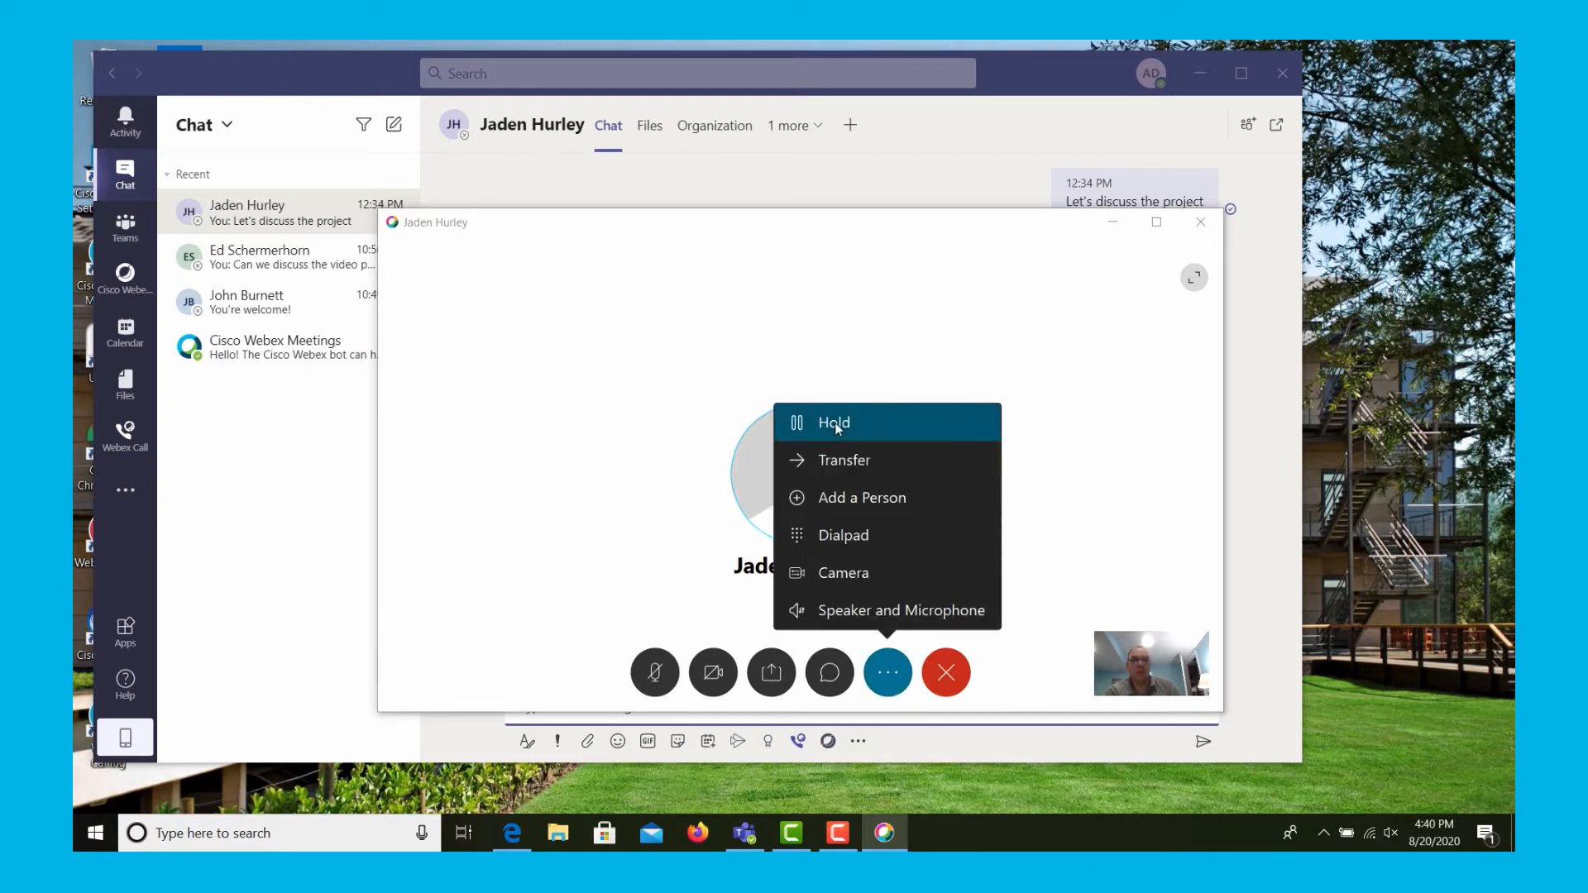
pyautogui.click(832, 422)
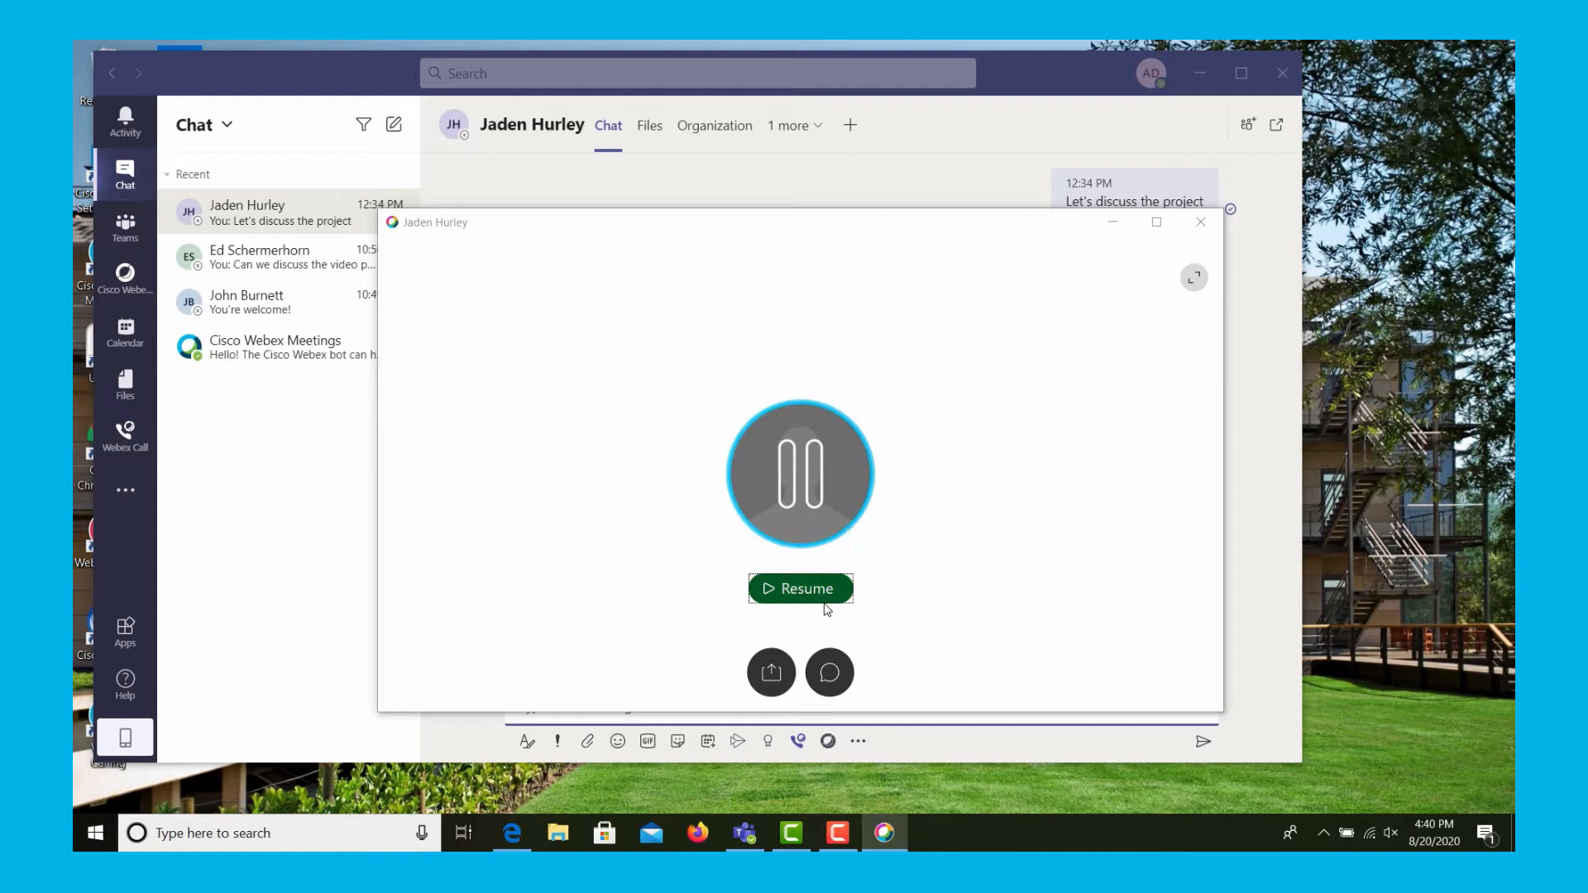
pyautogui.click(801, 589)
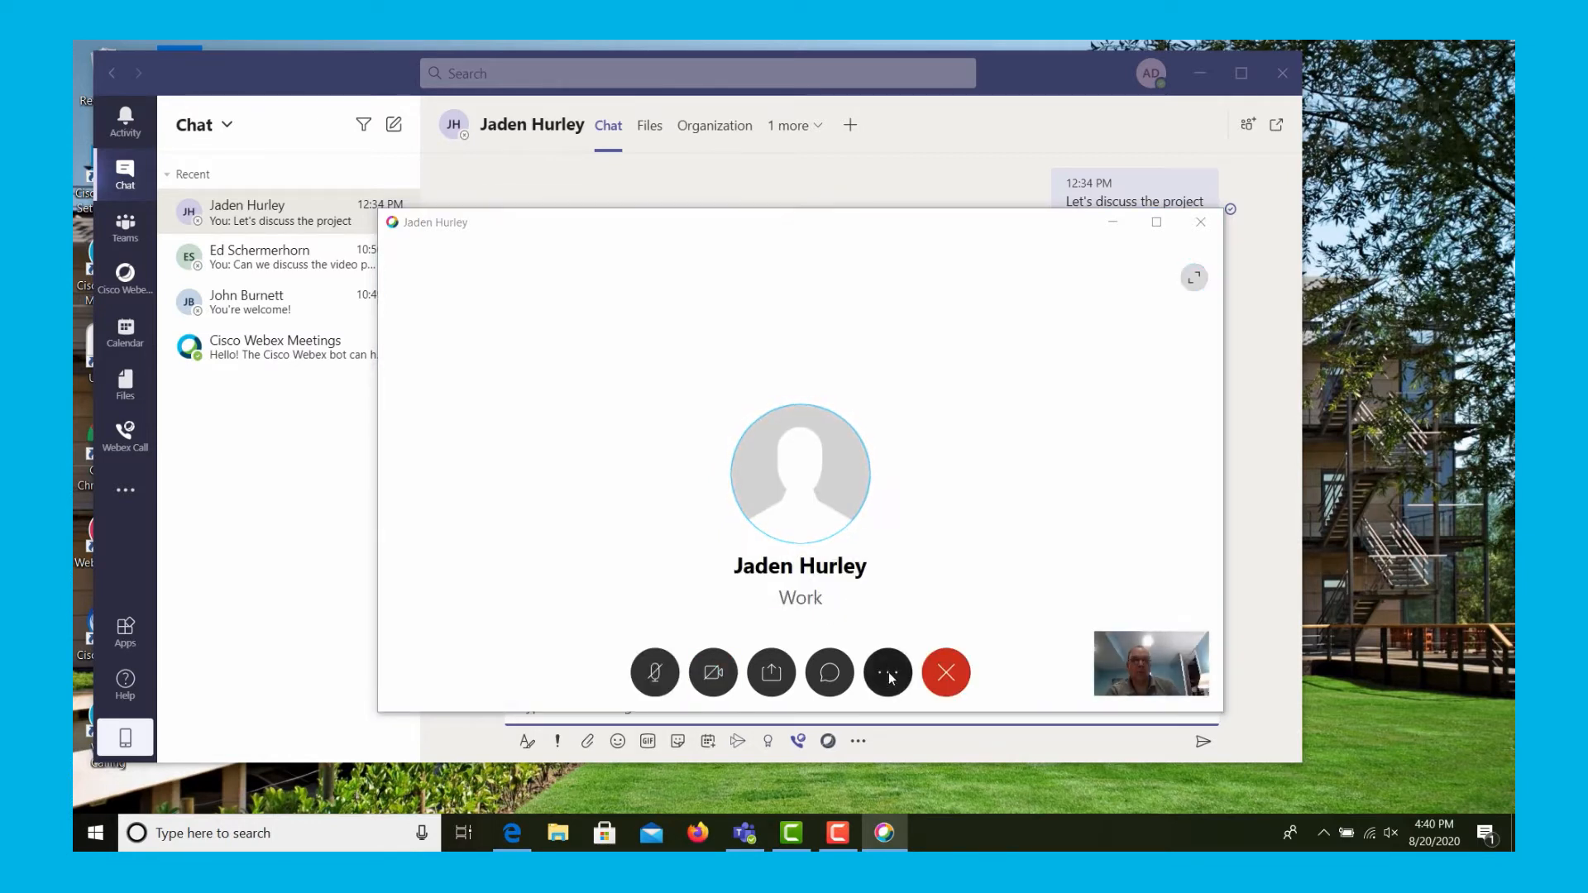
pyautogui.click(887, 673)
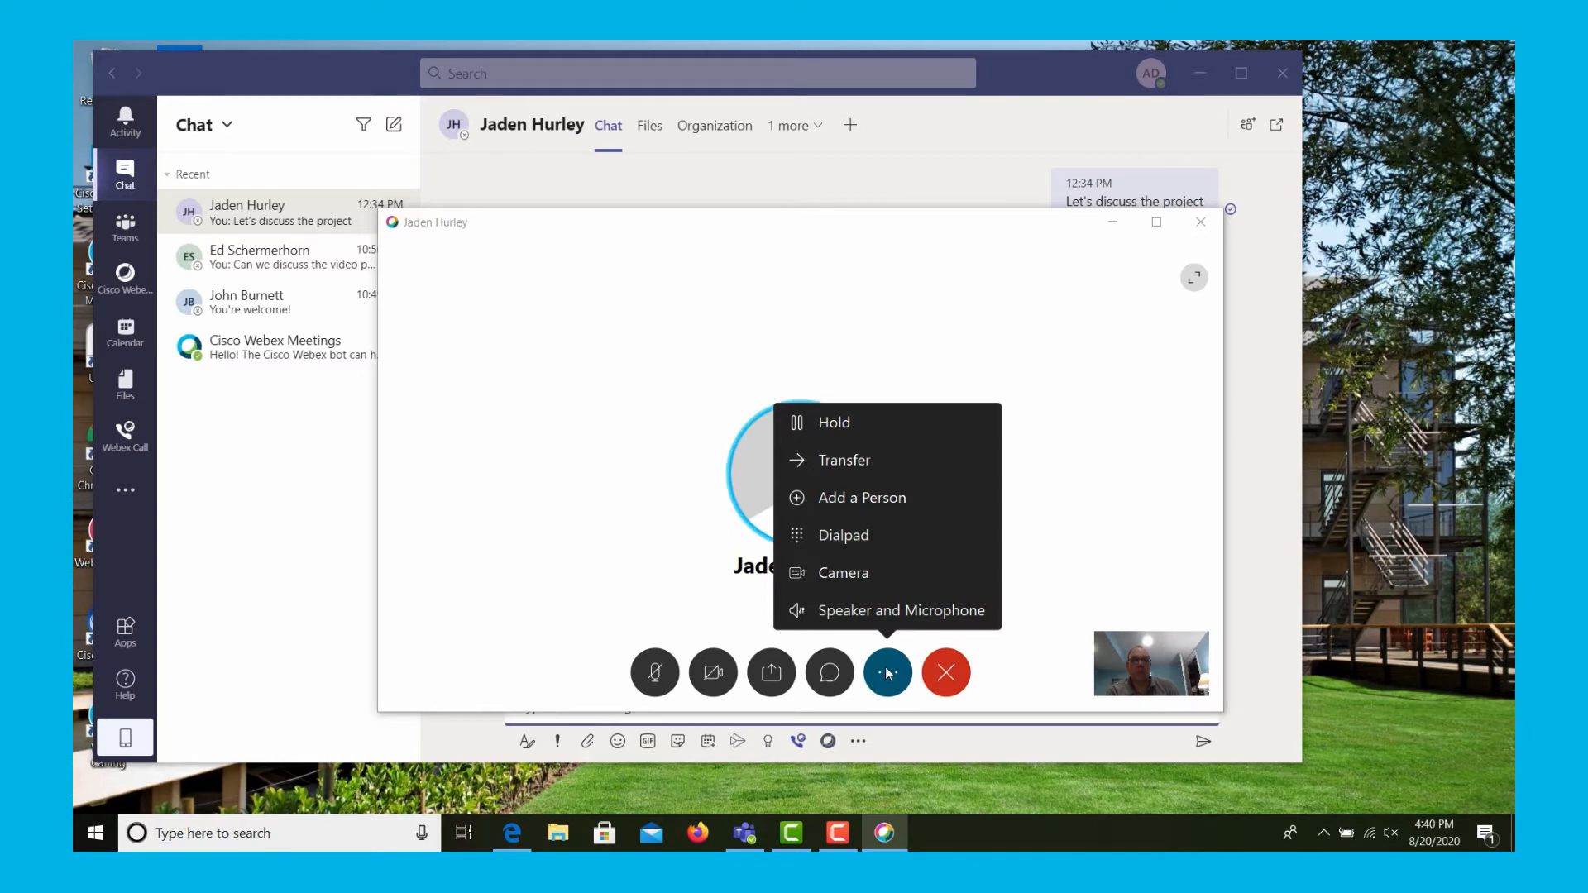
pyautogui.moveTo(834, 503)
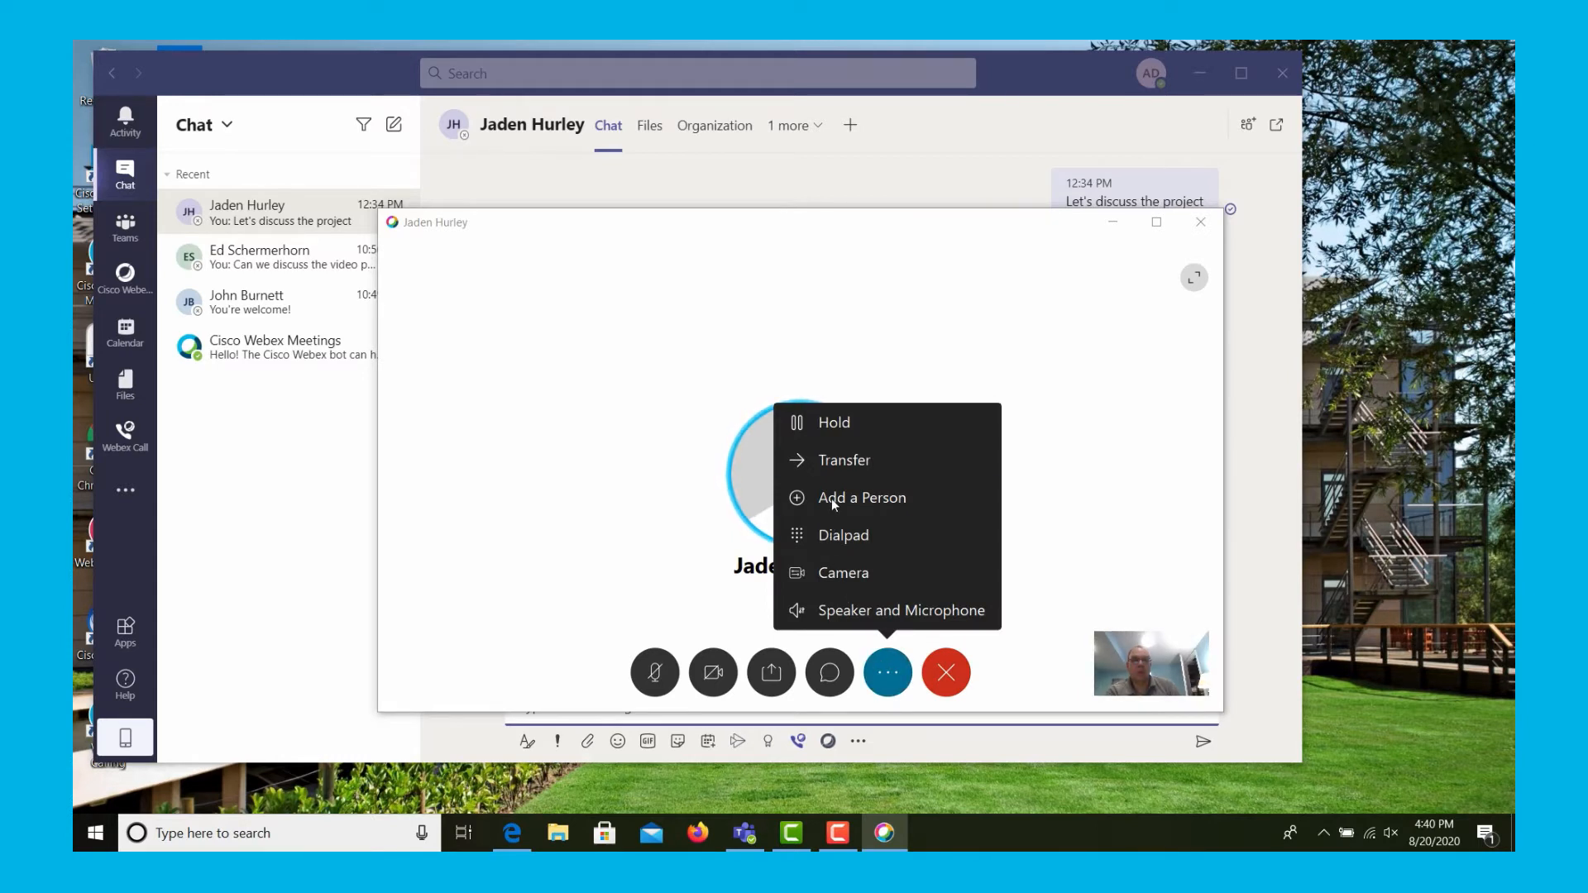
pyautogui.click(862, 498)
pyautogui.write('852')
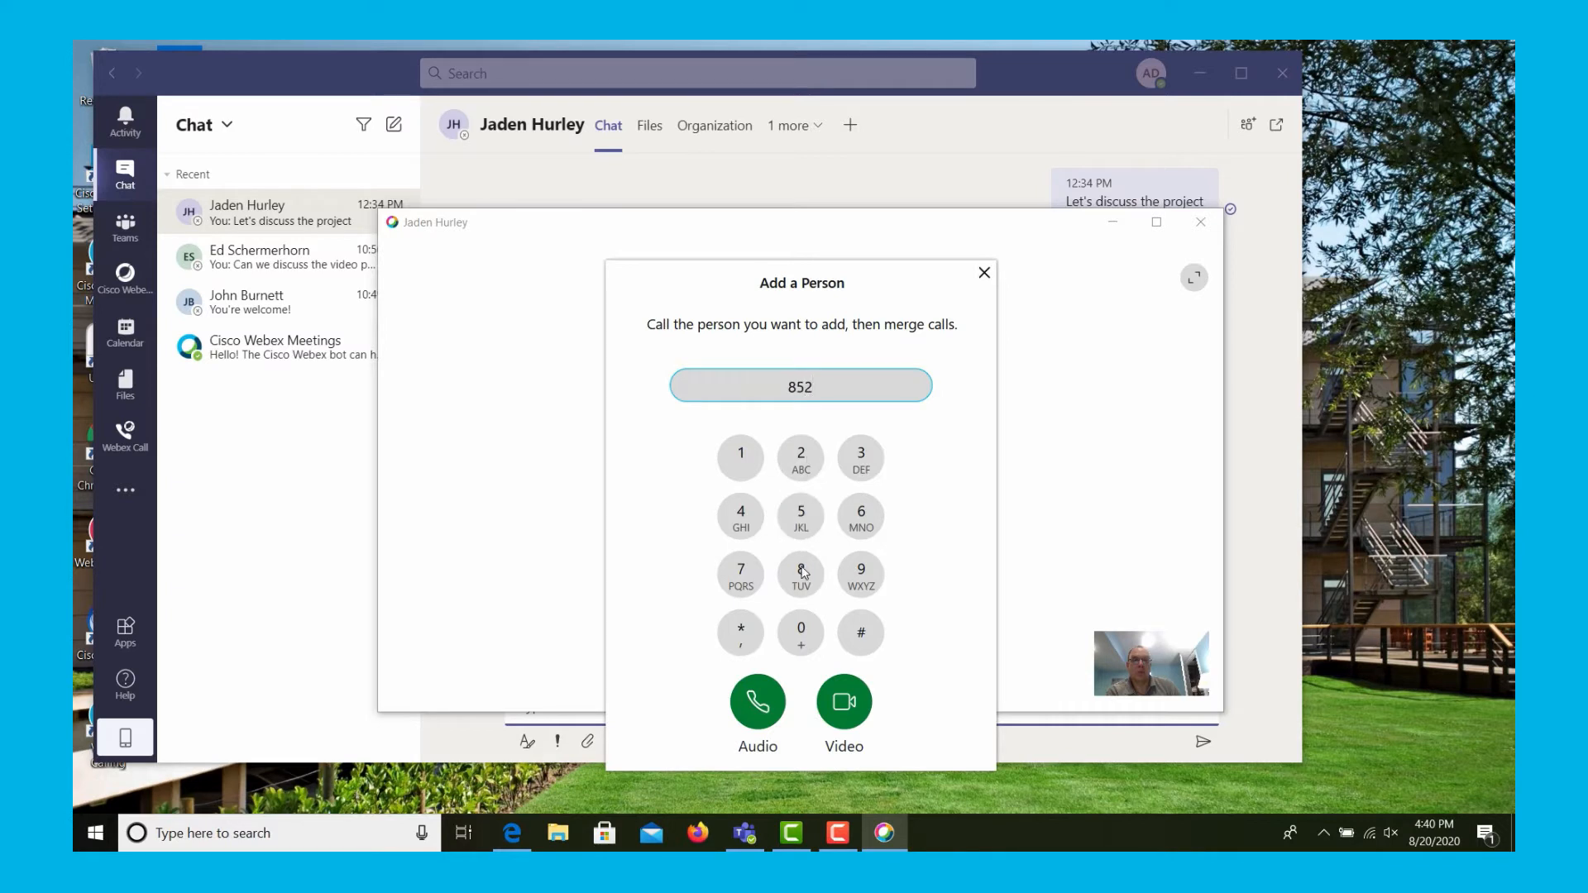
pyautogui.click(801, 571)
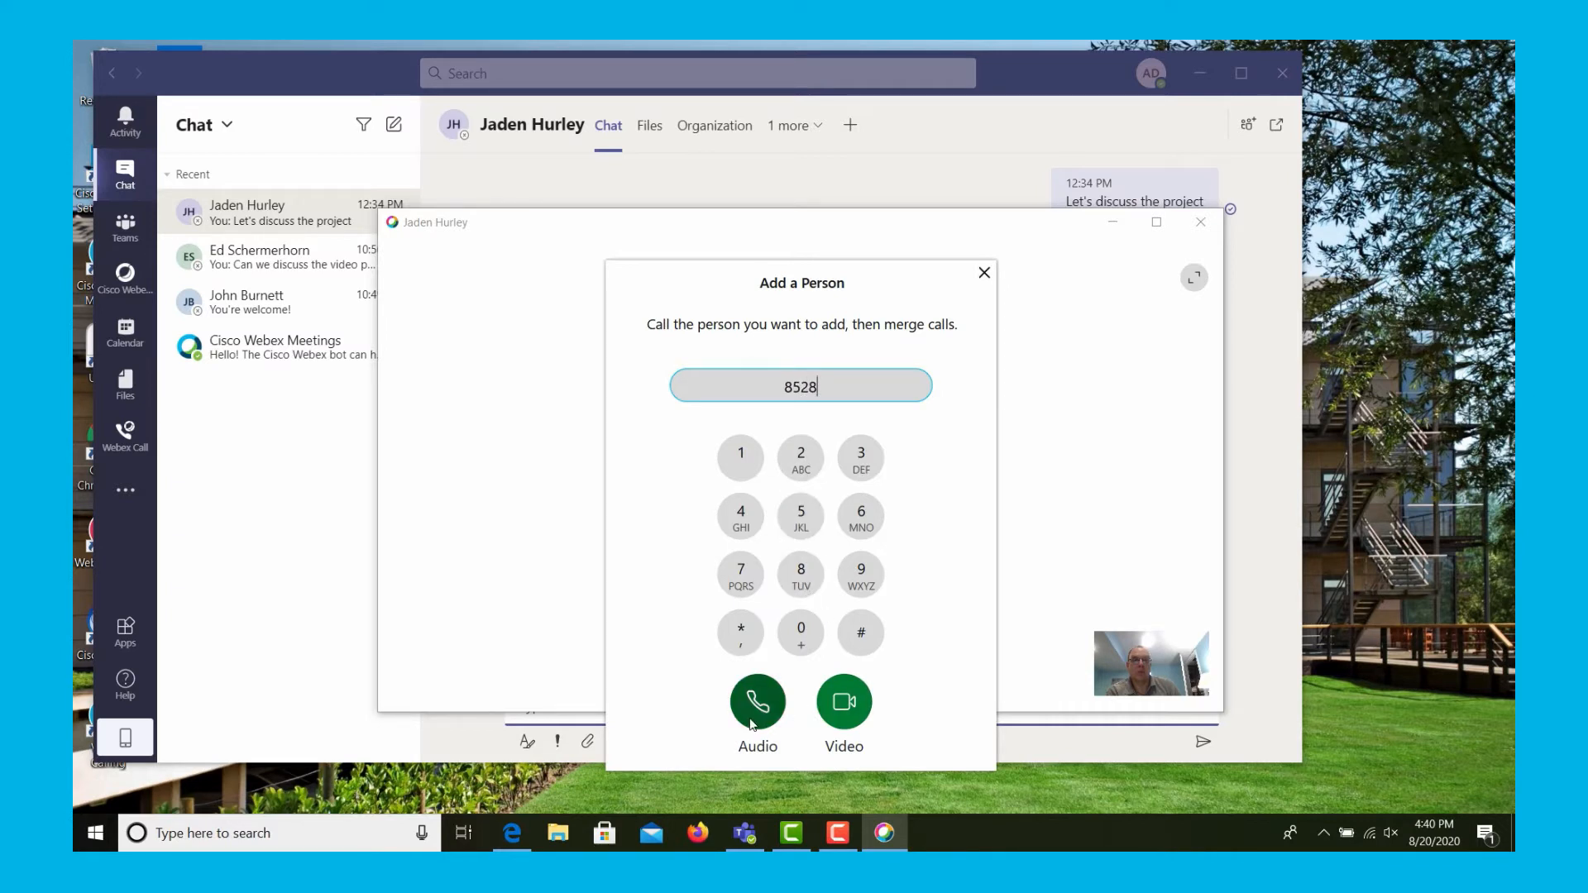
pyautogui.click(756, 699)
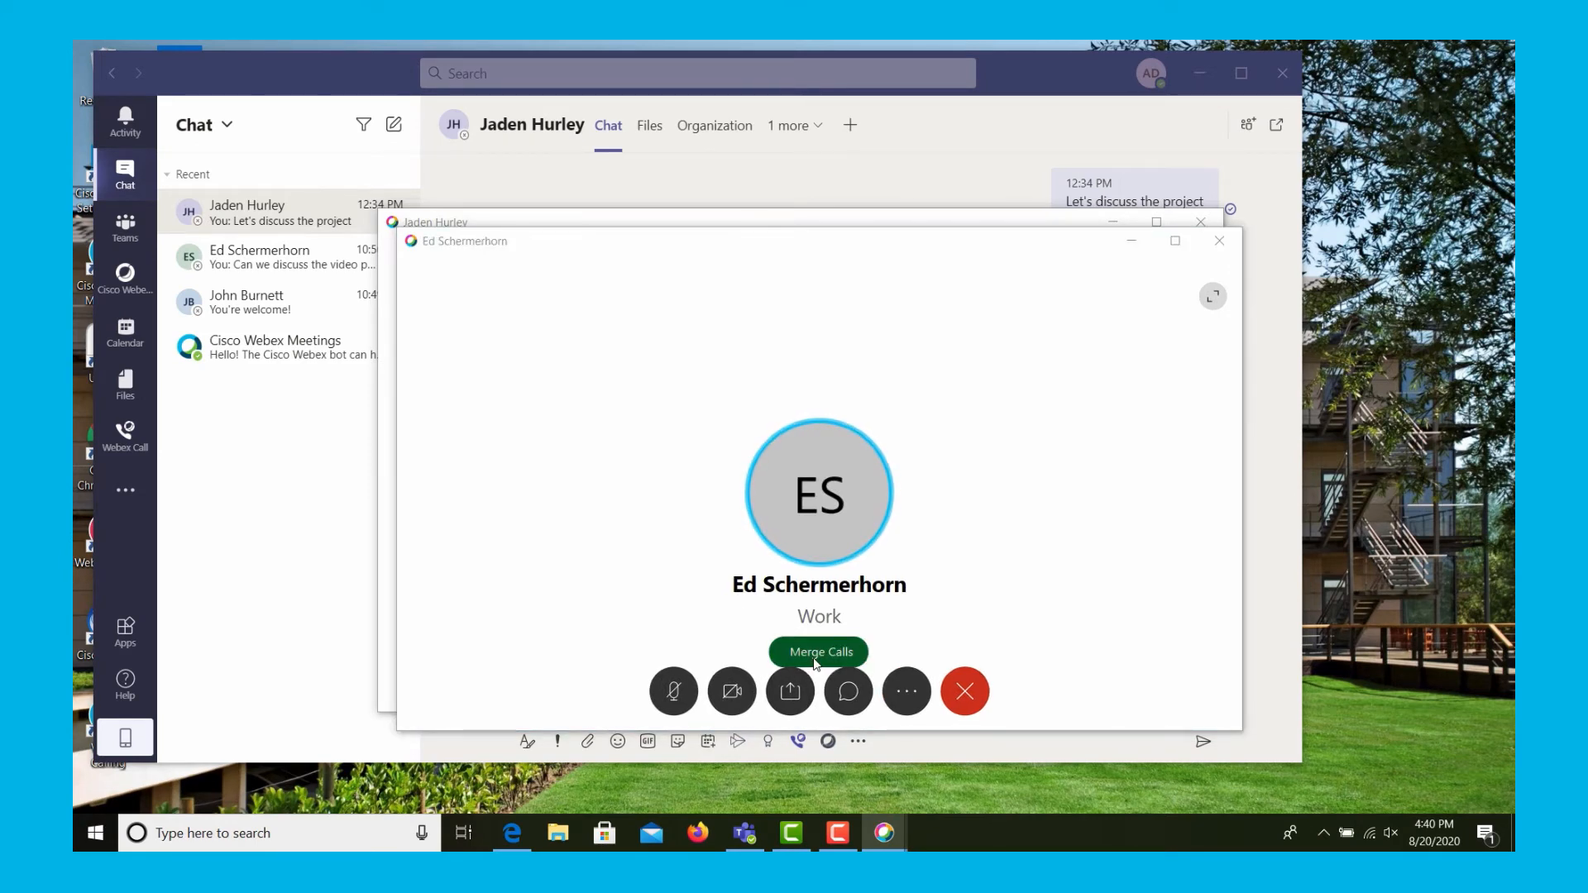
pyautogui.click(819, 652)
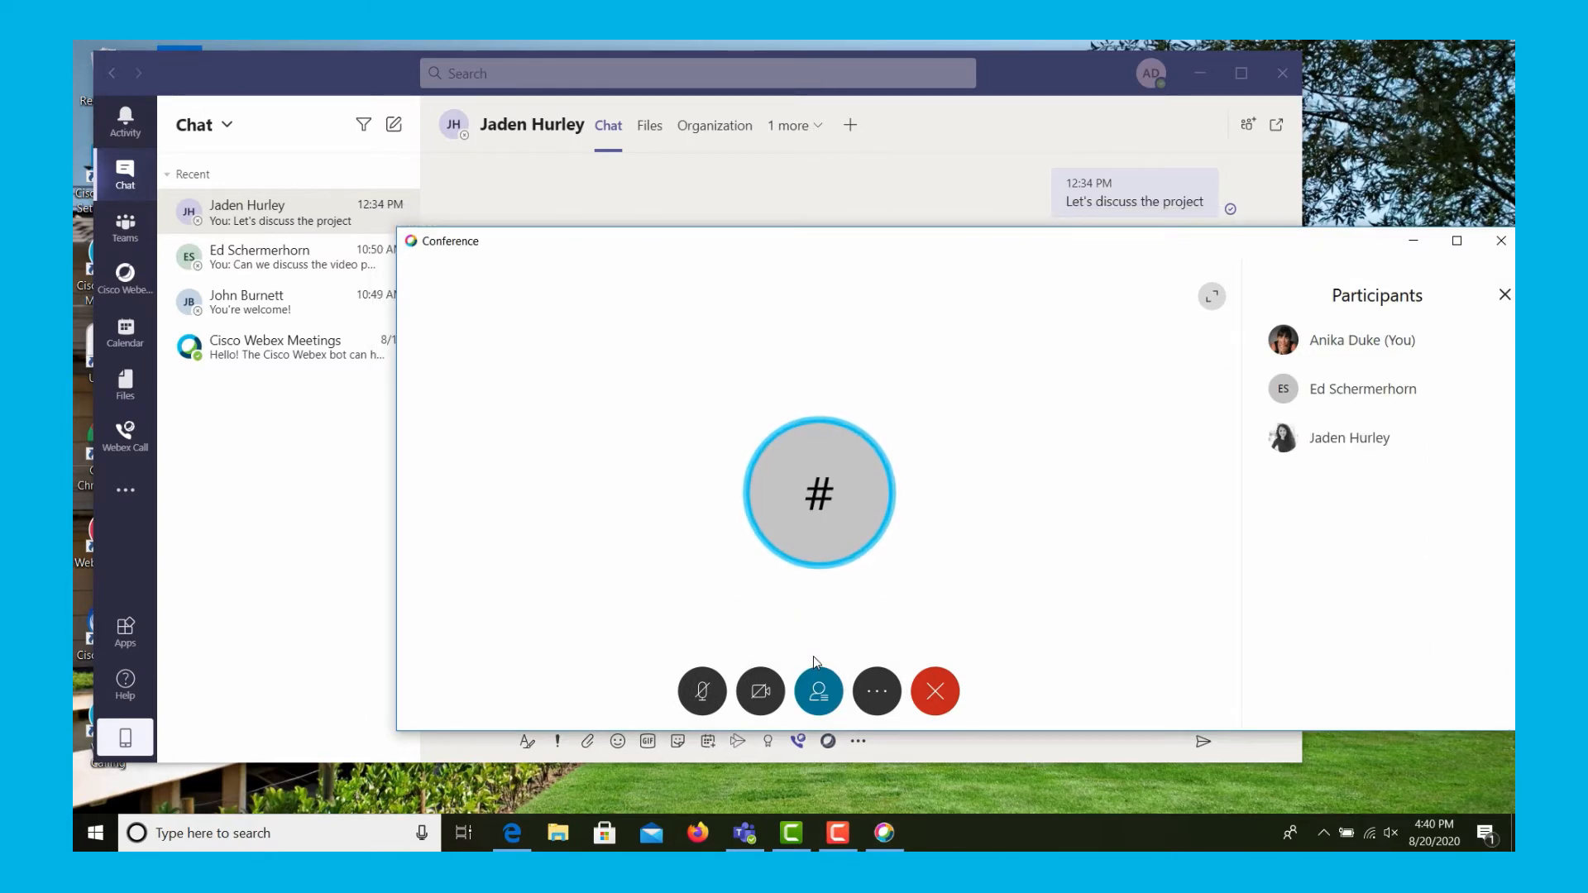
pyautogui.moveTo(933, 691)
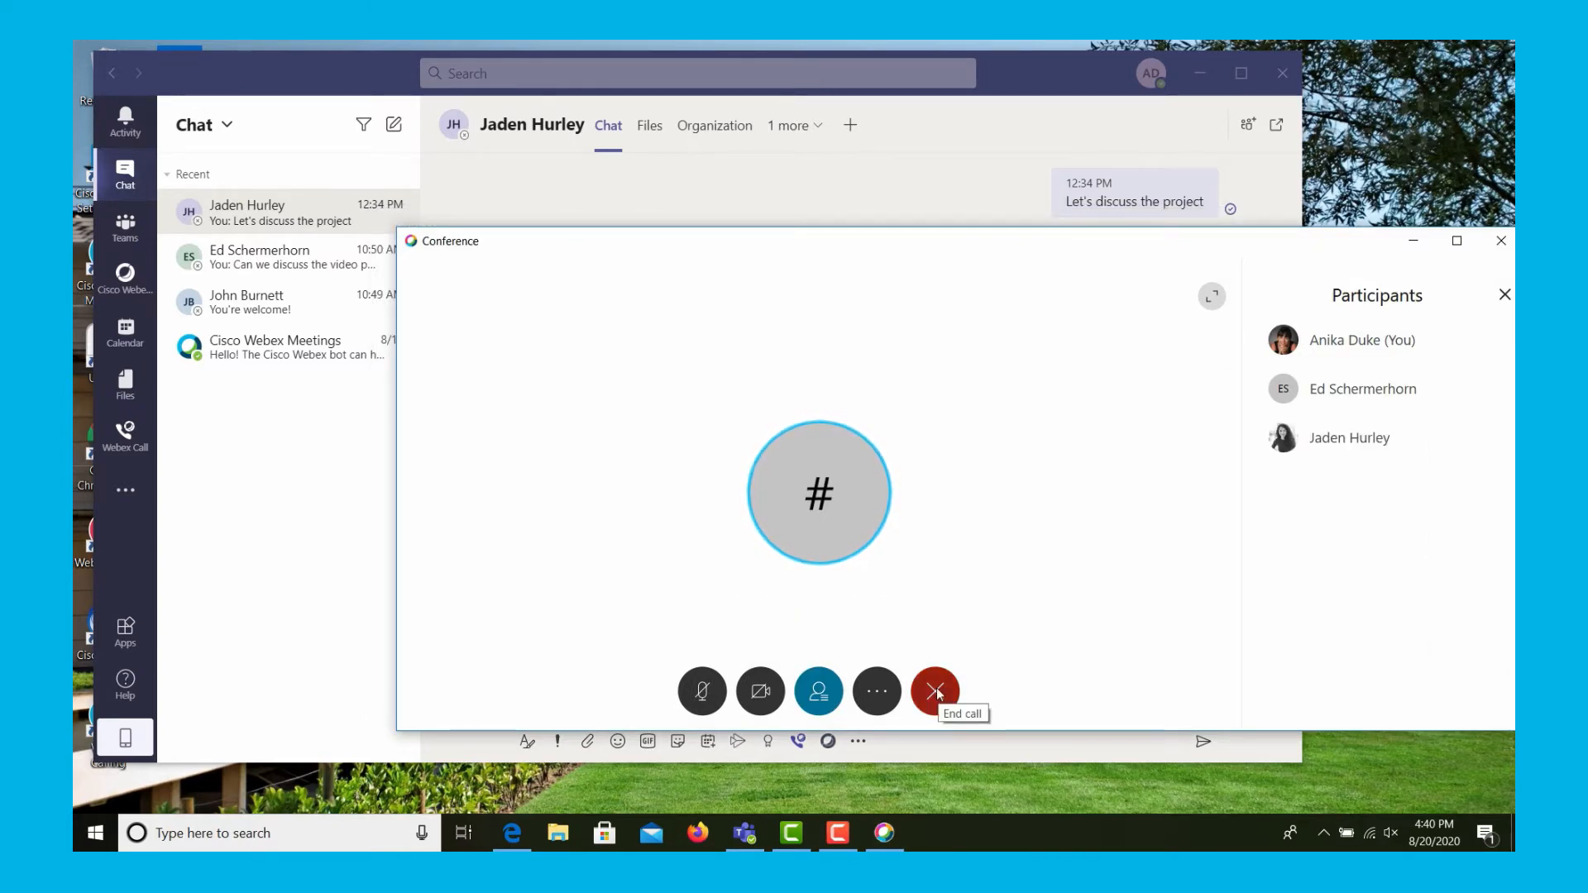
pyautogui.click(933, 692)
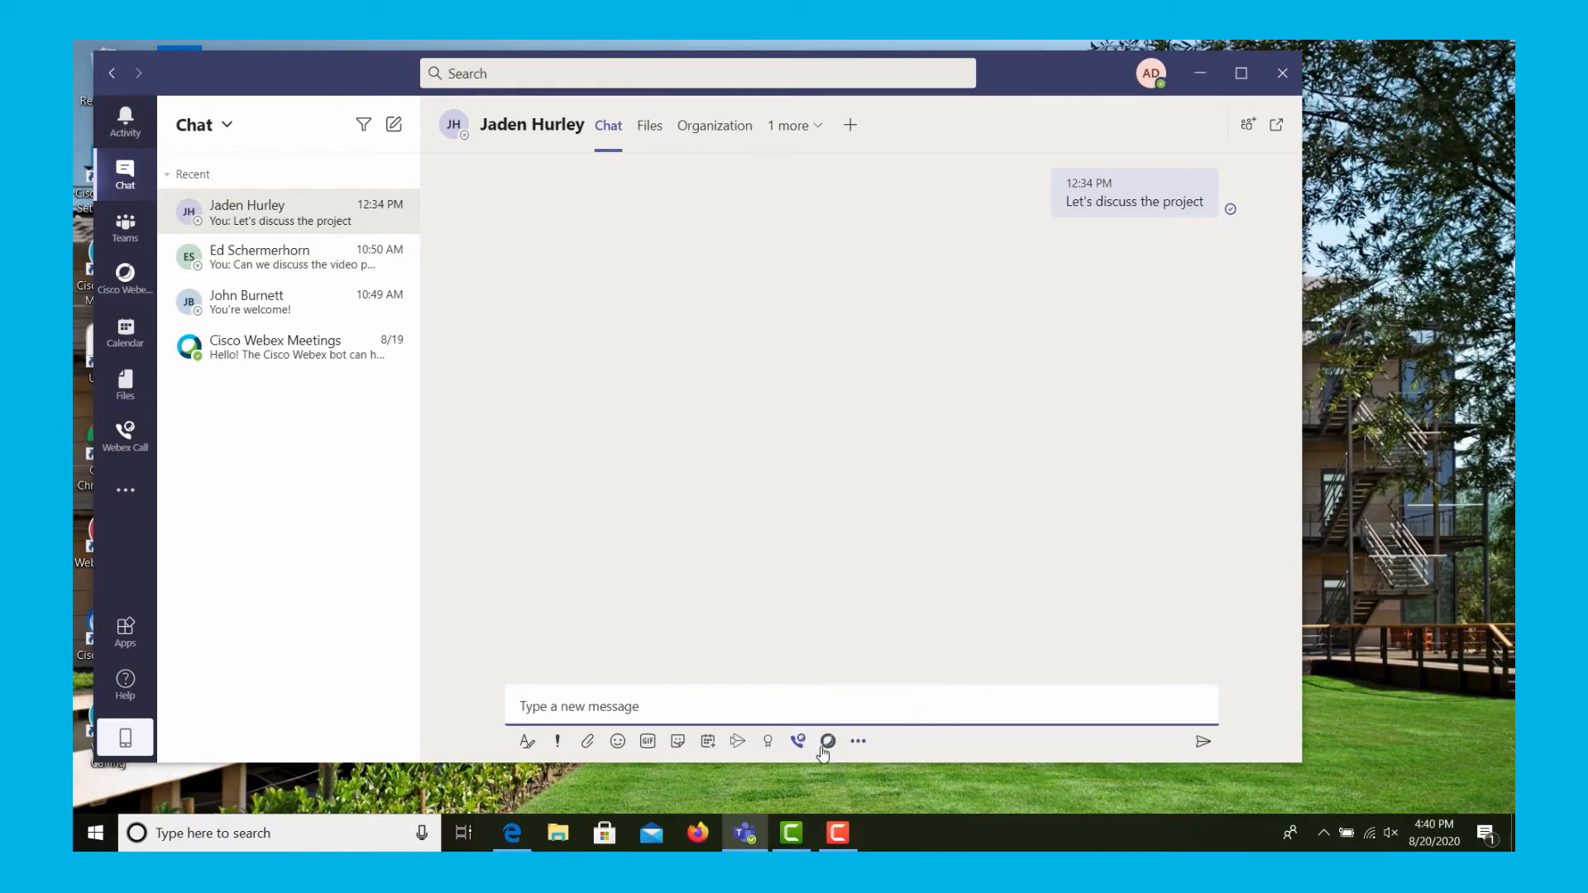
pyautogui.moveTo(797, 745)
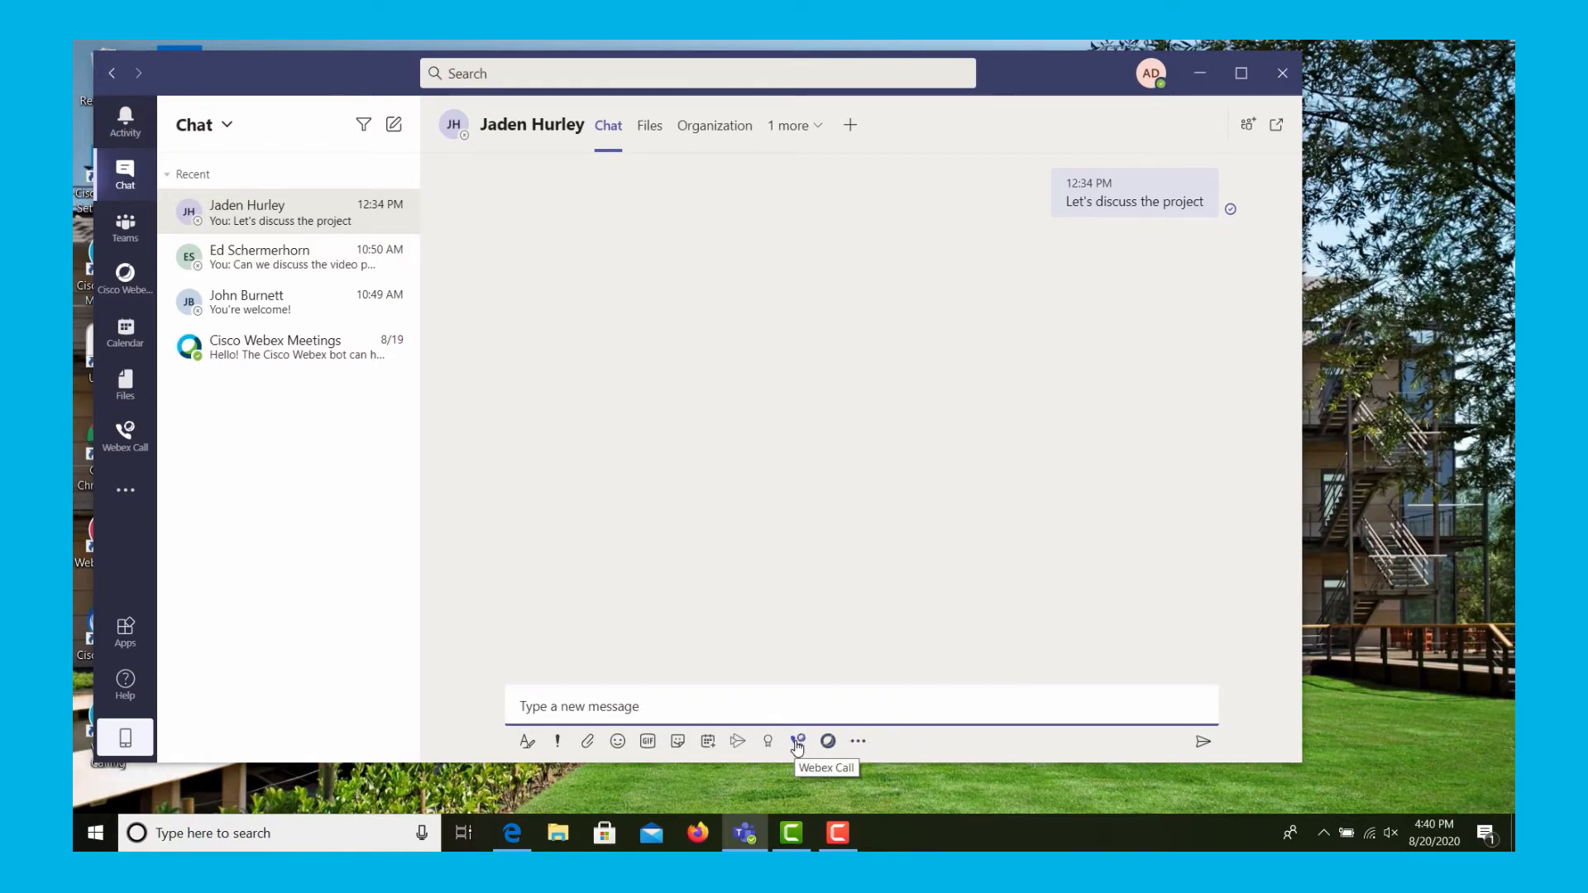
pyautogui.click(797, 741)
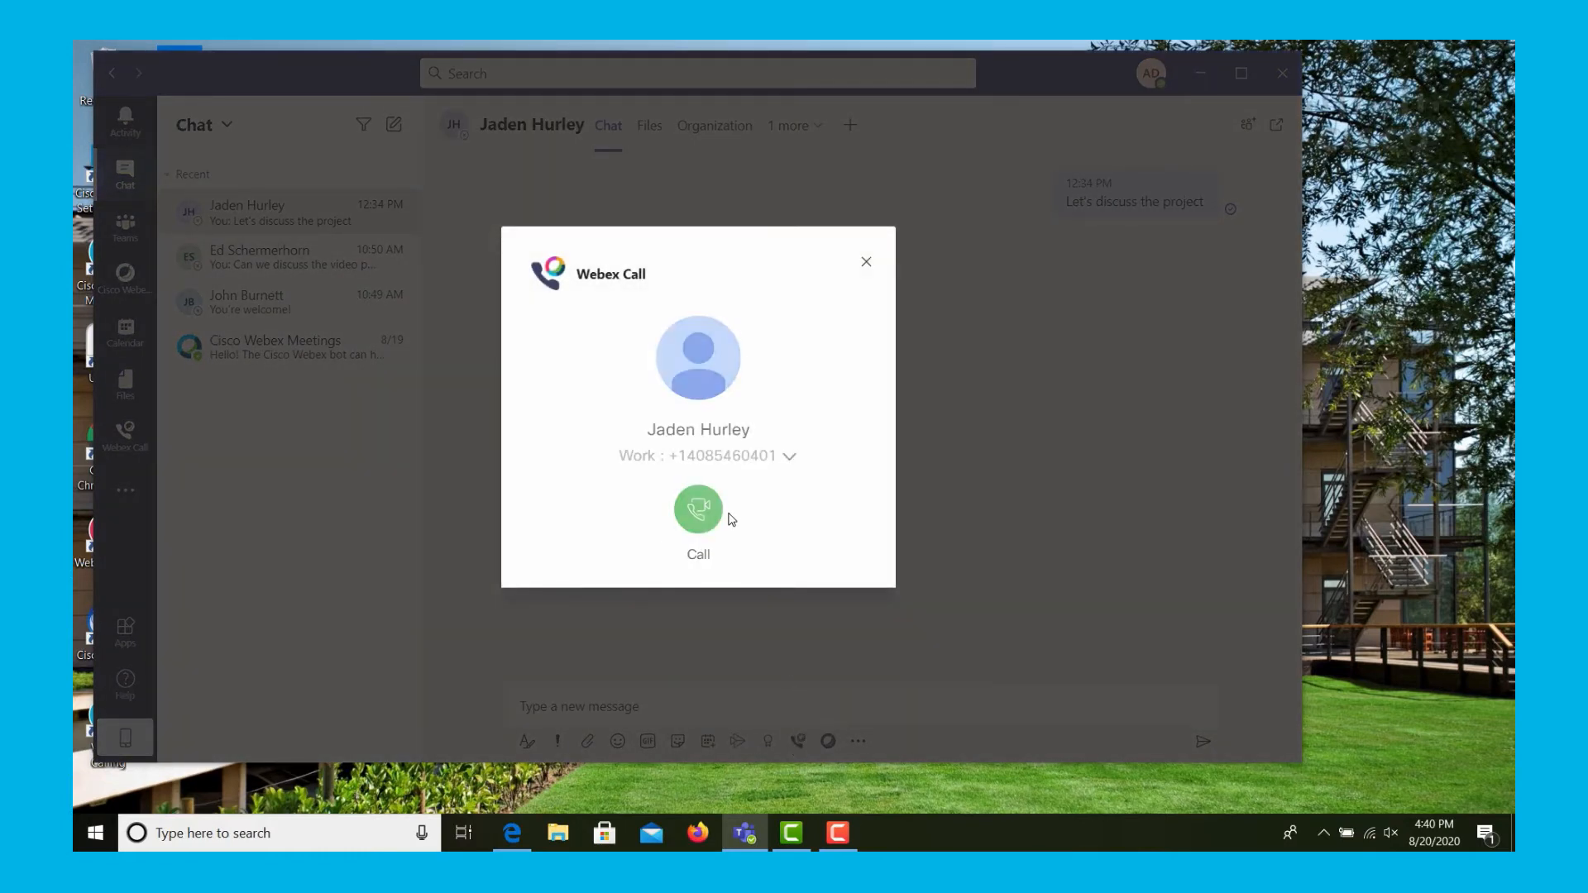
pyautogui.moveTo(698, 509)
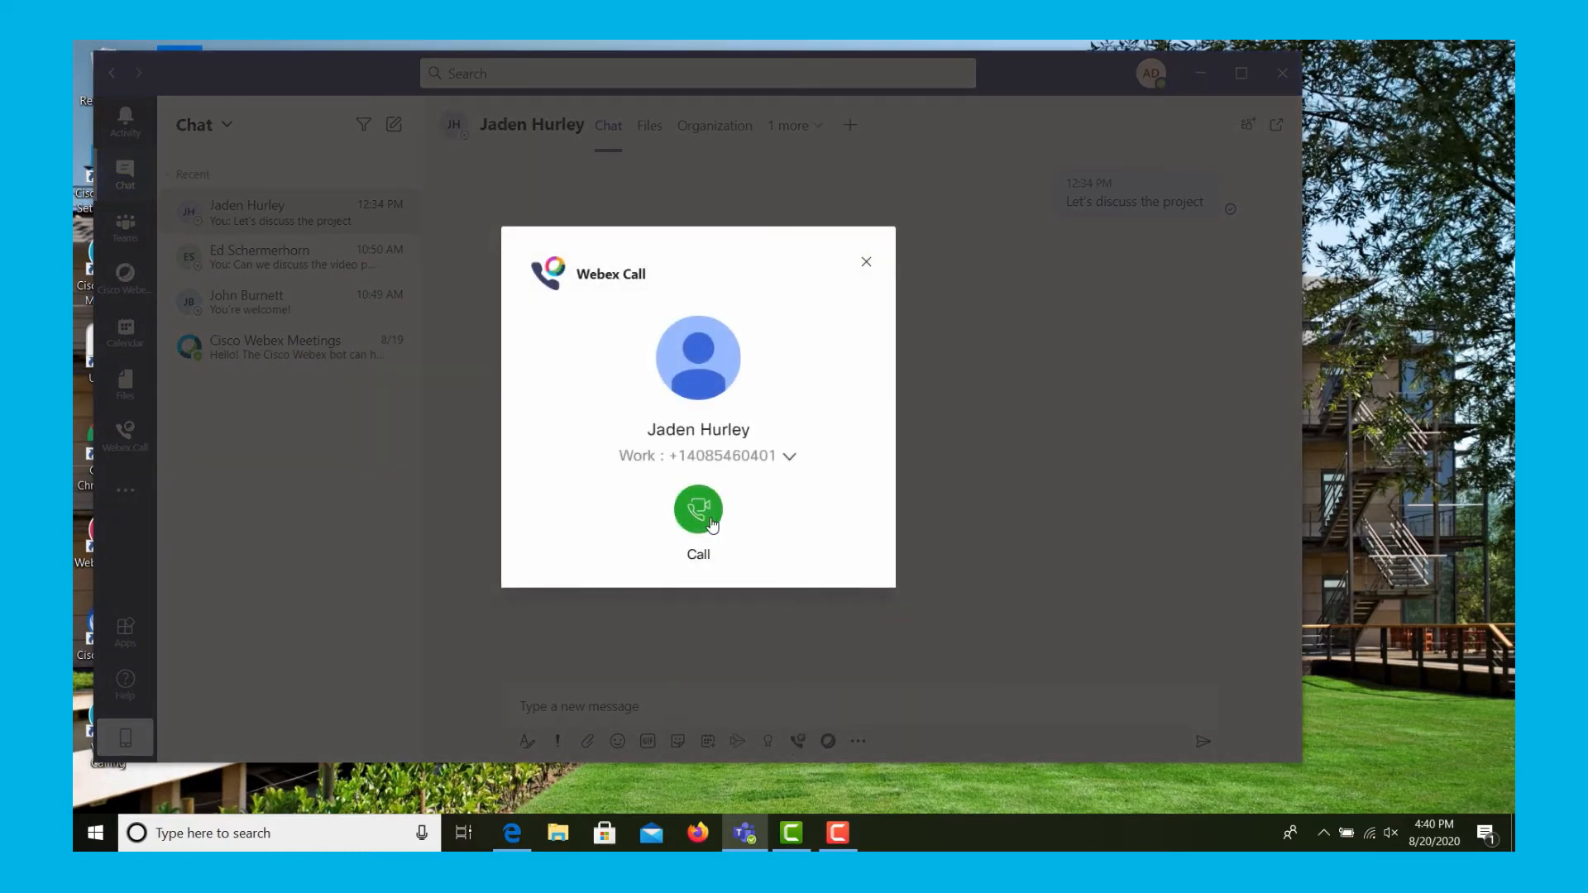
pyautogui.click(699, 509)
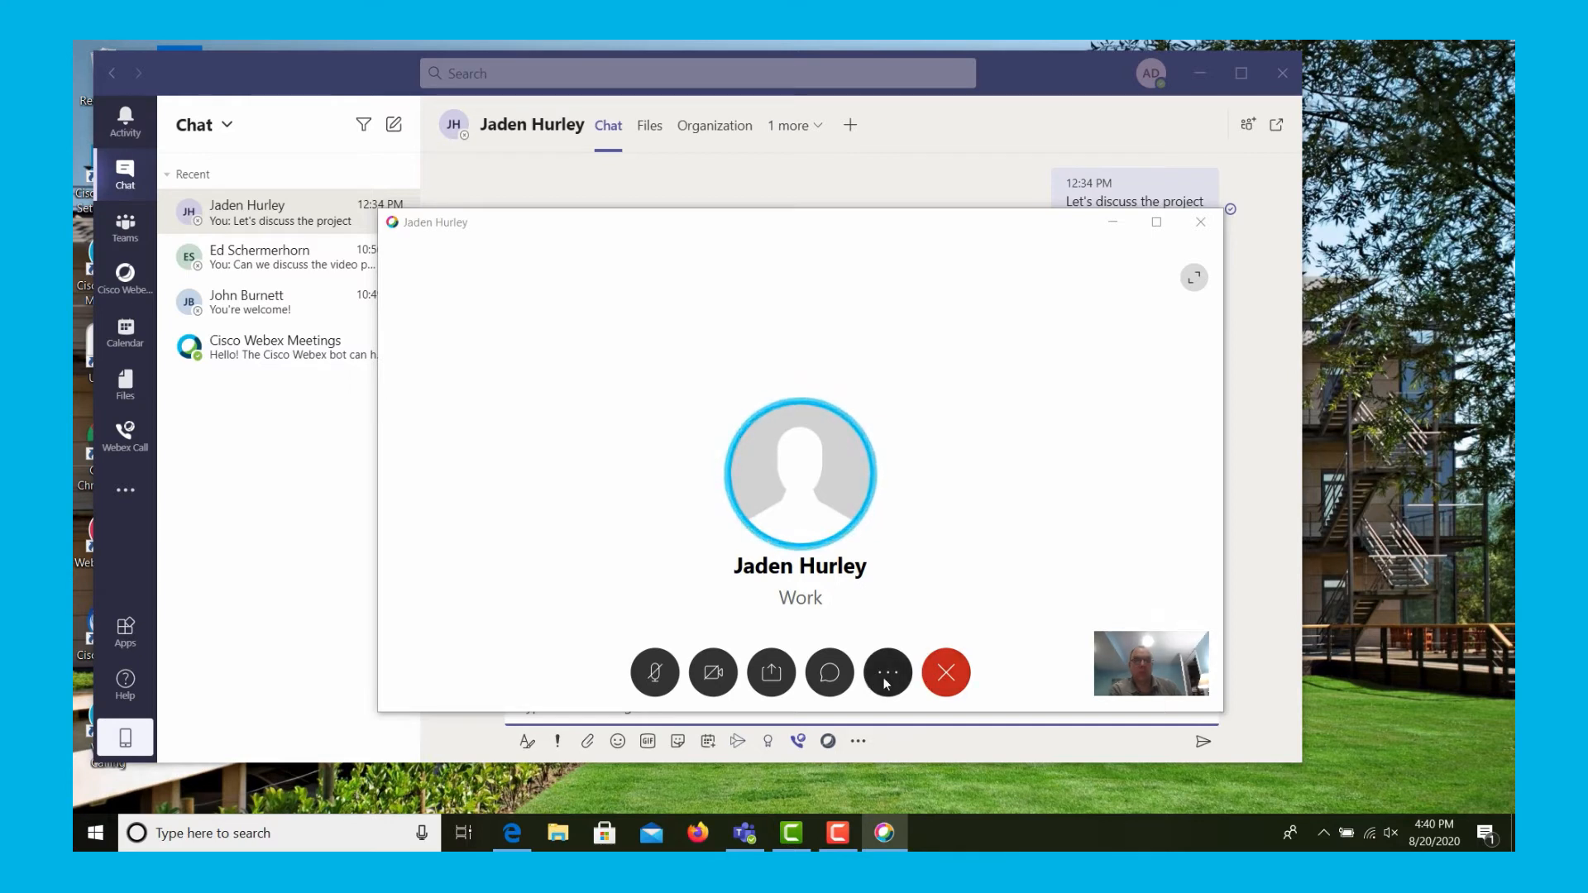
pyautogui.click(886, 673)
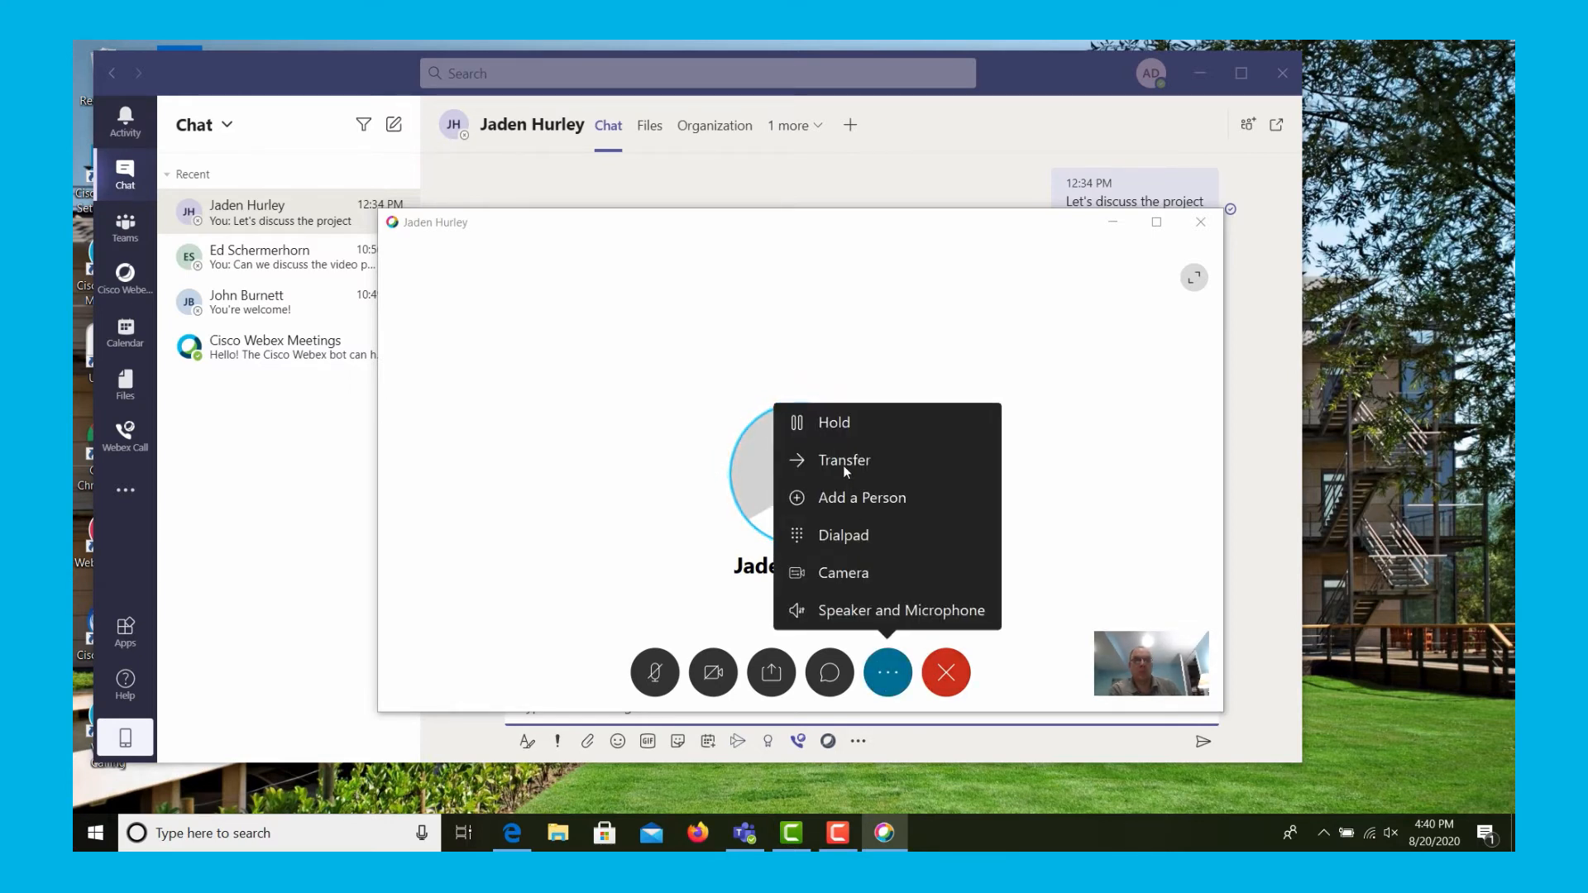
pyautogui.click(844, 458)
pyautogui.write('8528')
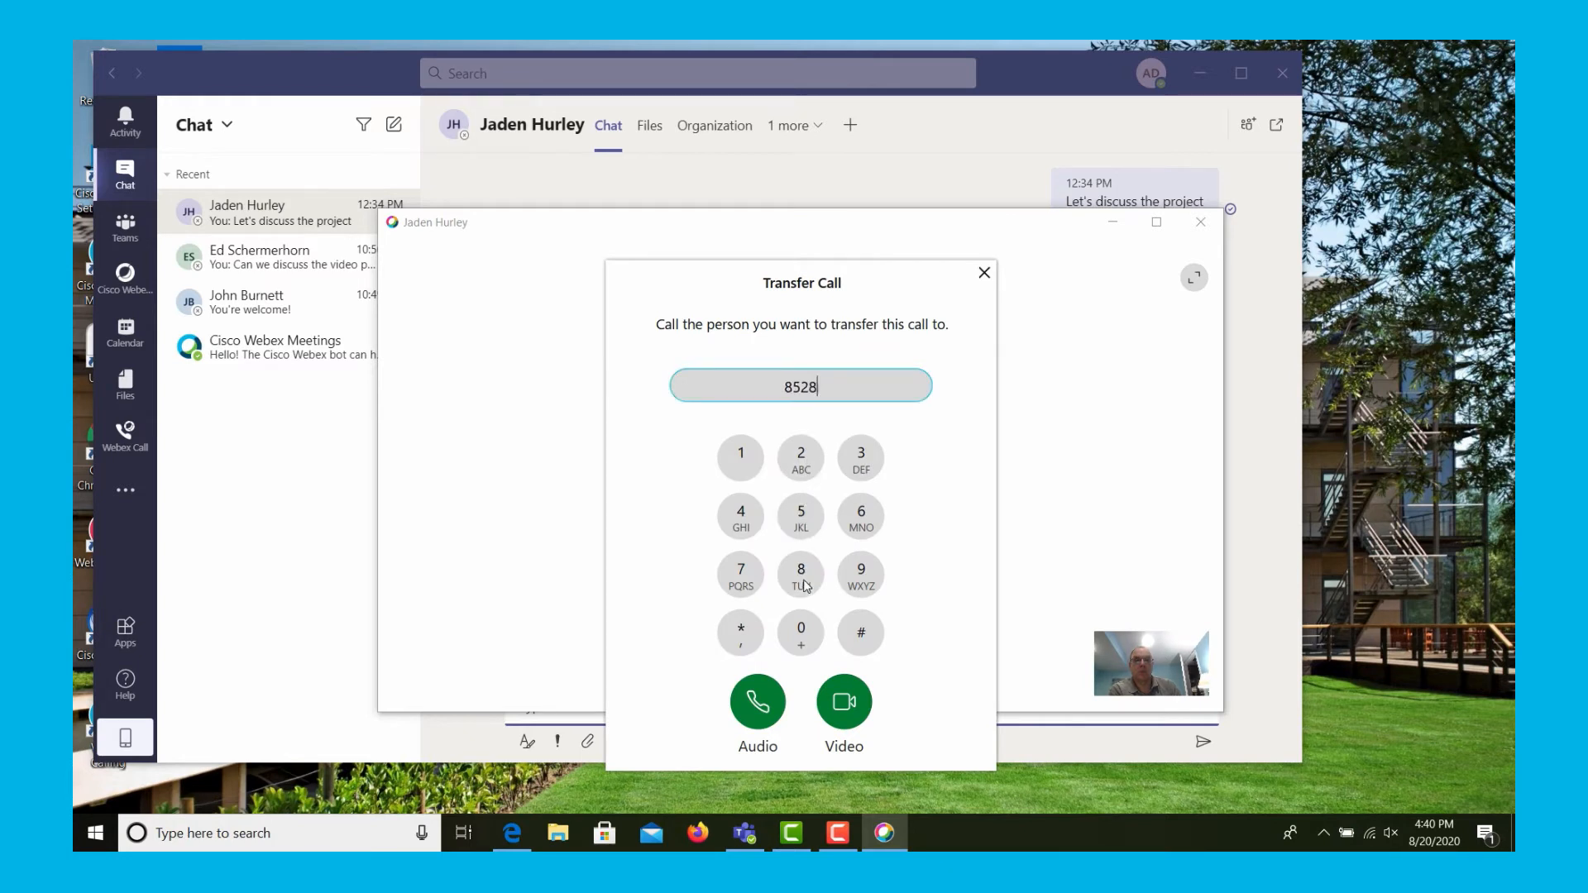
pyautogui.moveTo(756, 701)
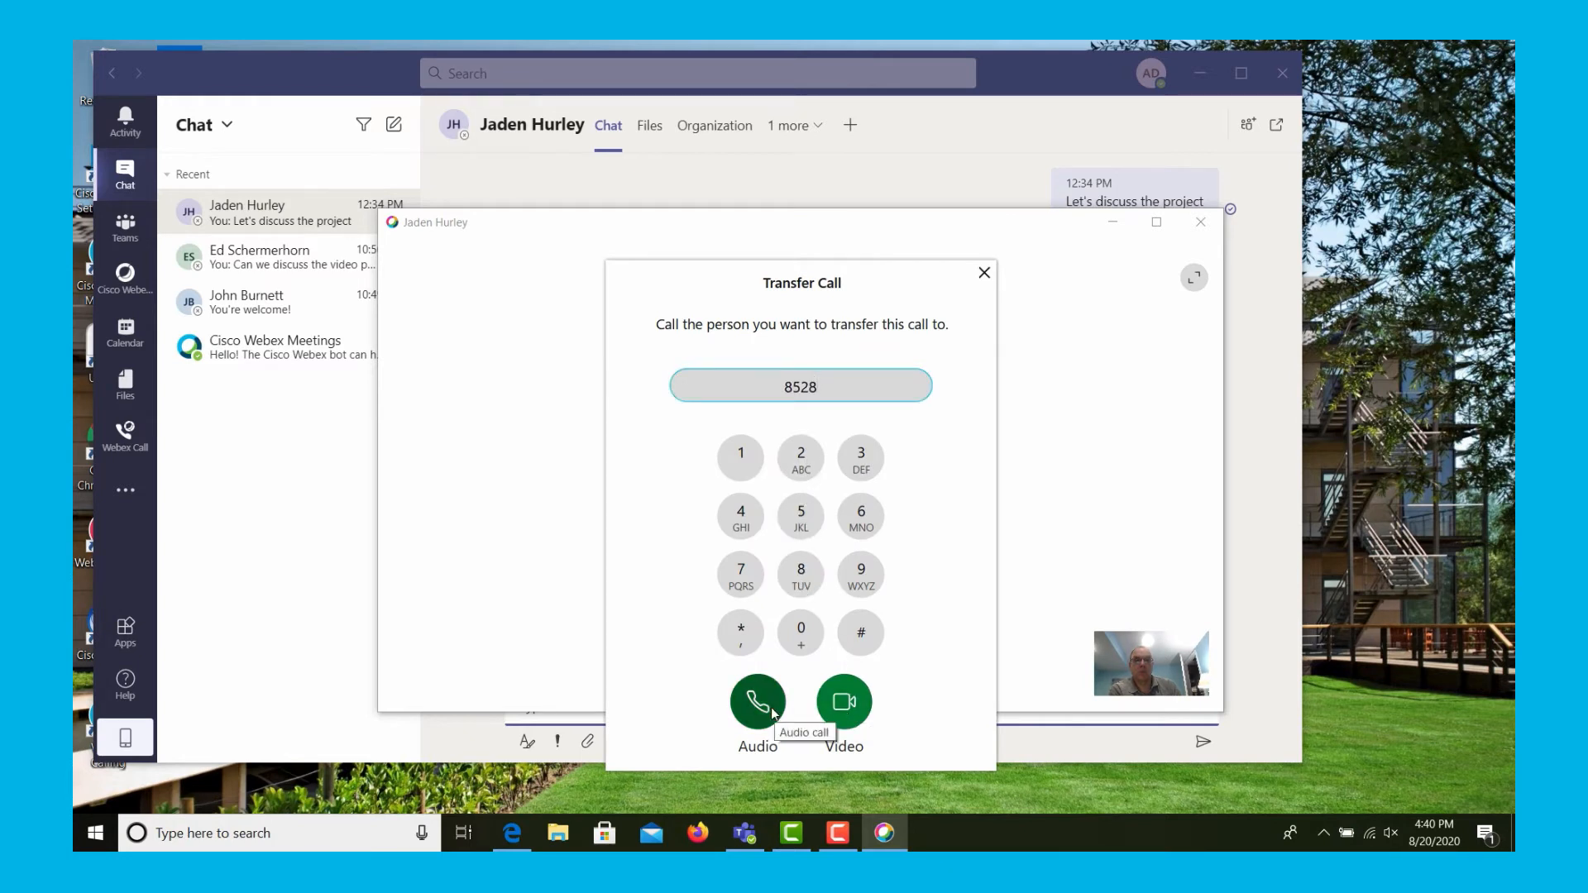
pyautogui.click(758, 702)
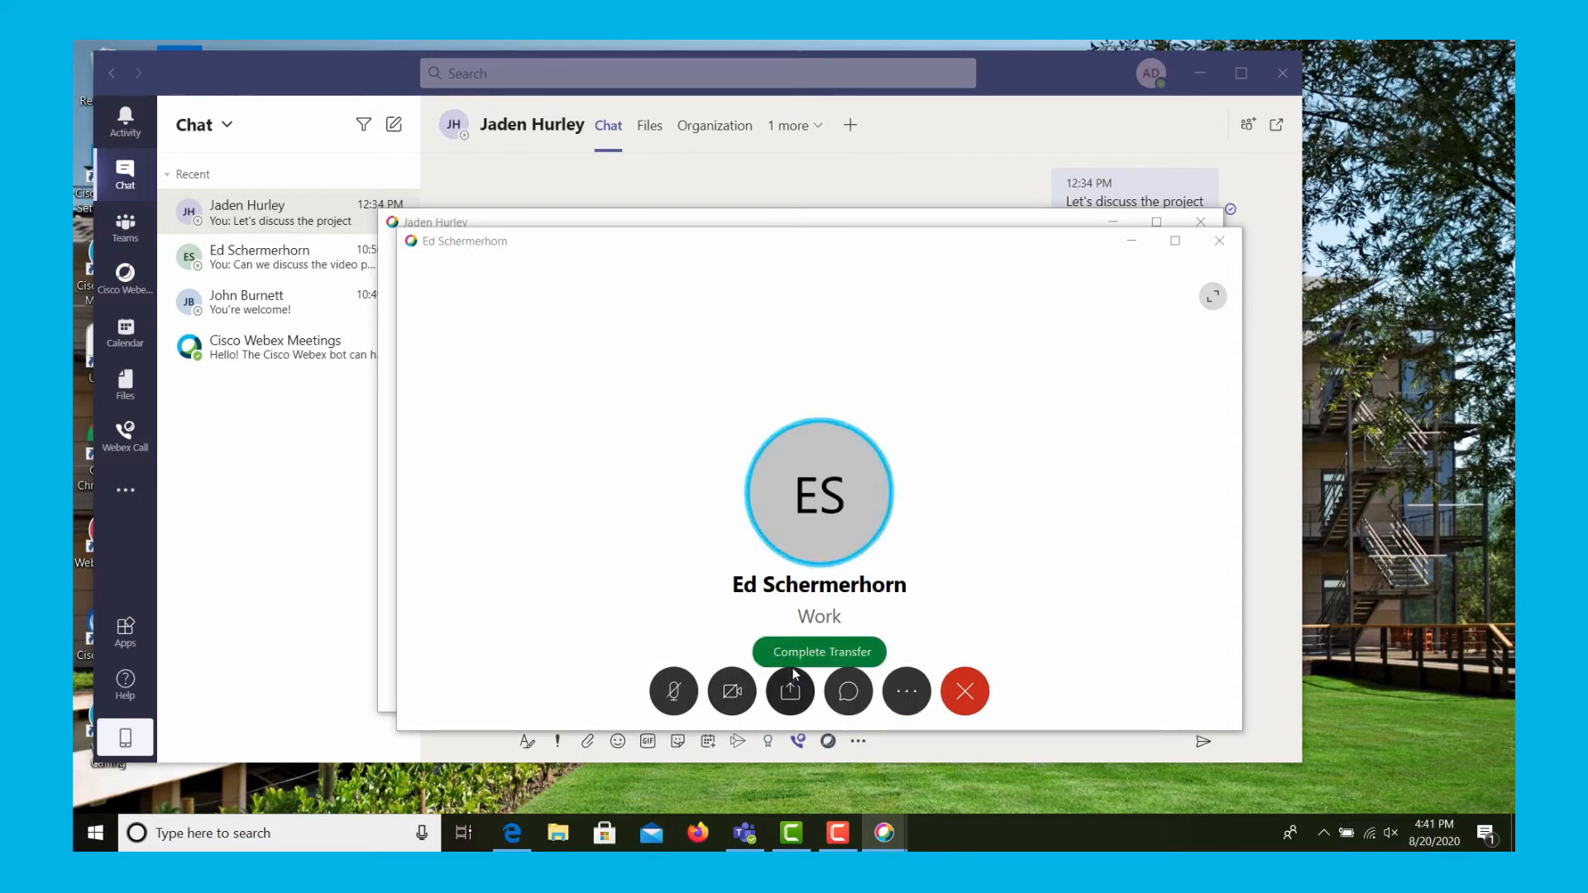
pyautogui.click(963, 691)
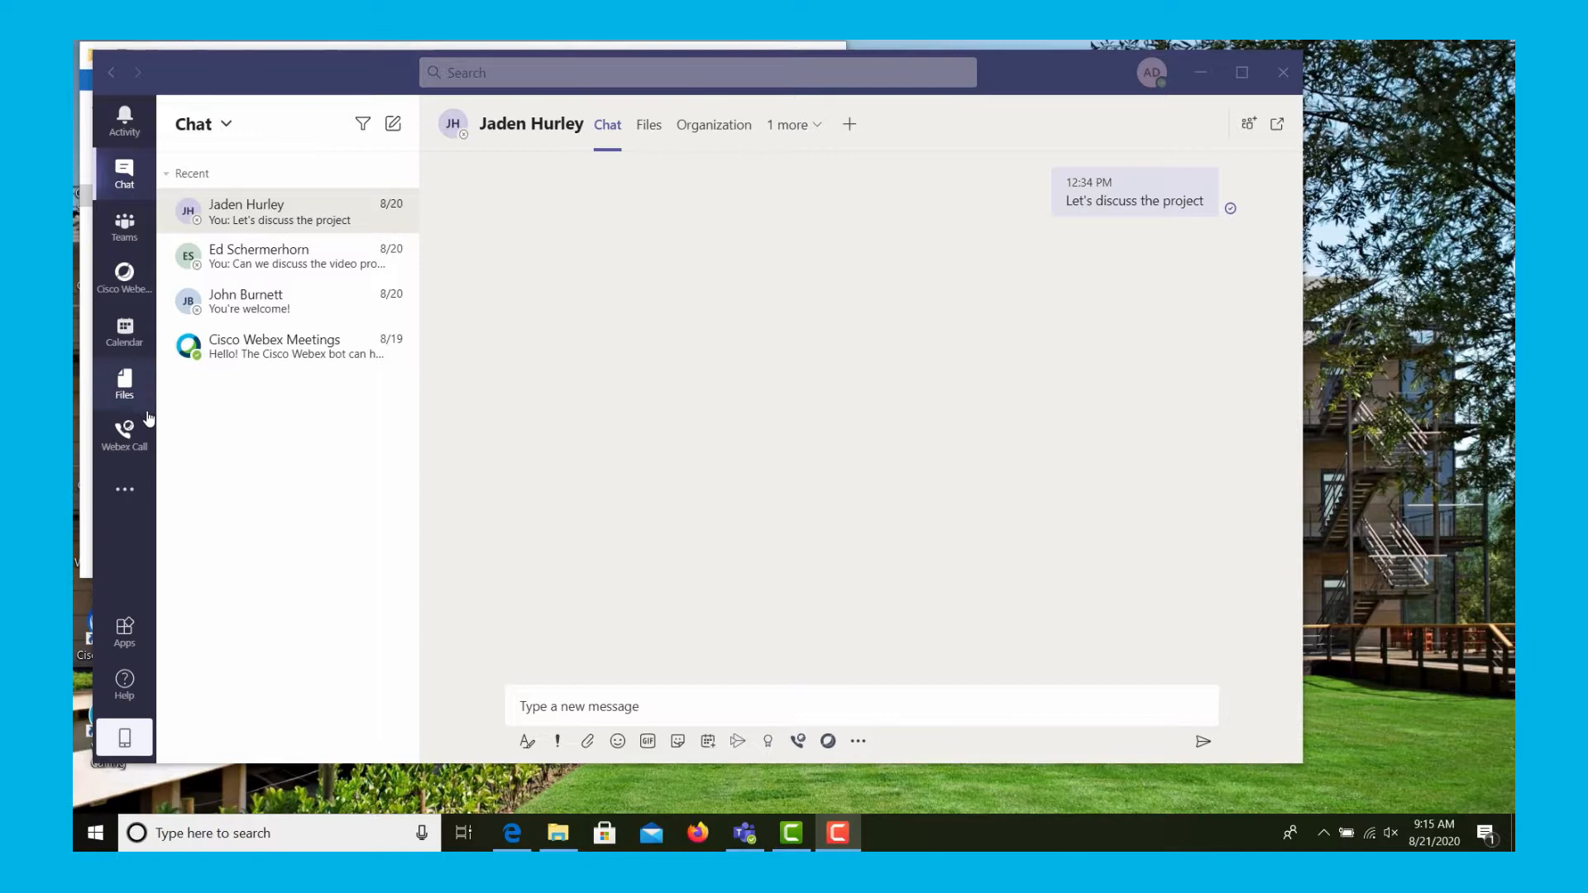
# From the Webex Call dial pad, call 5551234 and then hang up.
pyautogui.click(124, 433)
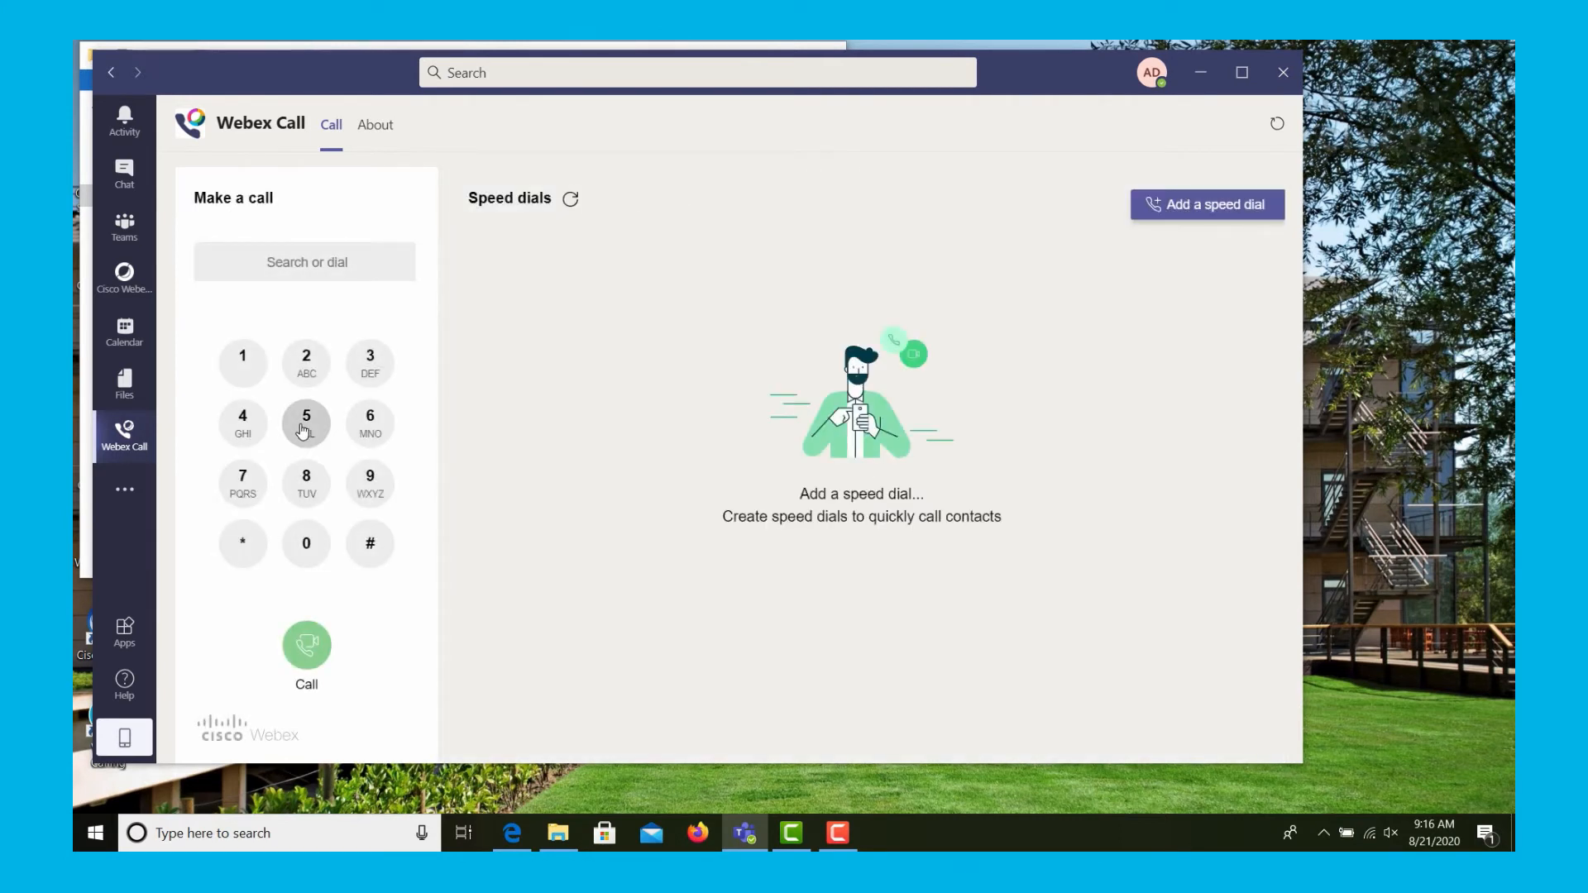
pyautogui.click(306, 421)
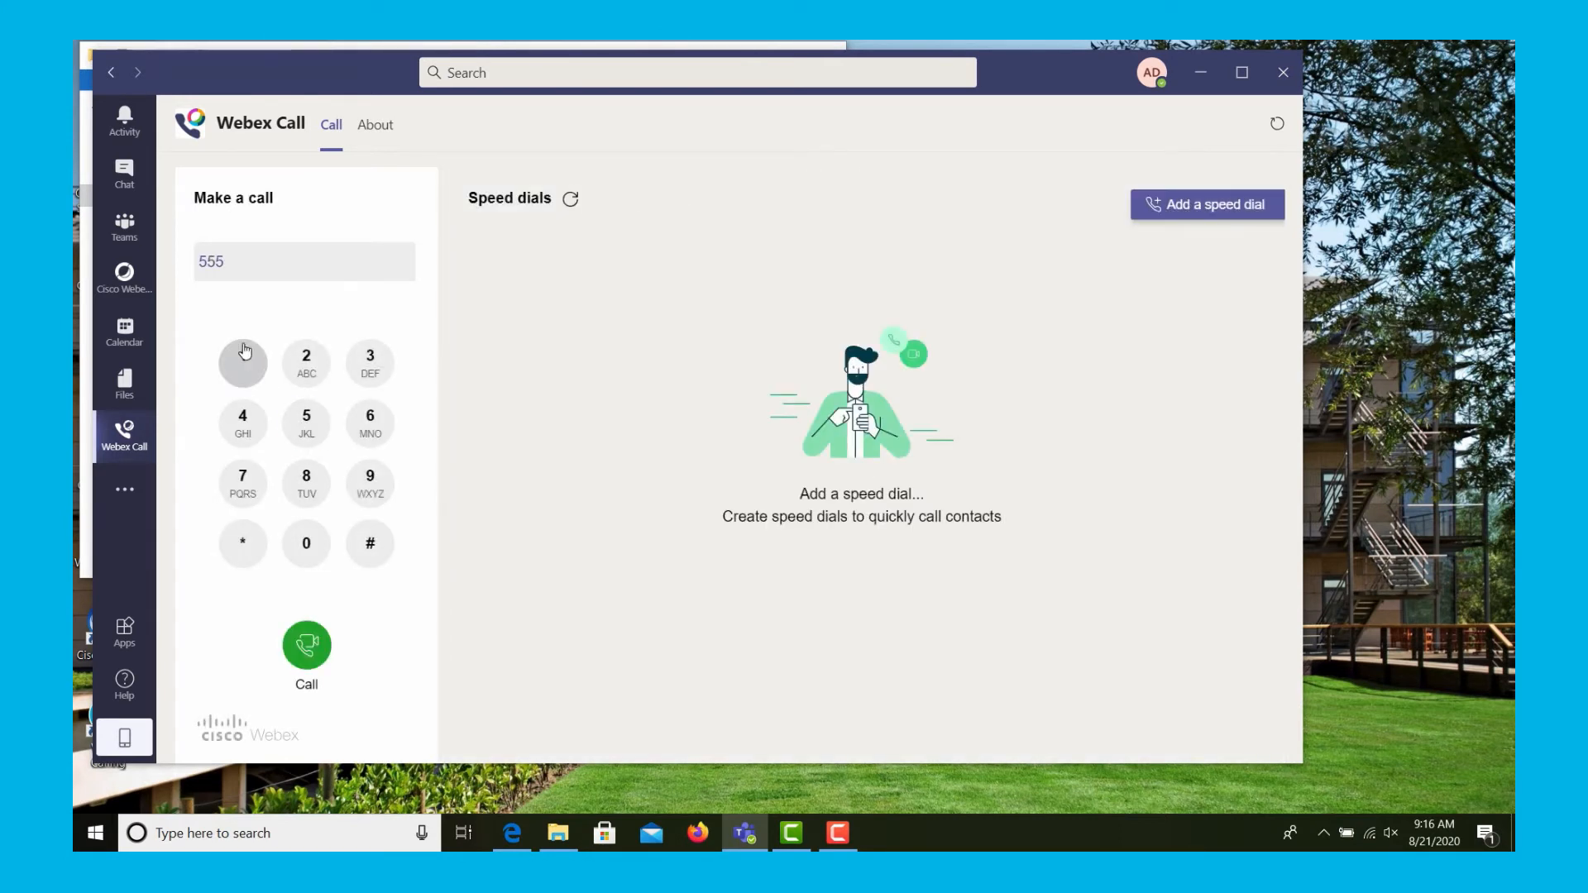
pyautogui.click(242, 358)
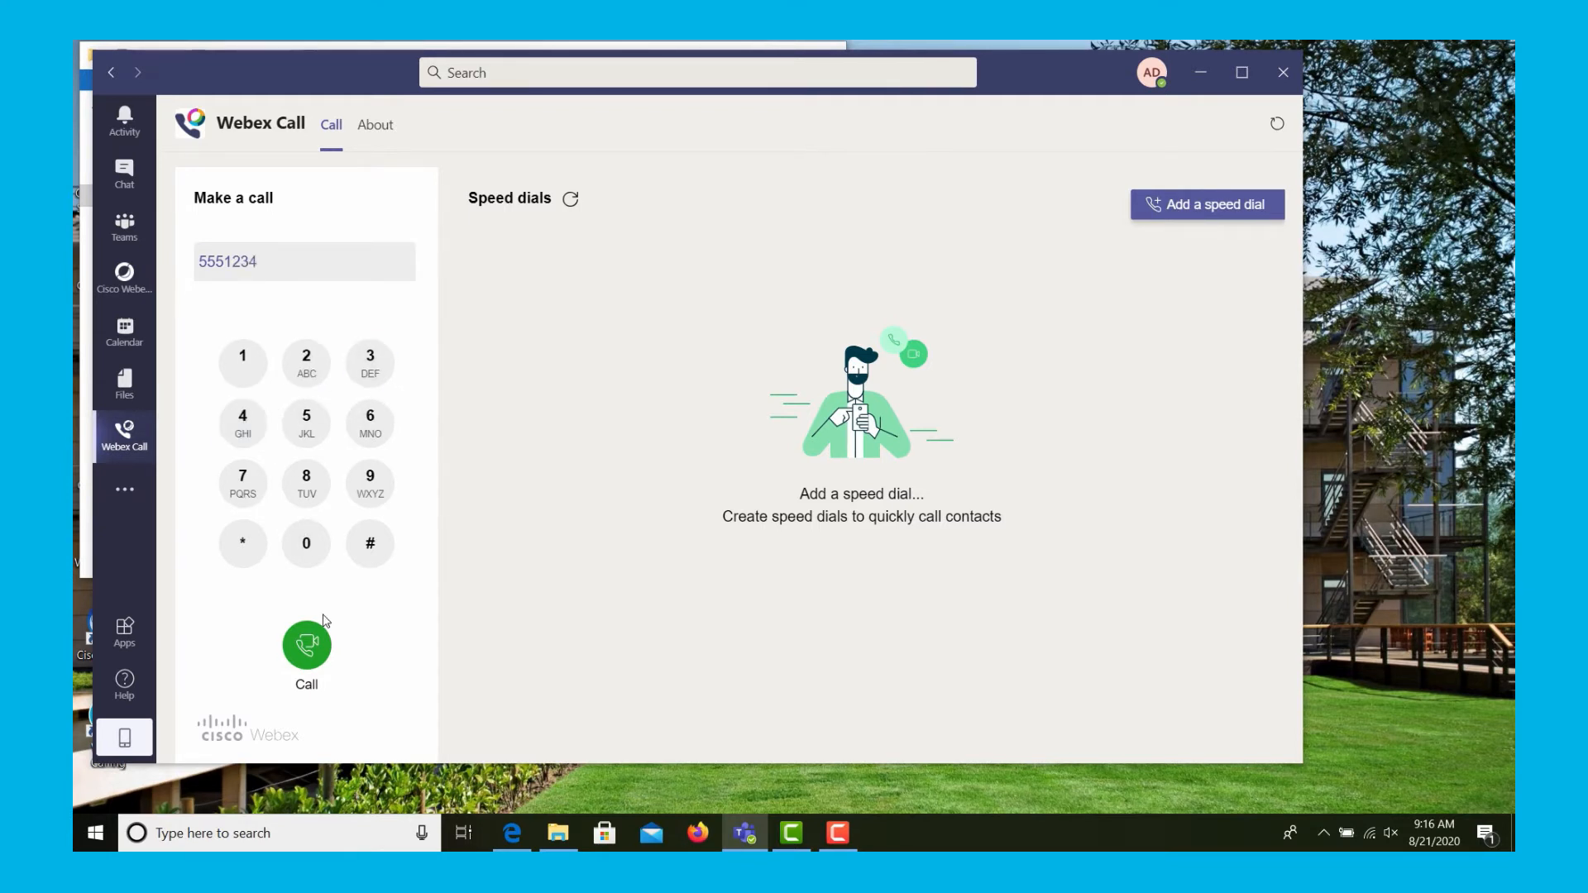
pyautogui.click(306, 646)
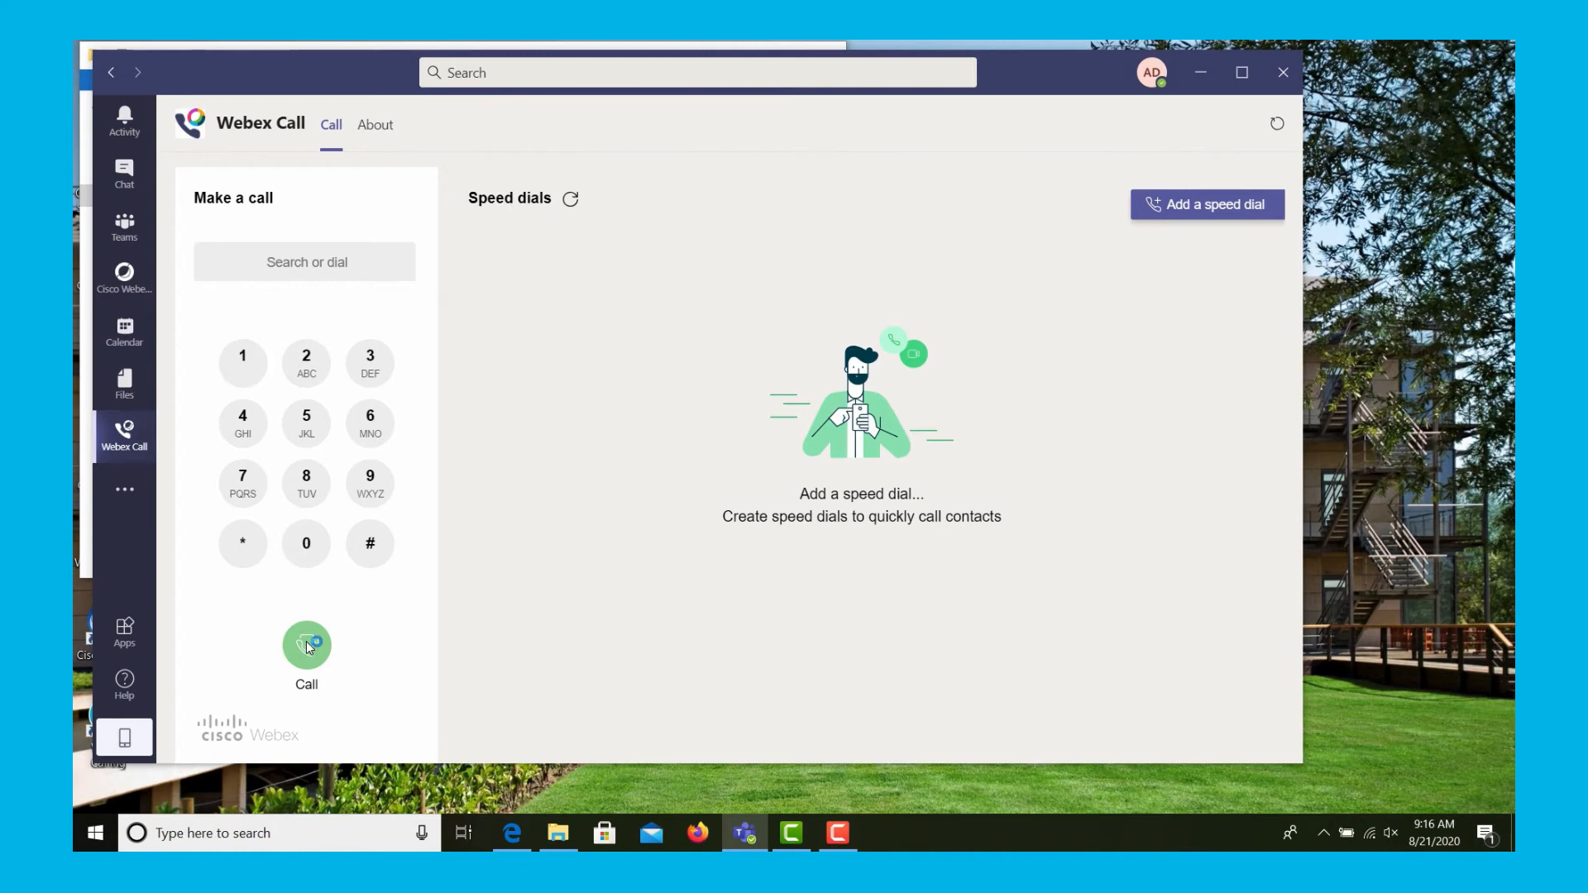
pyautogui.click(306, 644)
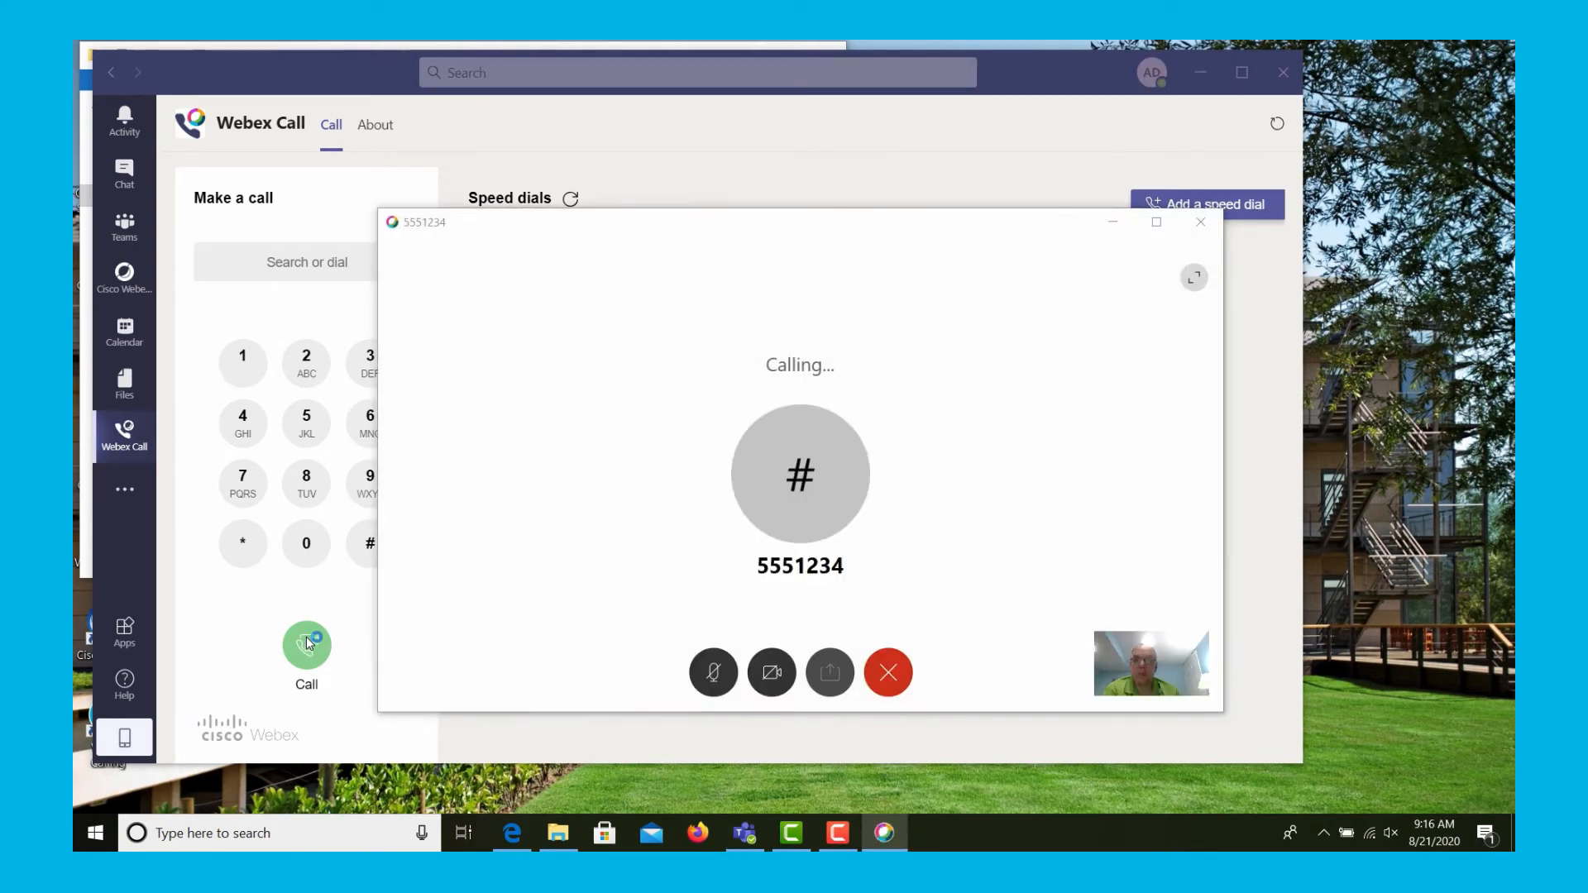
pyautogui.click(887, 671)
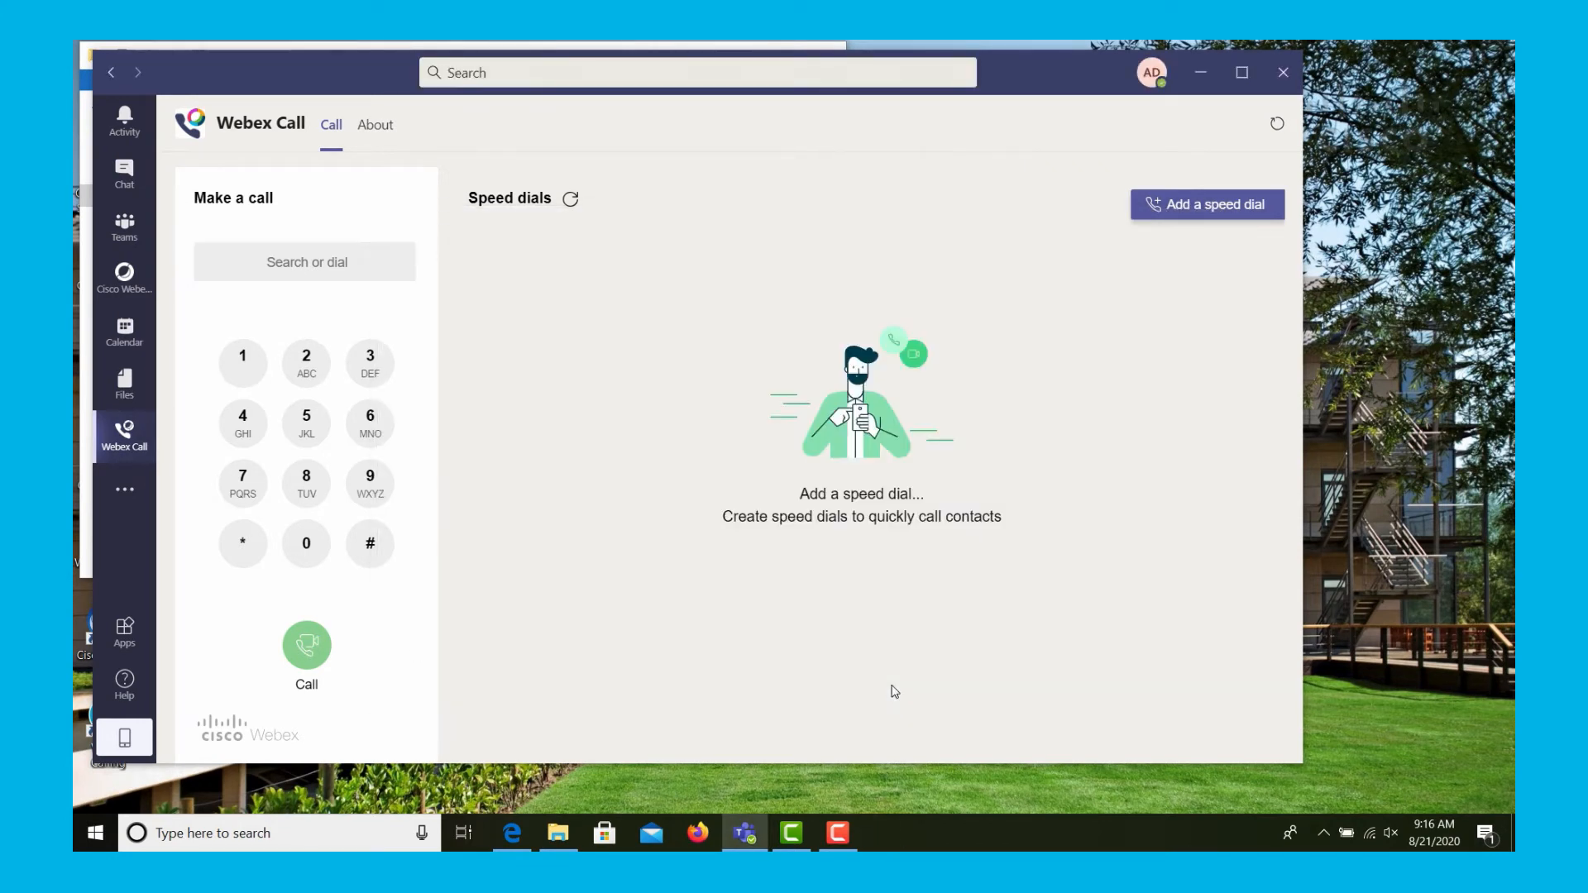
pyautogui.moveTo(1221, 797)
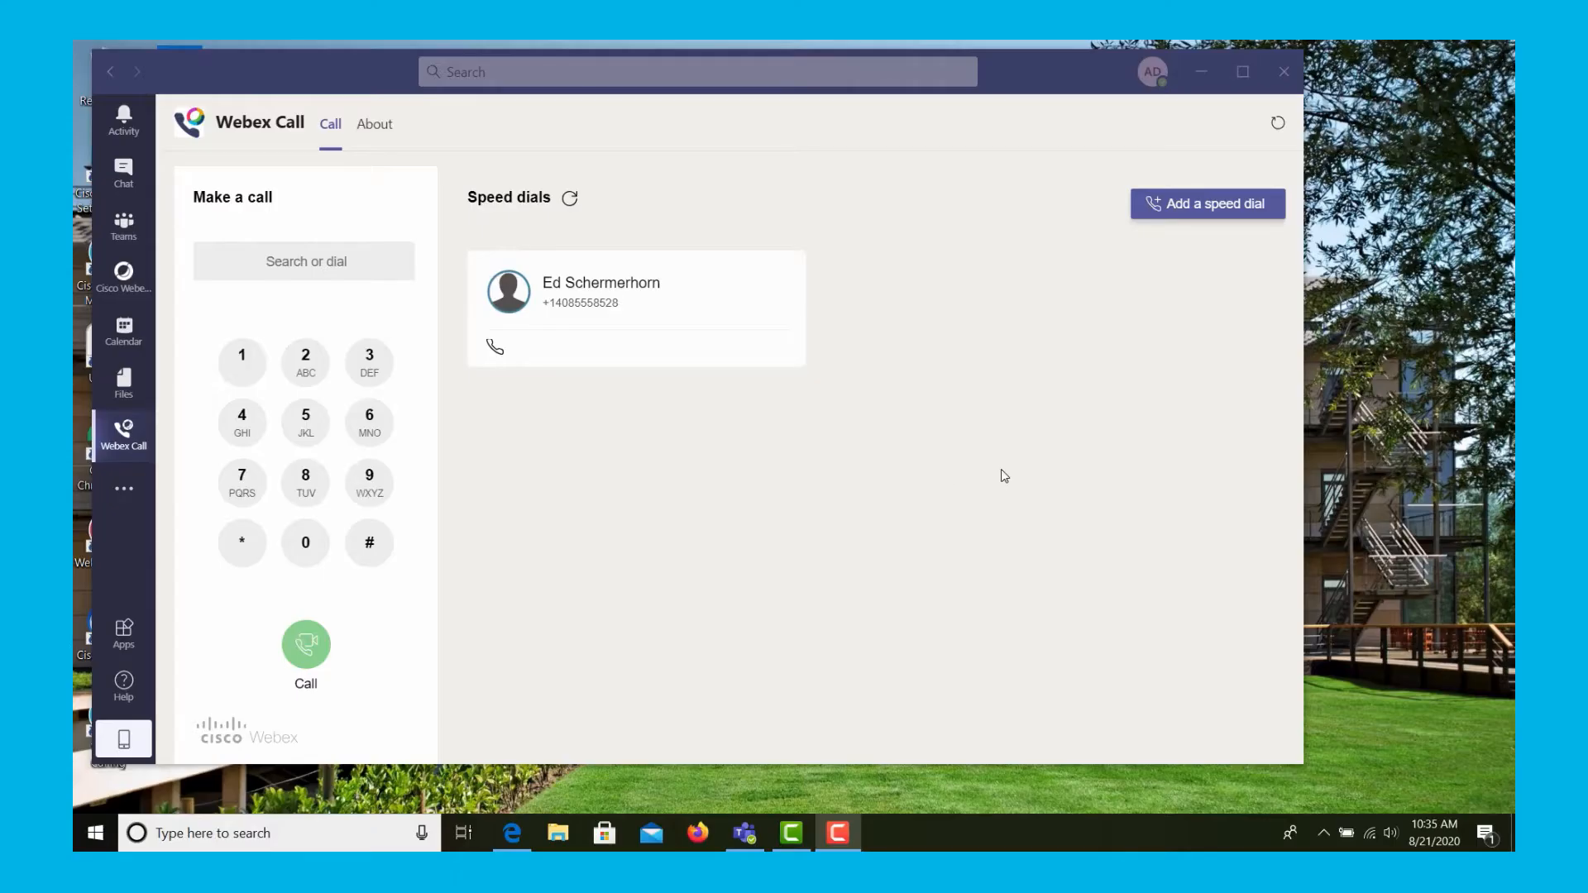
pyautogui.moveTo(764, 280)
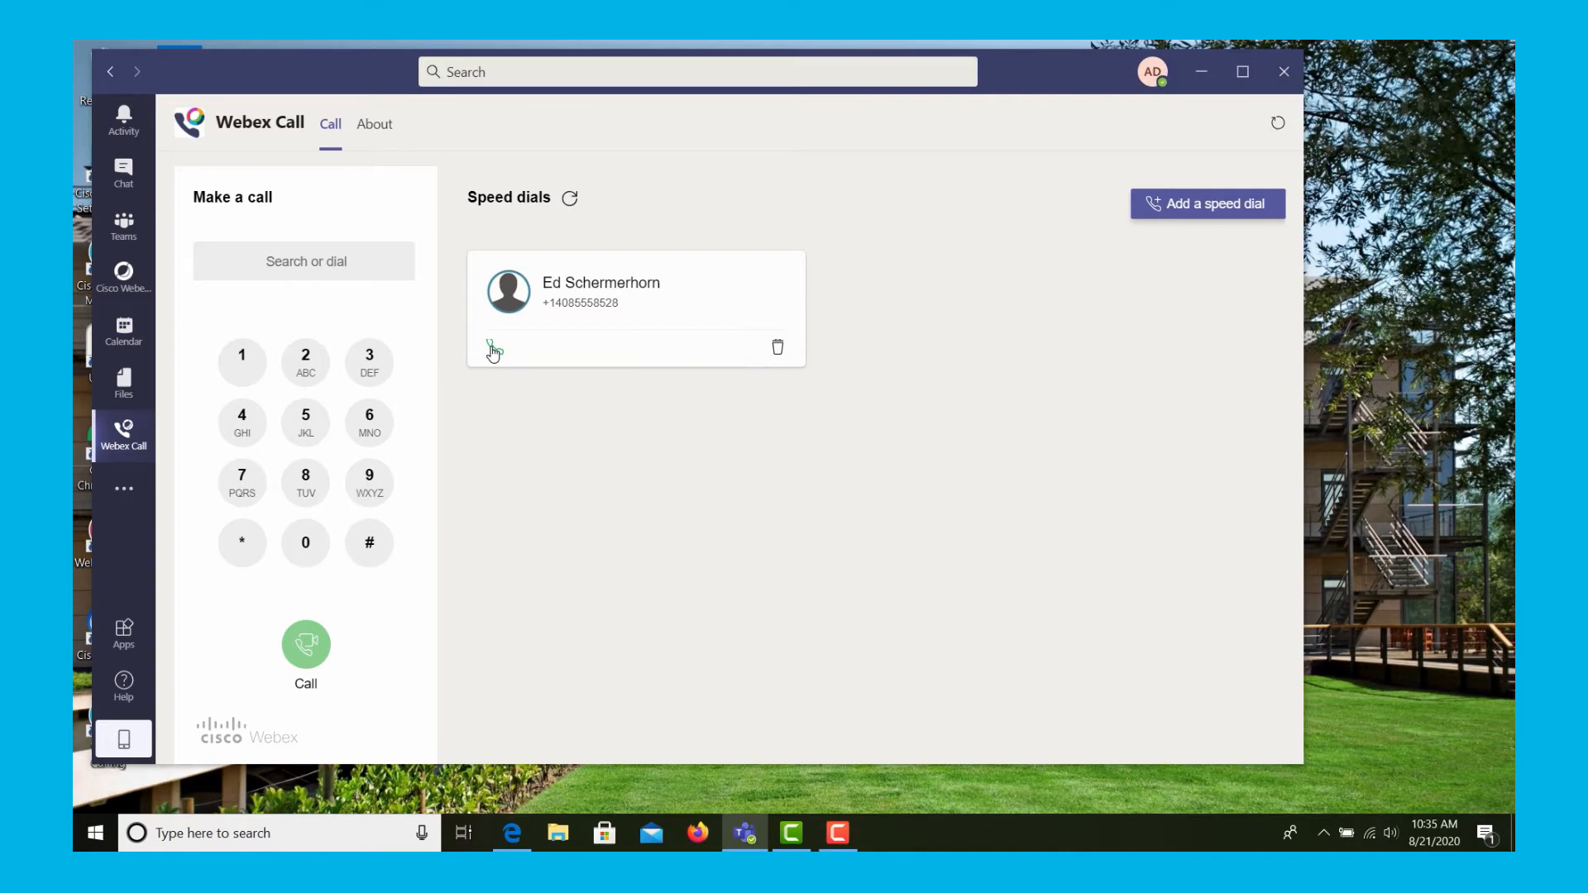
pyautogui.click(493, 347)
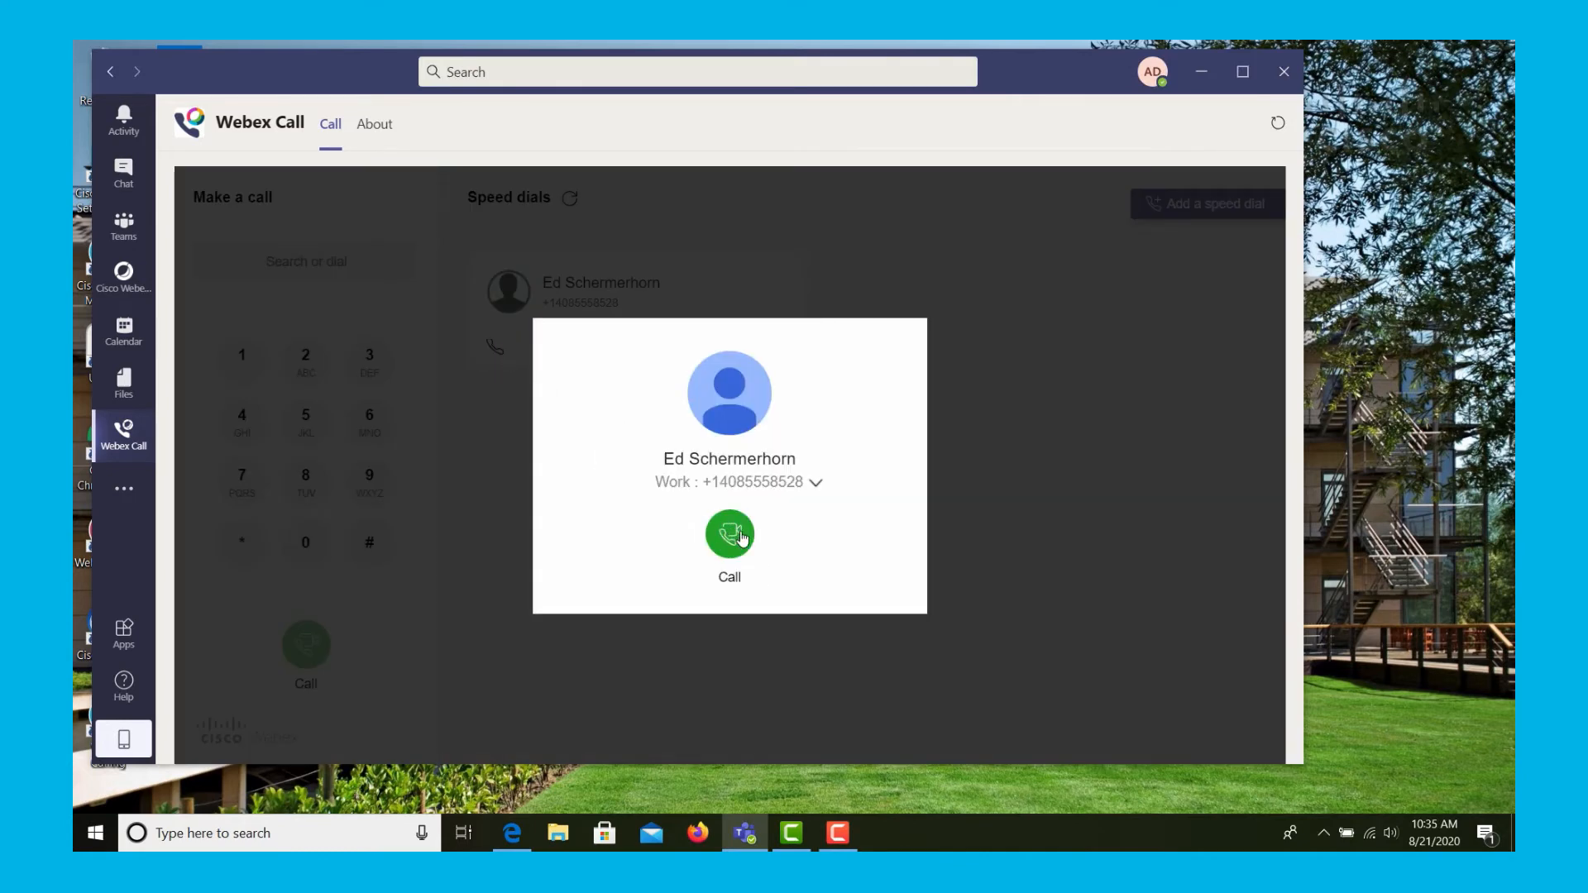
pyautogui.moveTo(730, 535)
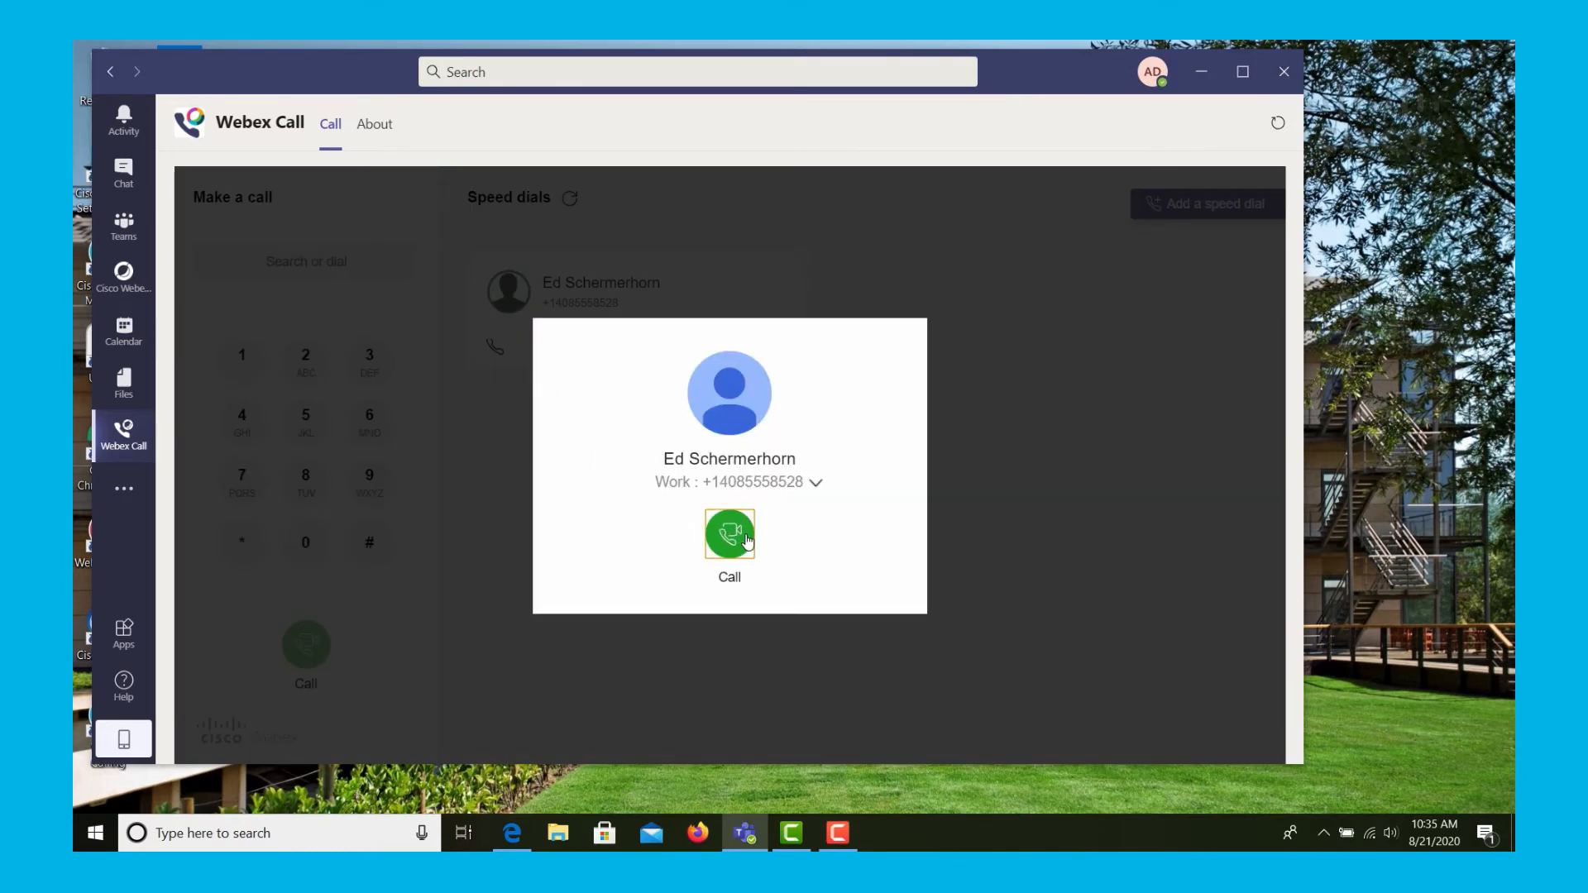
pyautogui.click(729, 534)
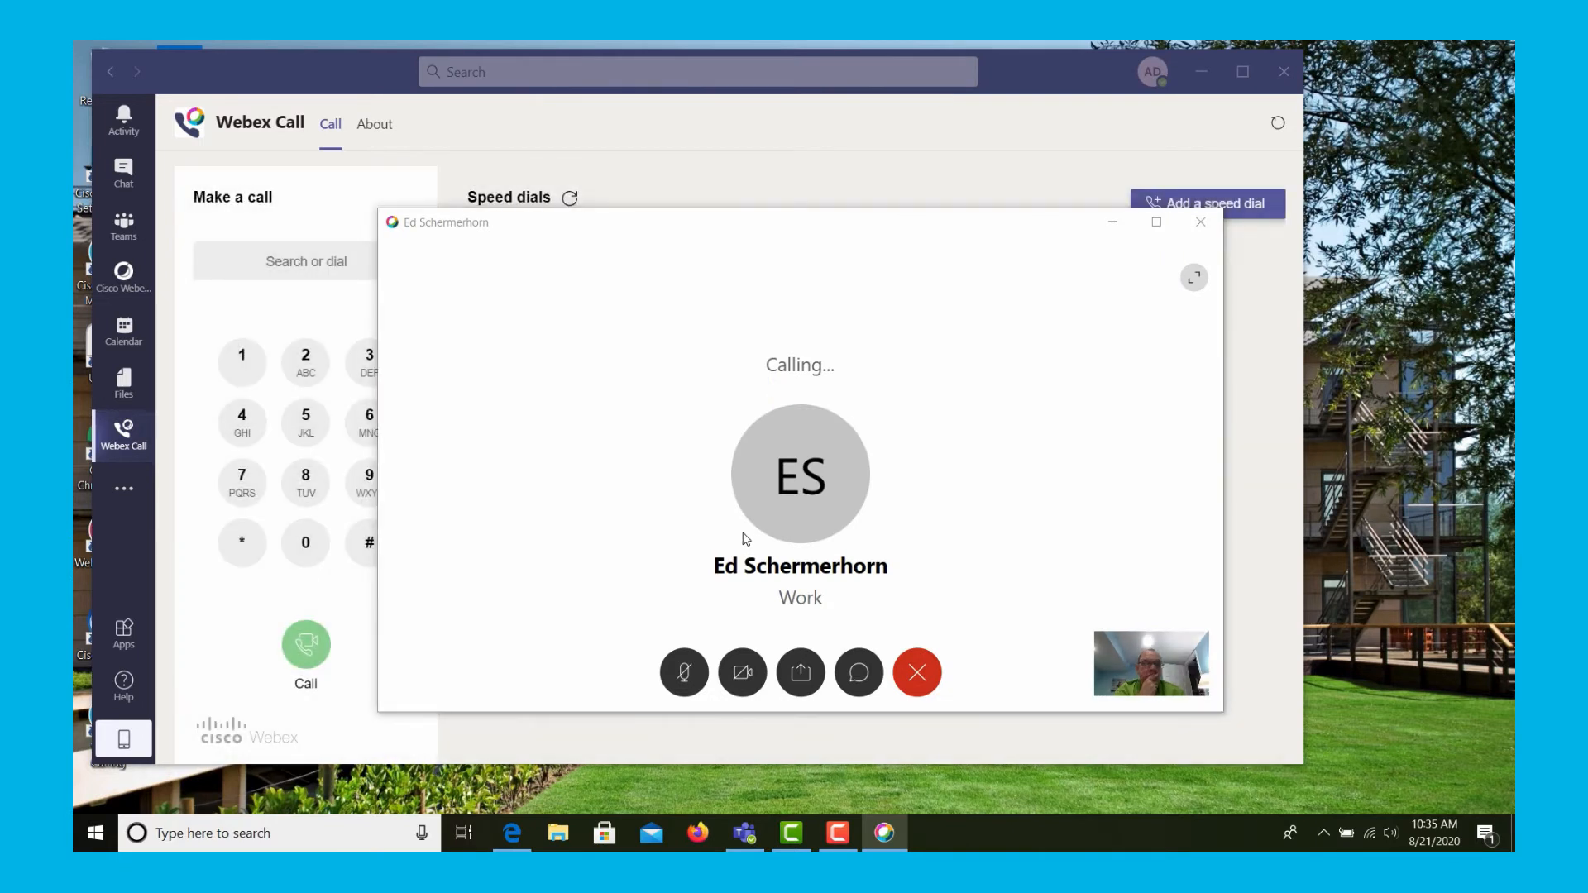
pyautogui.moveTo(750, 539)
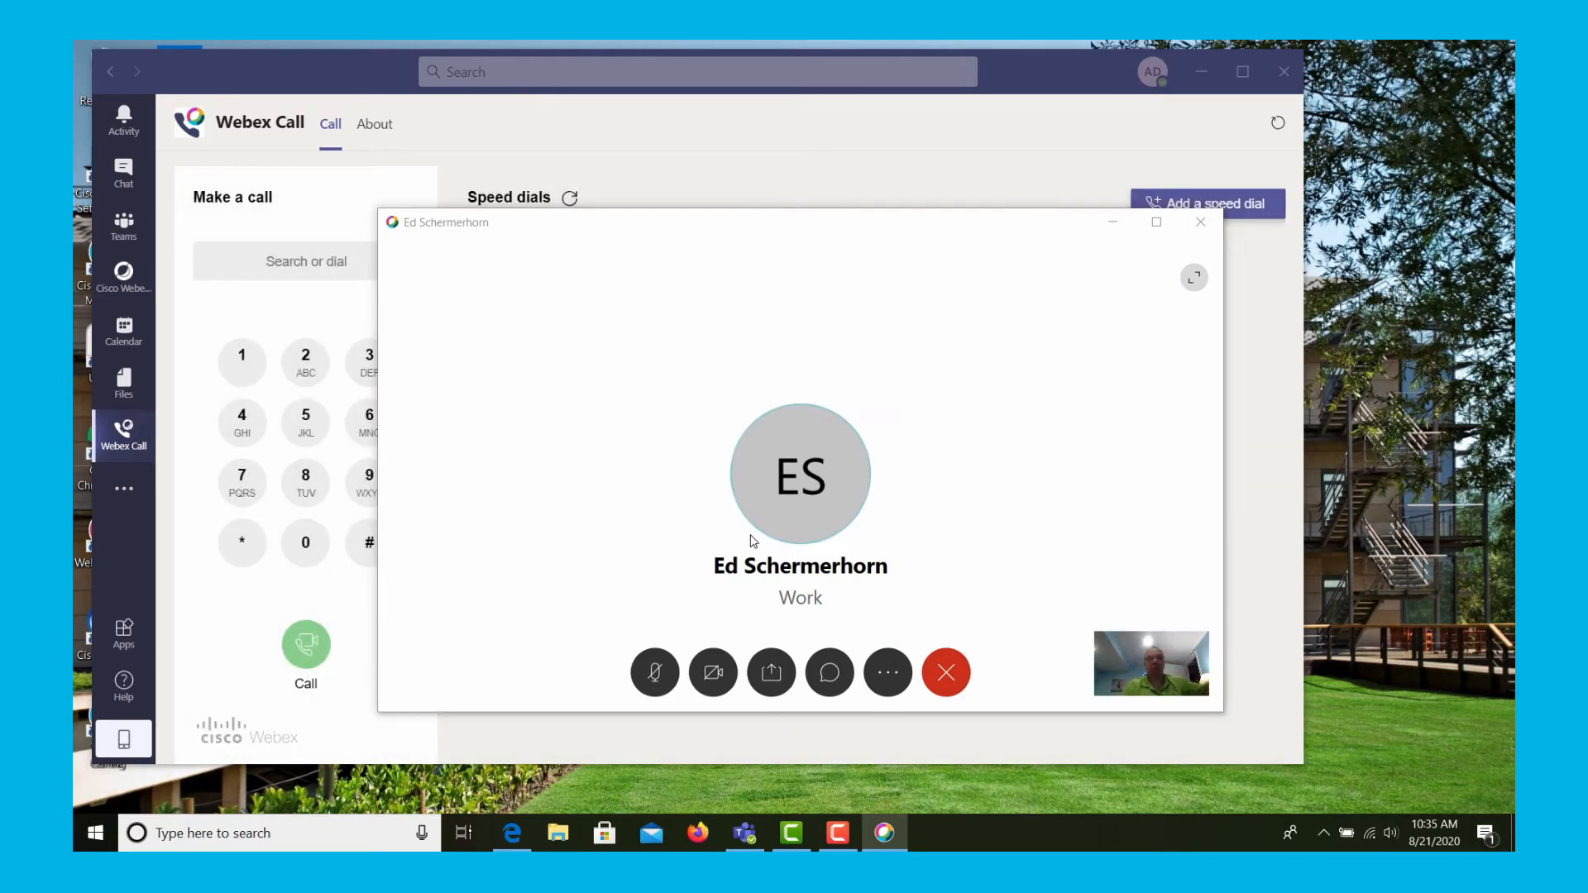
pyautogui.click(711, 673)
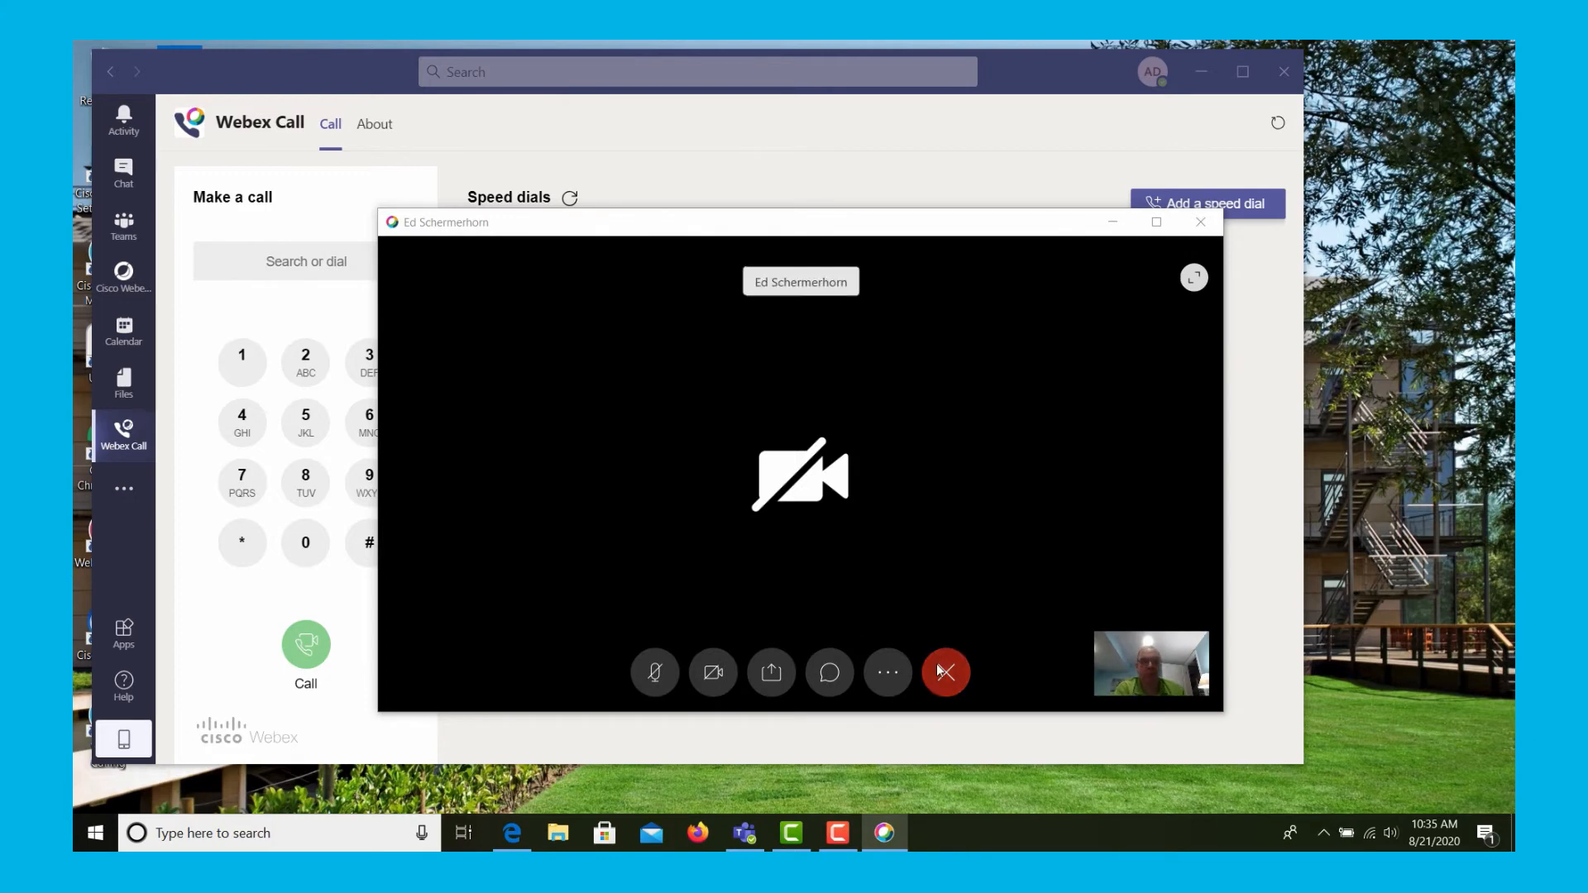
pyautogui.click(944, 671)
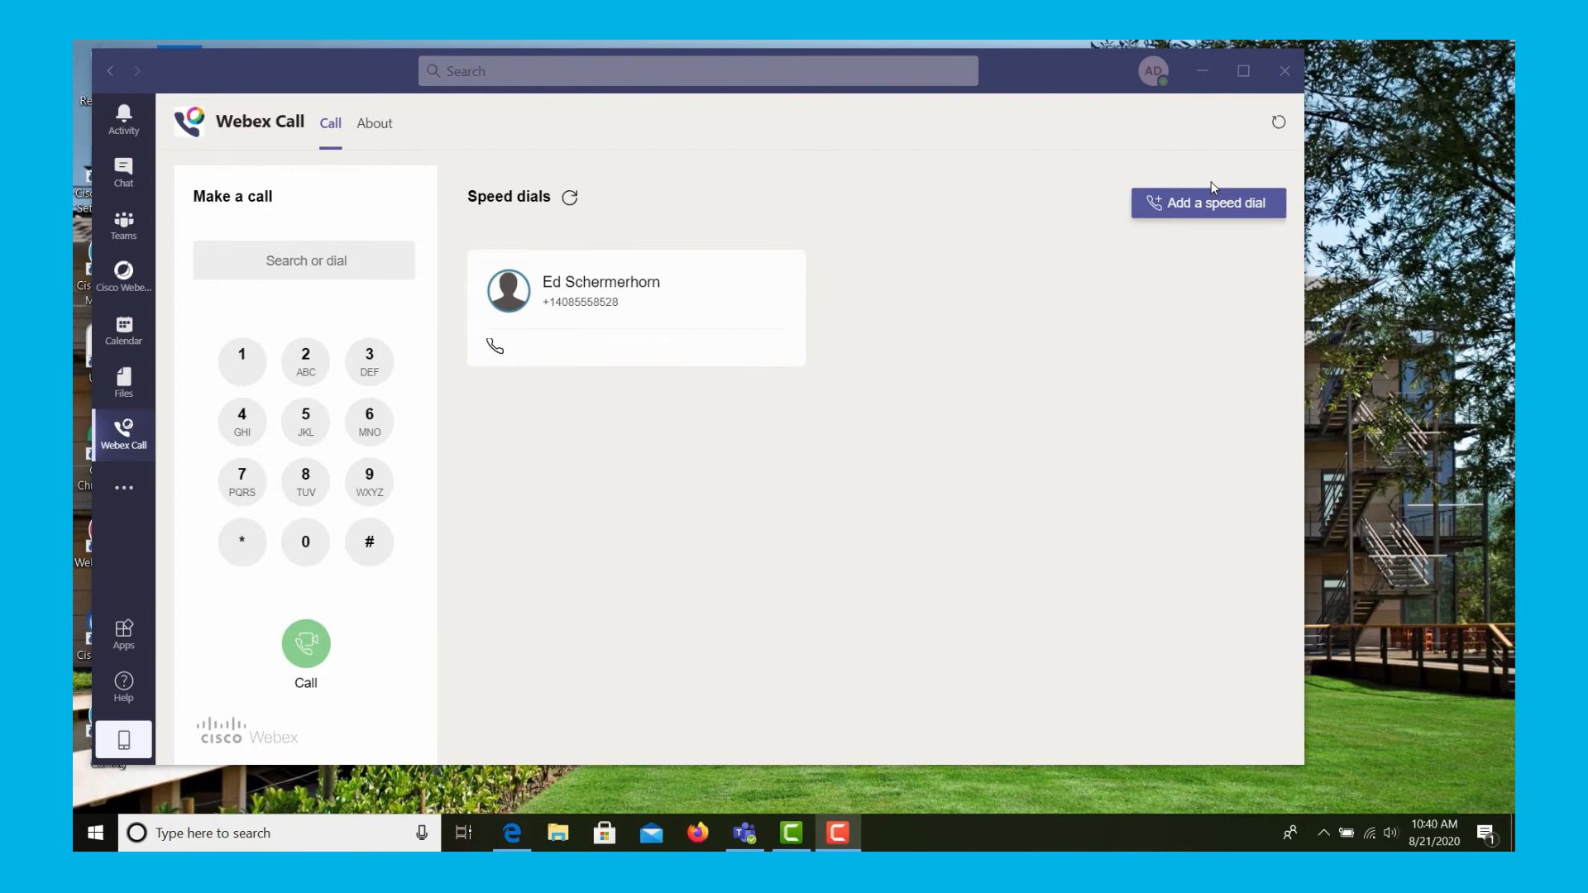
pyautogui.click(1208, 202)
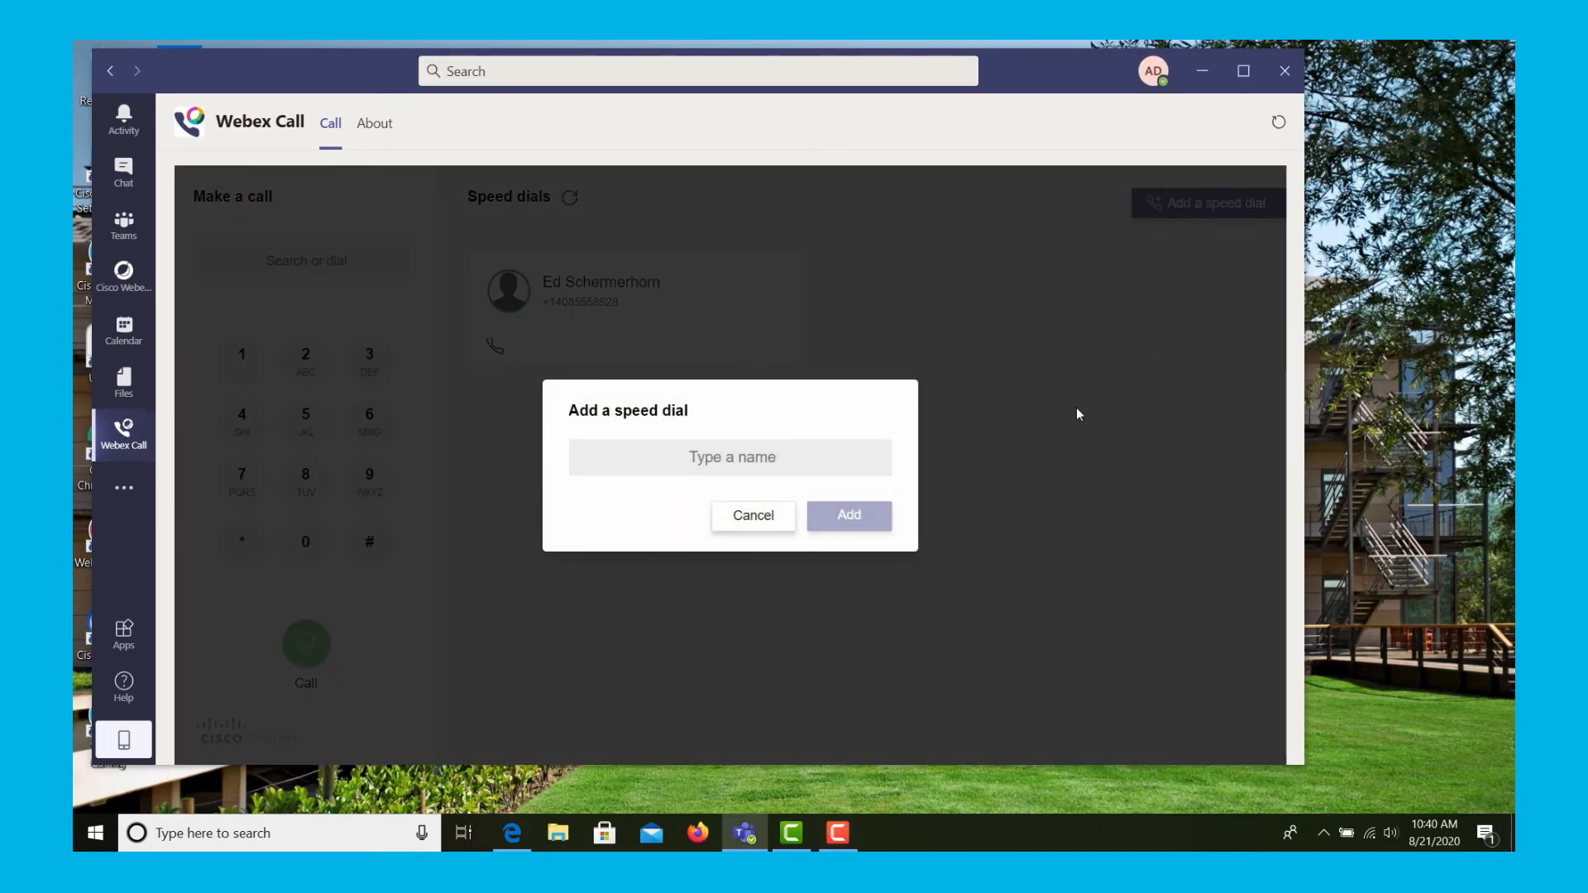
pyautogui.write('ja')
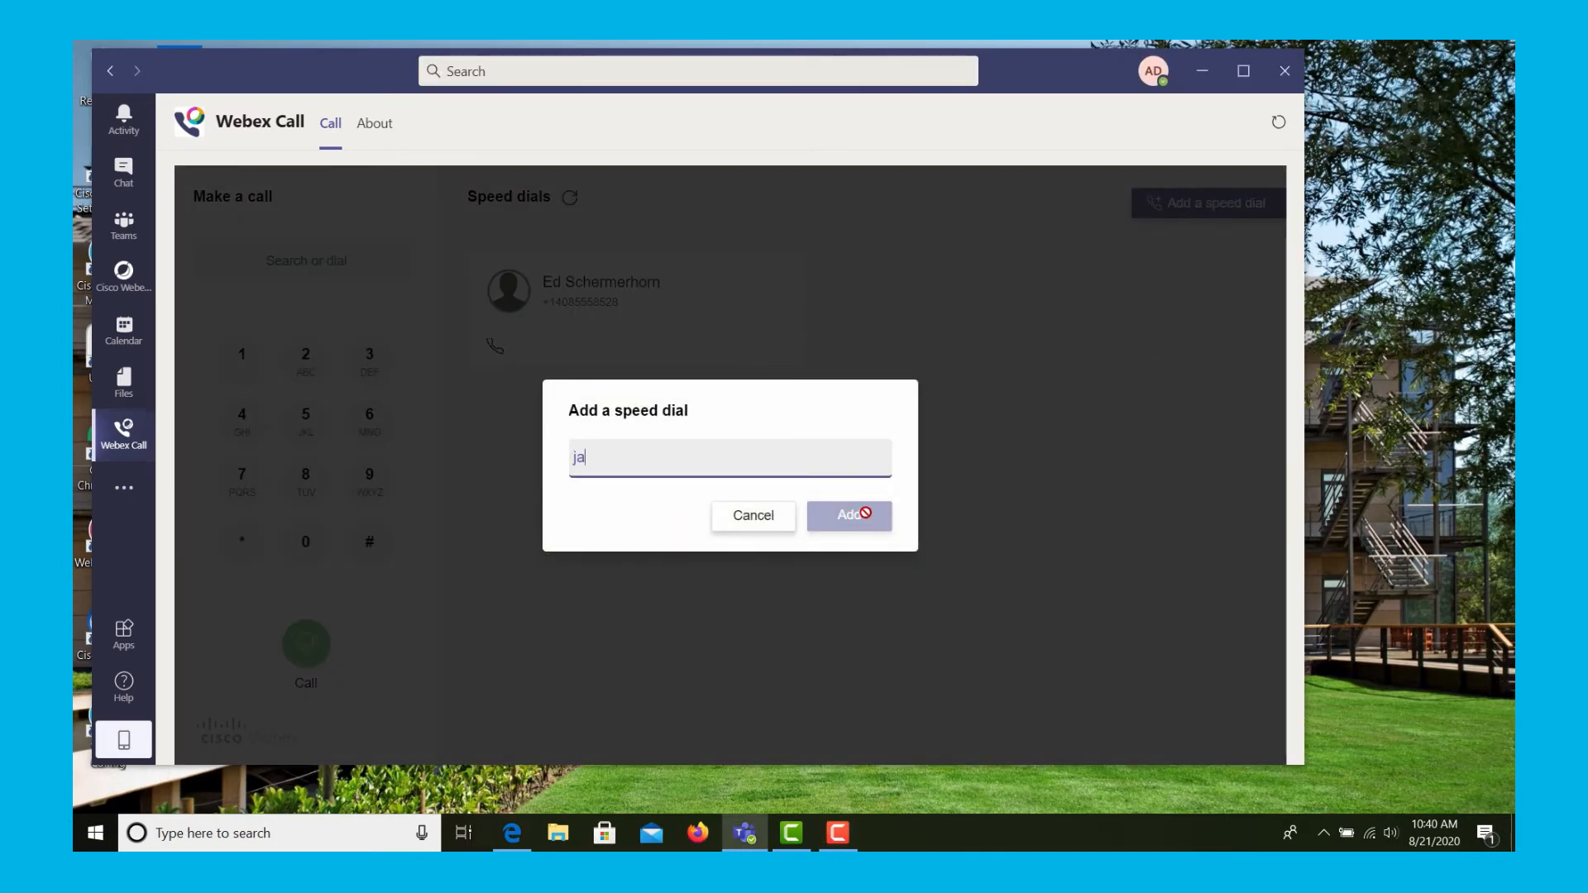
pyautogui.write('den Hurley')
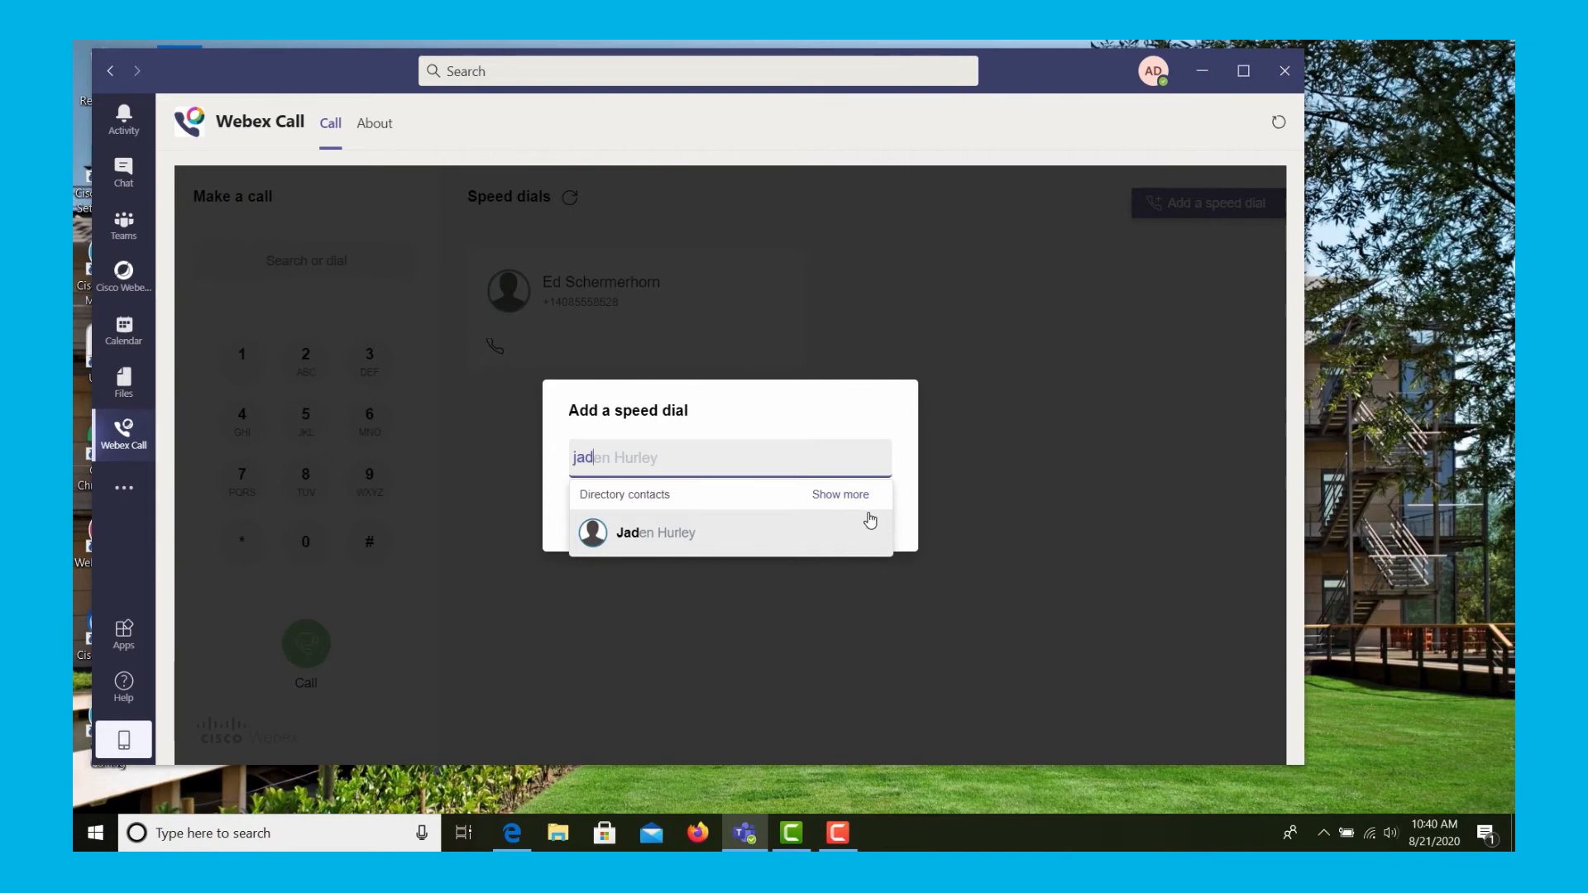
pyautogui.click(655, 532)
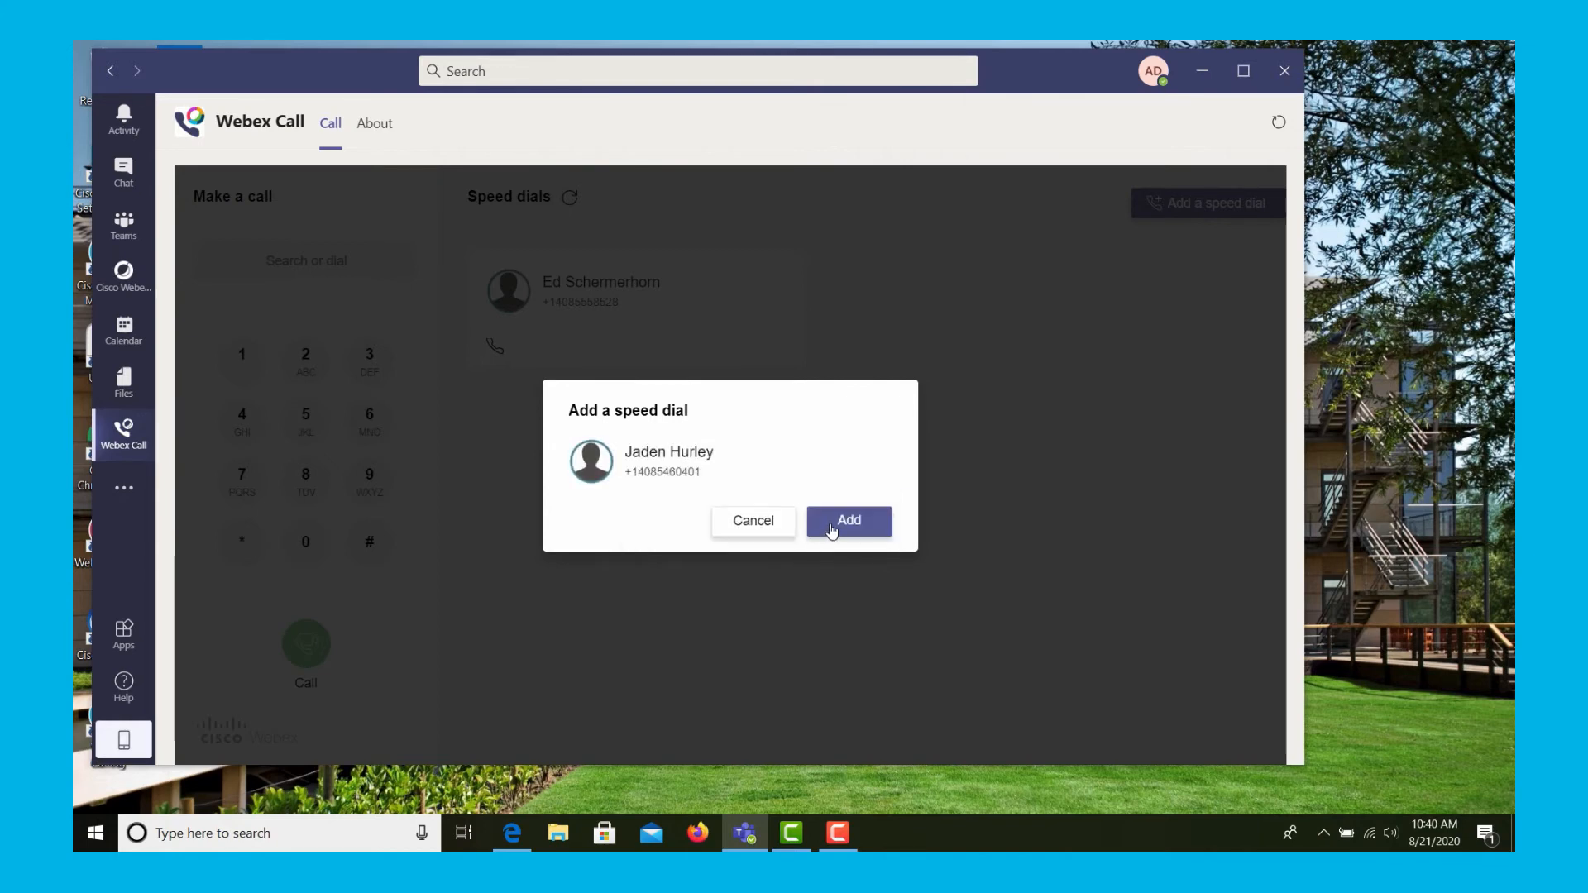
pyautogui.click(847, 521)
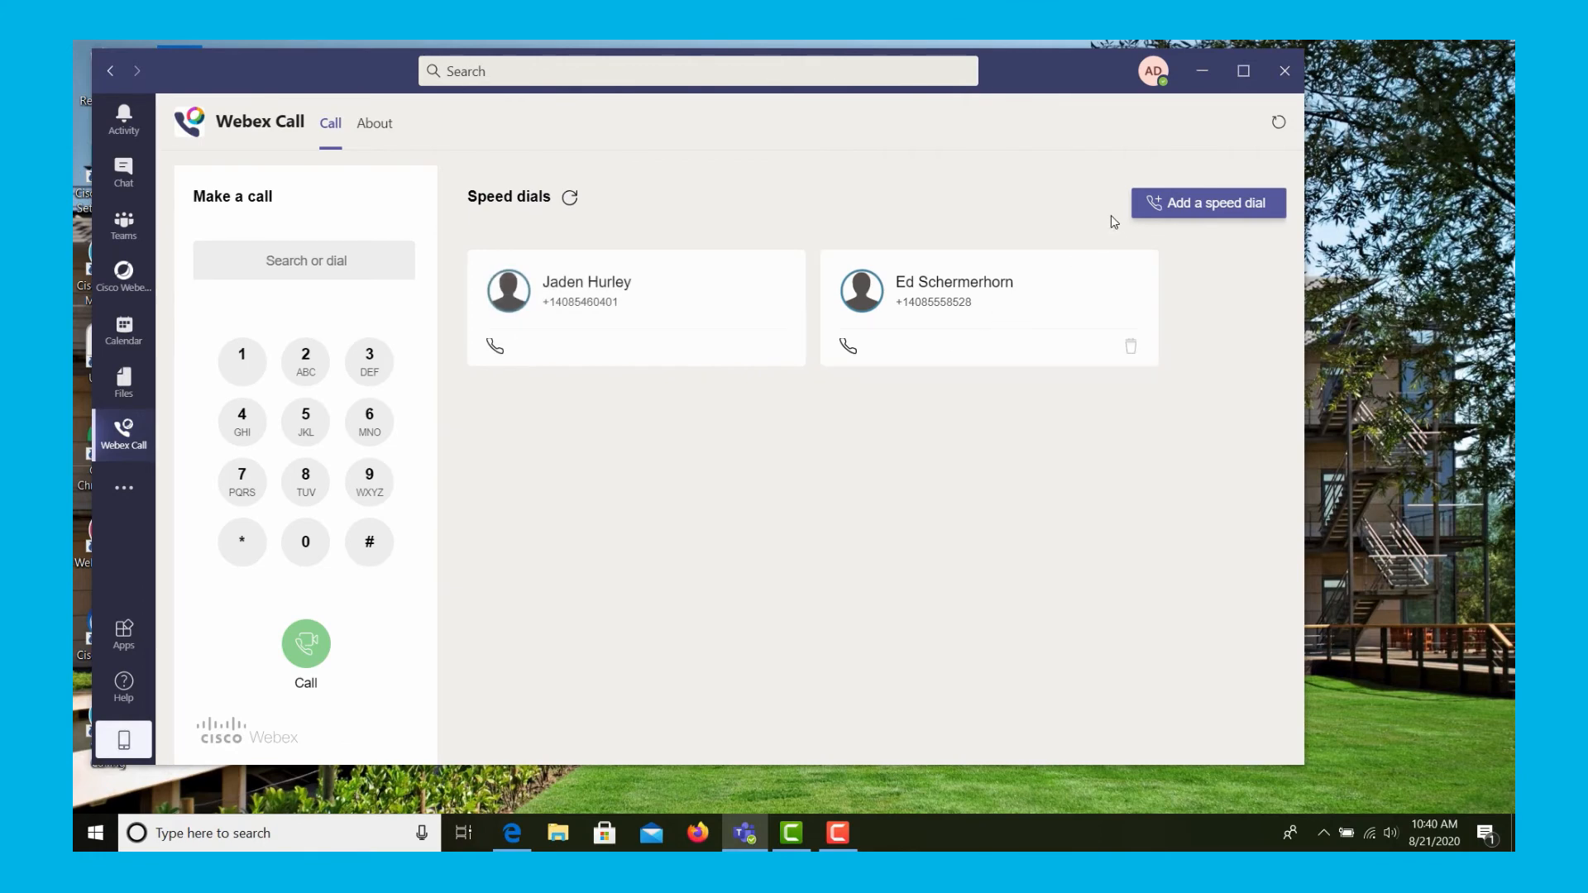
pyautogui.click(1208, 202)
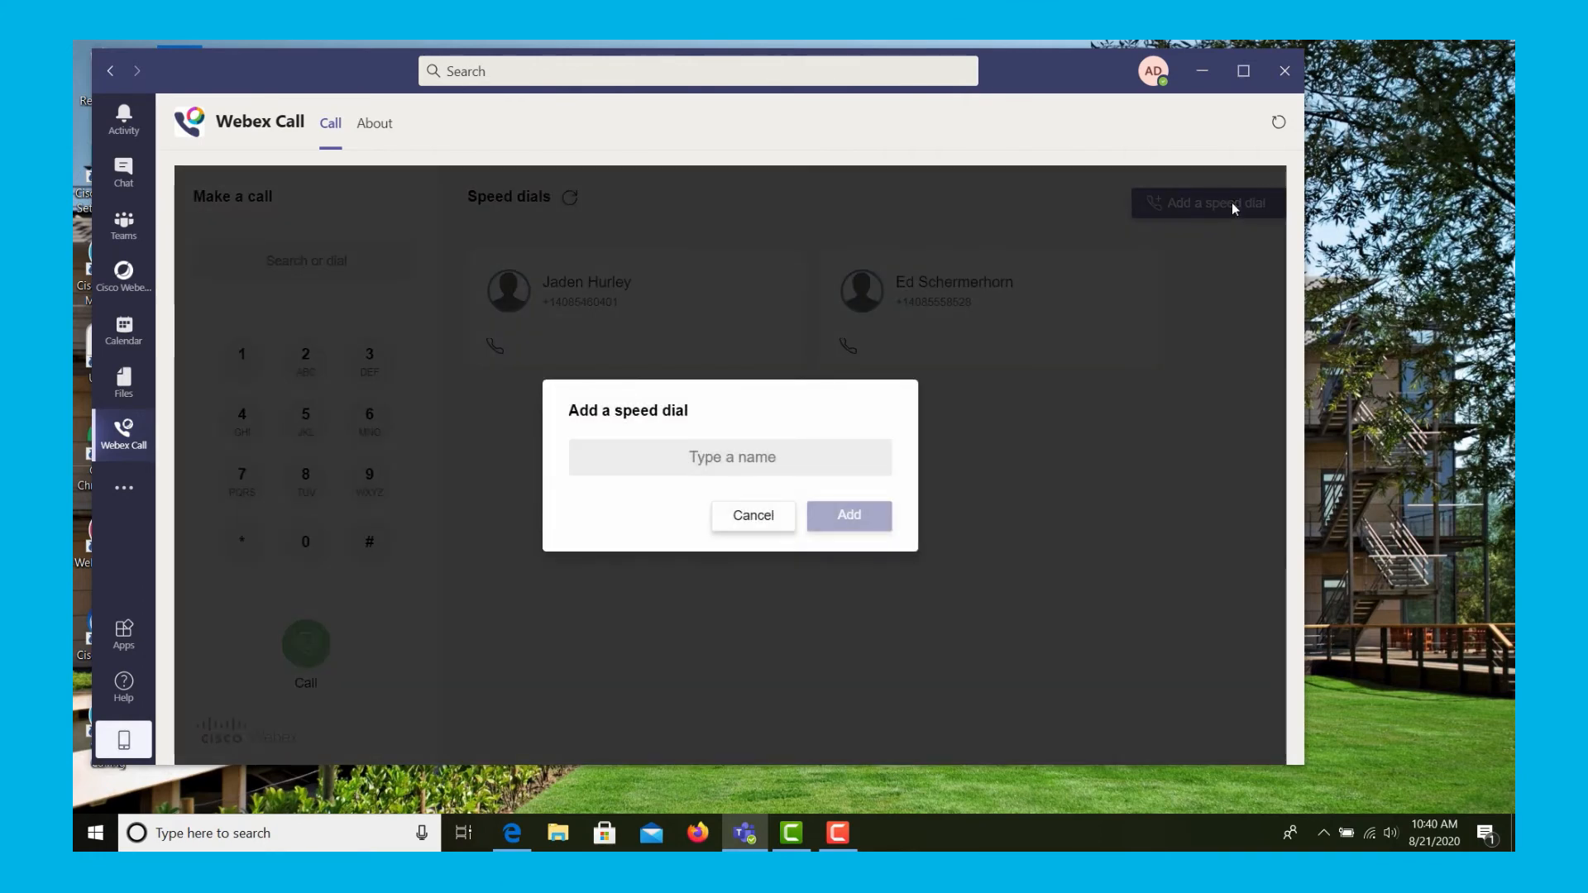
pyautogui.click(729, 456)
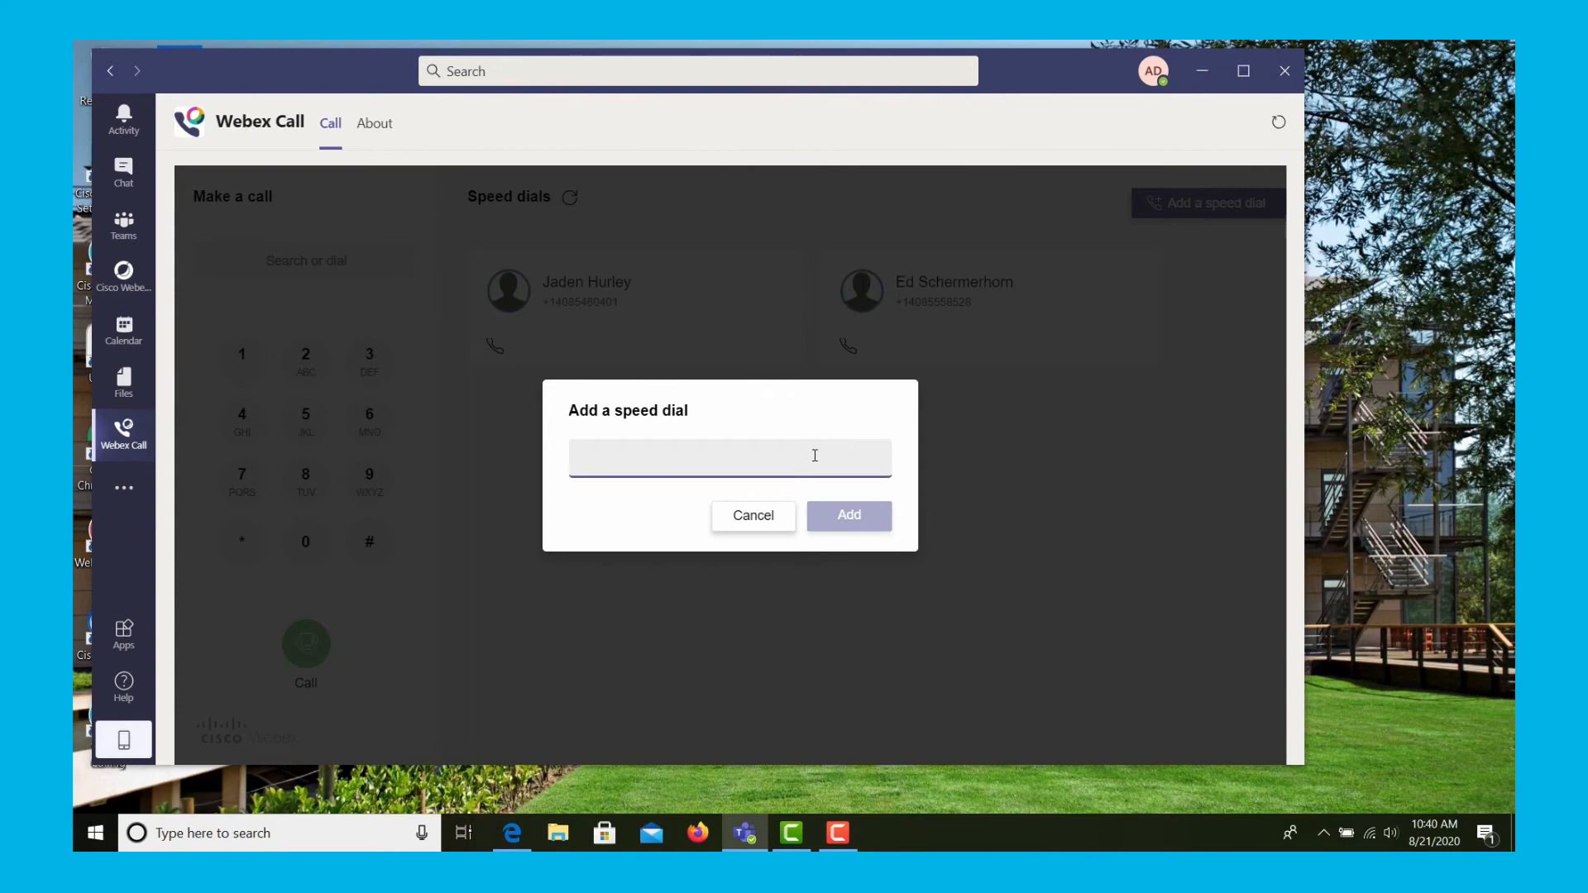
pyautogui.write('Jai')
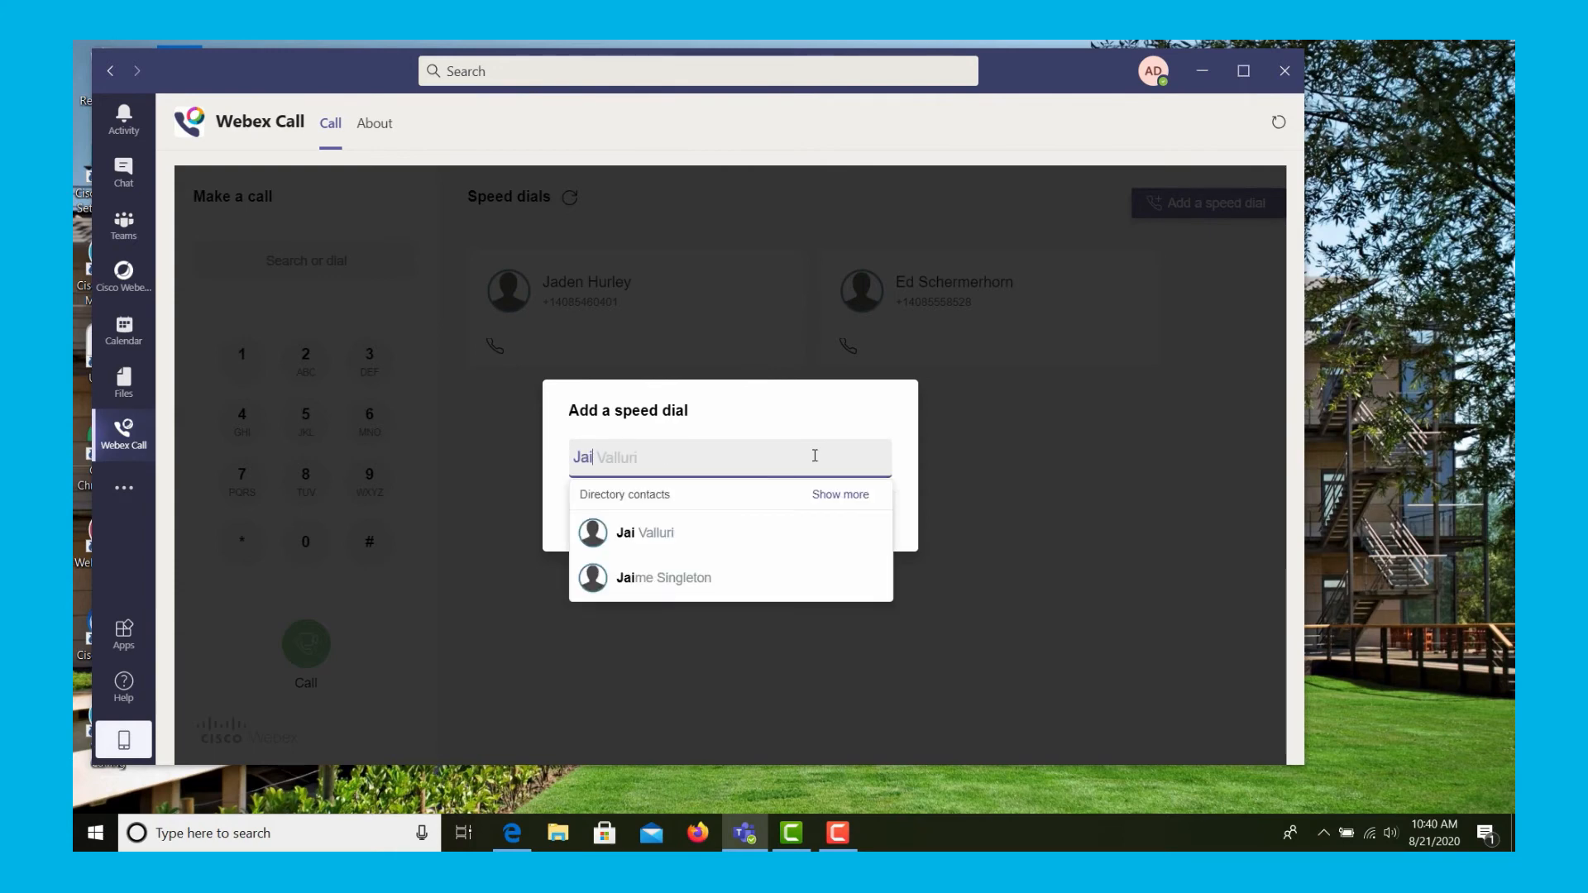
pyautogui.click(643, 532)
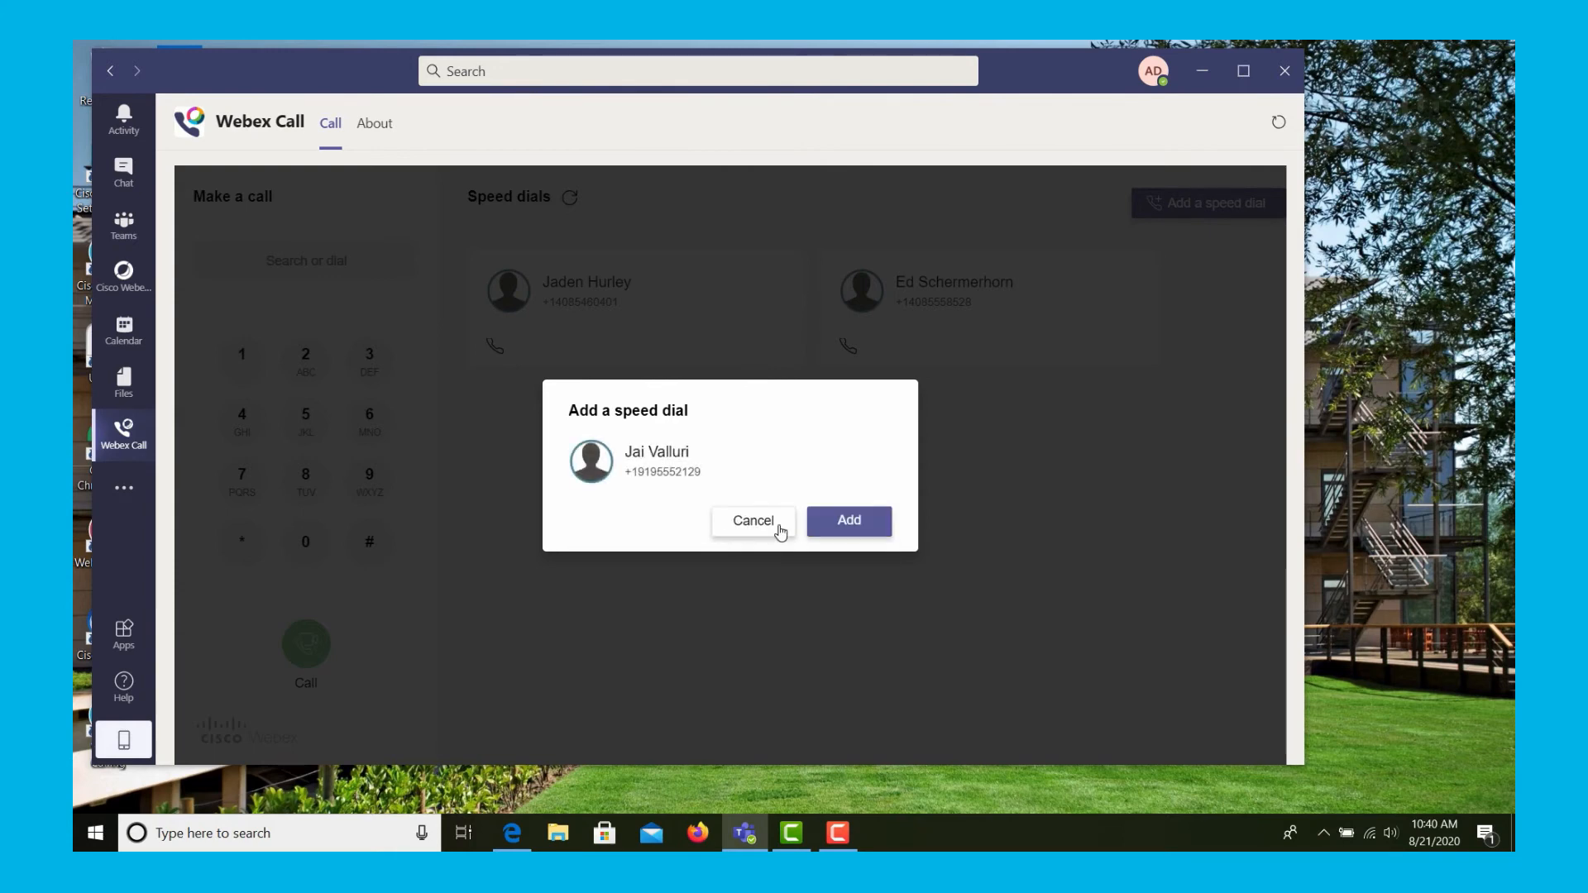
pyautogui.click(848, 519)
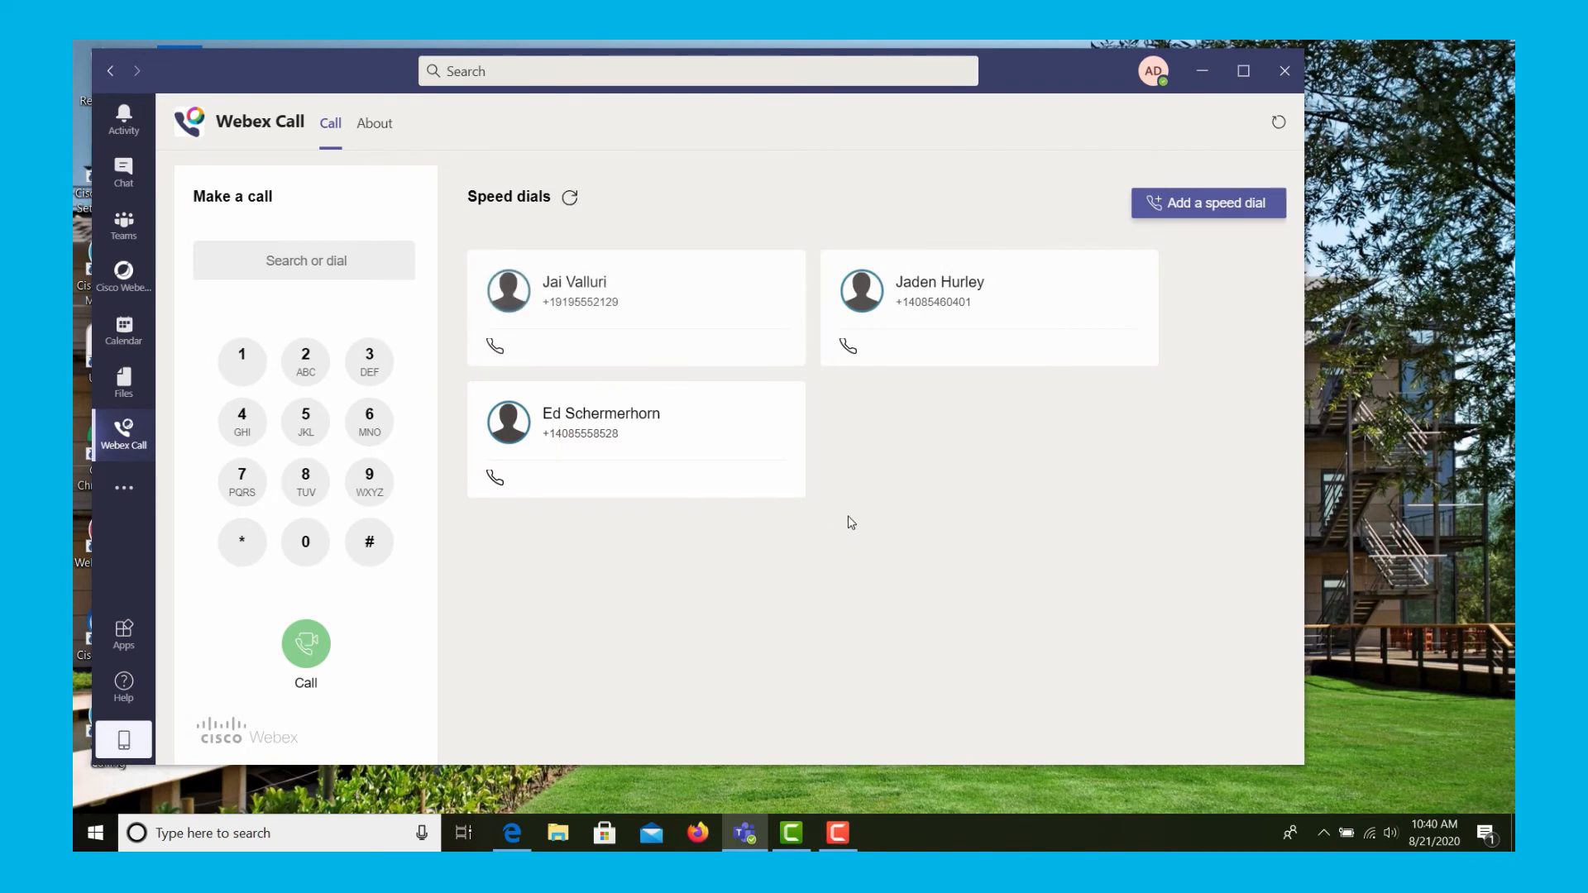
pyautogui.click(125, 172)
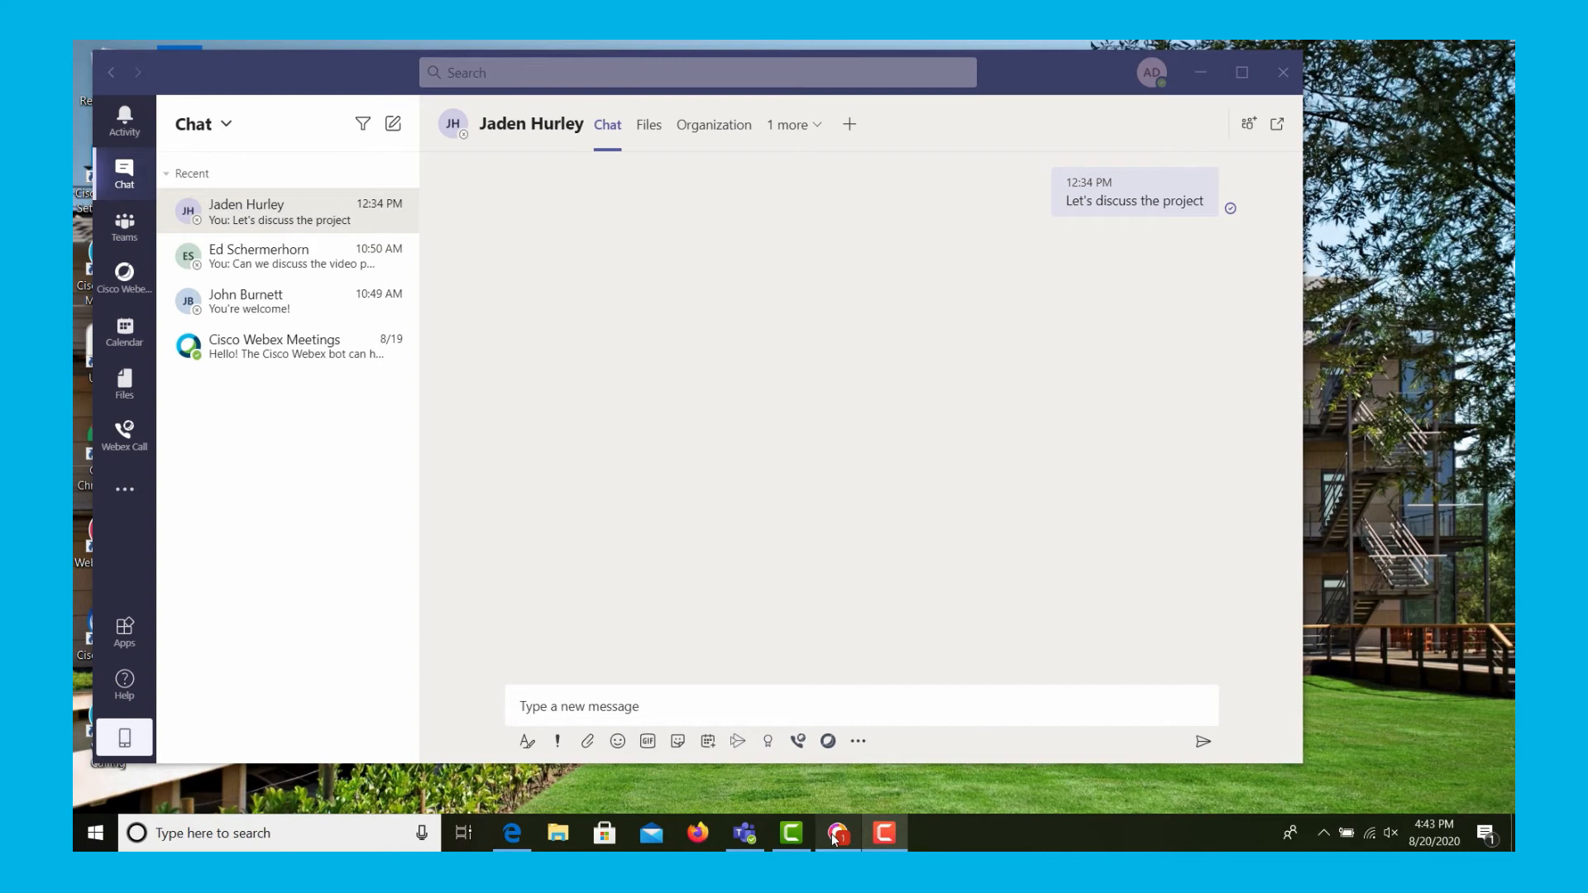
pyautogui.click(837, 832)
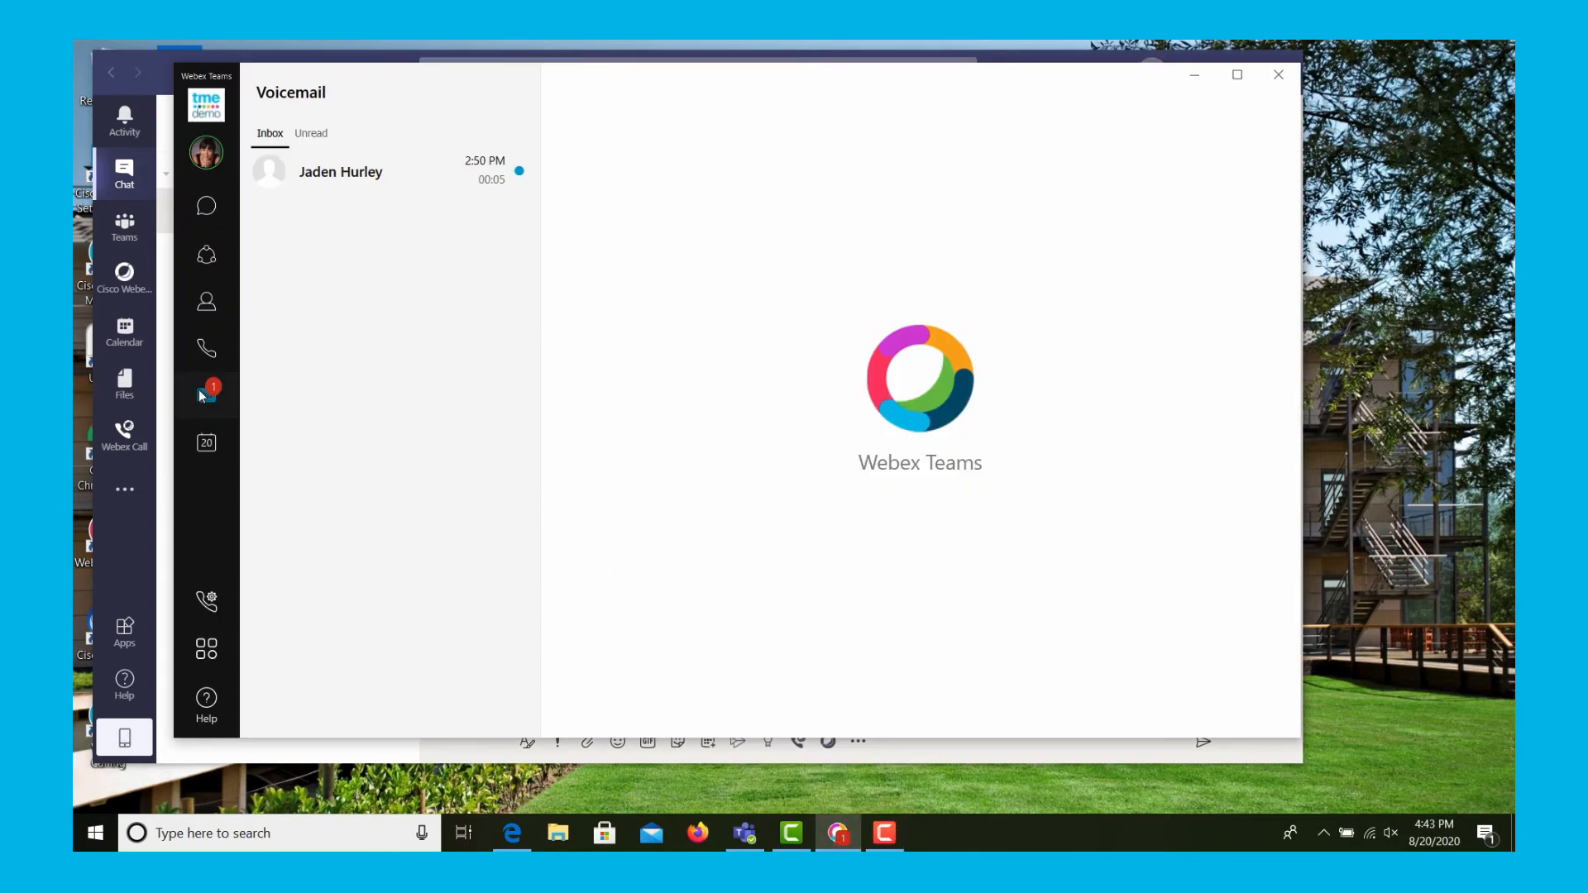
pyautogui.moveTo(209, 397)
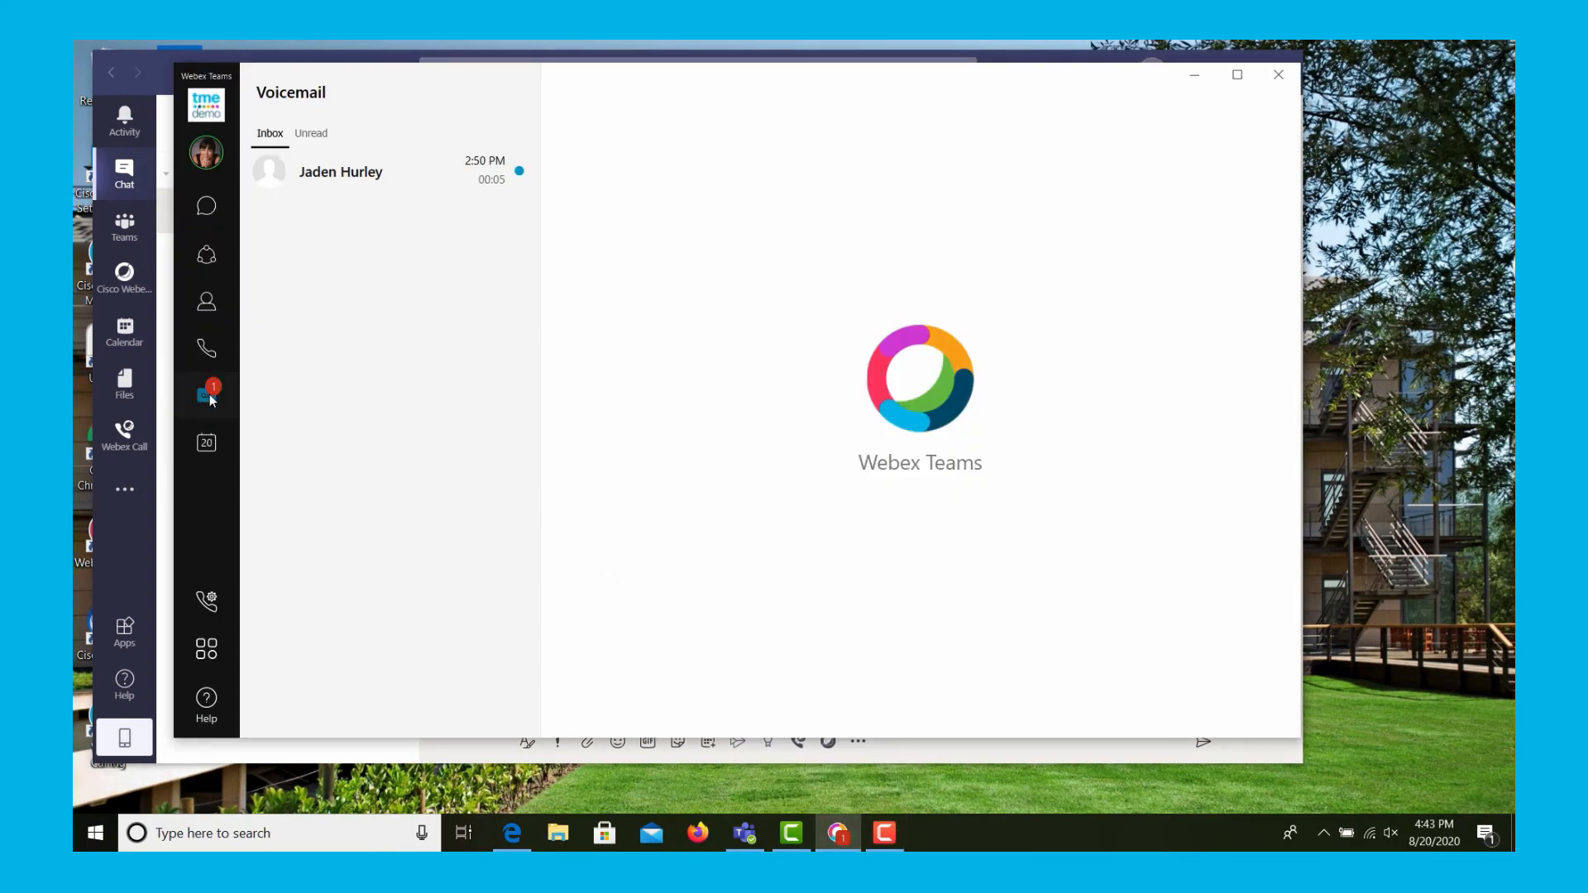
pyautogui.click(341, 171)
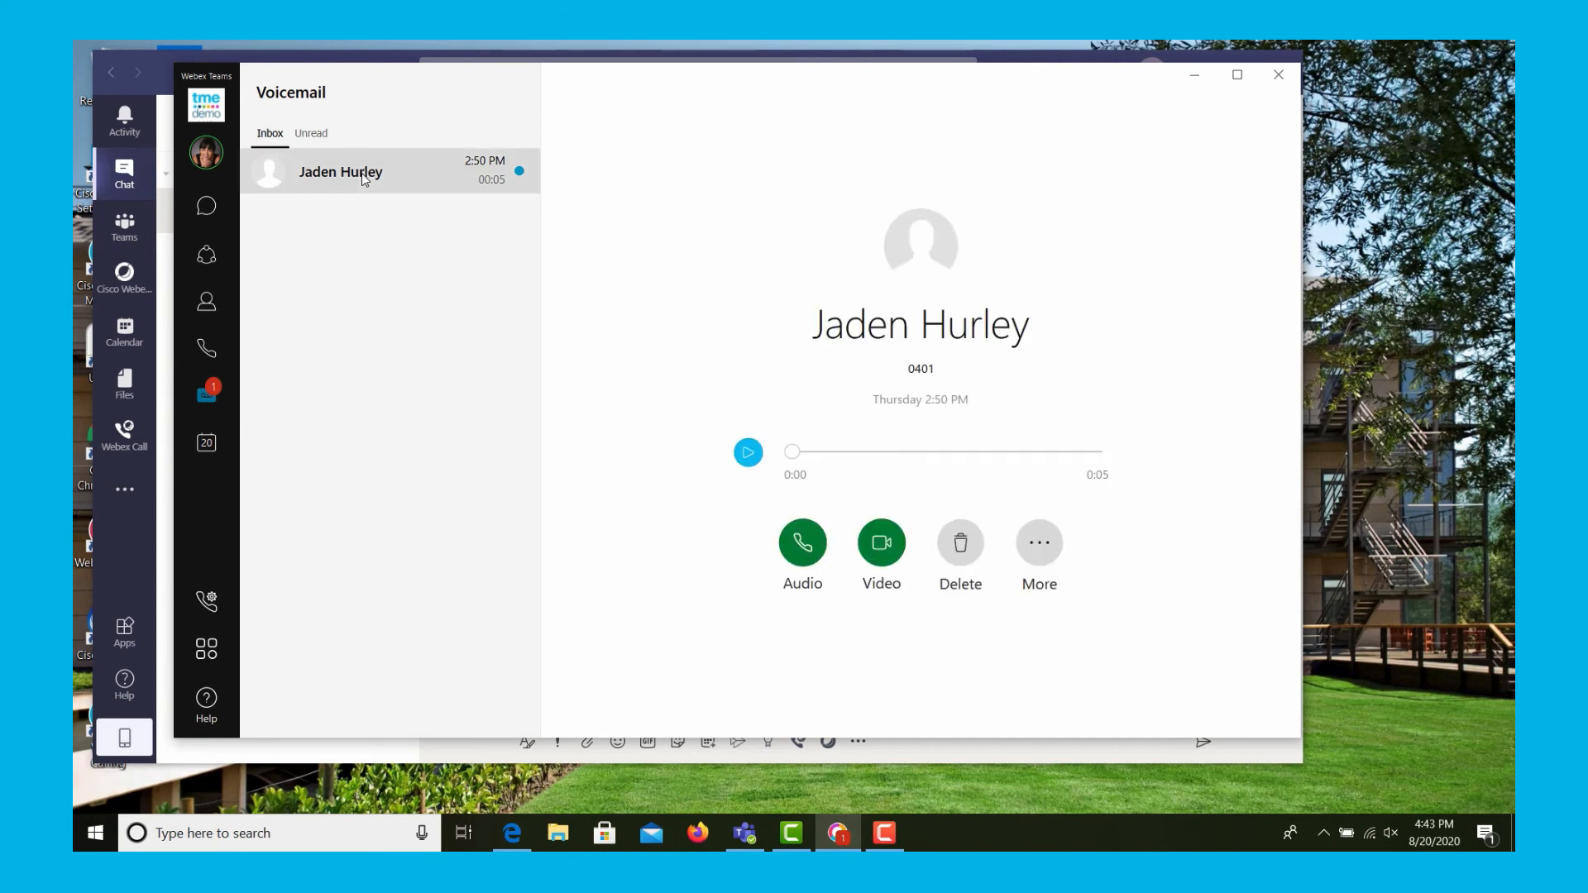
pyautogui.click(747, 453)
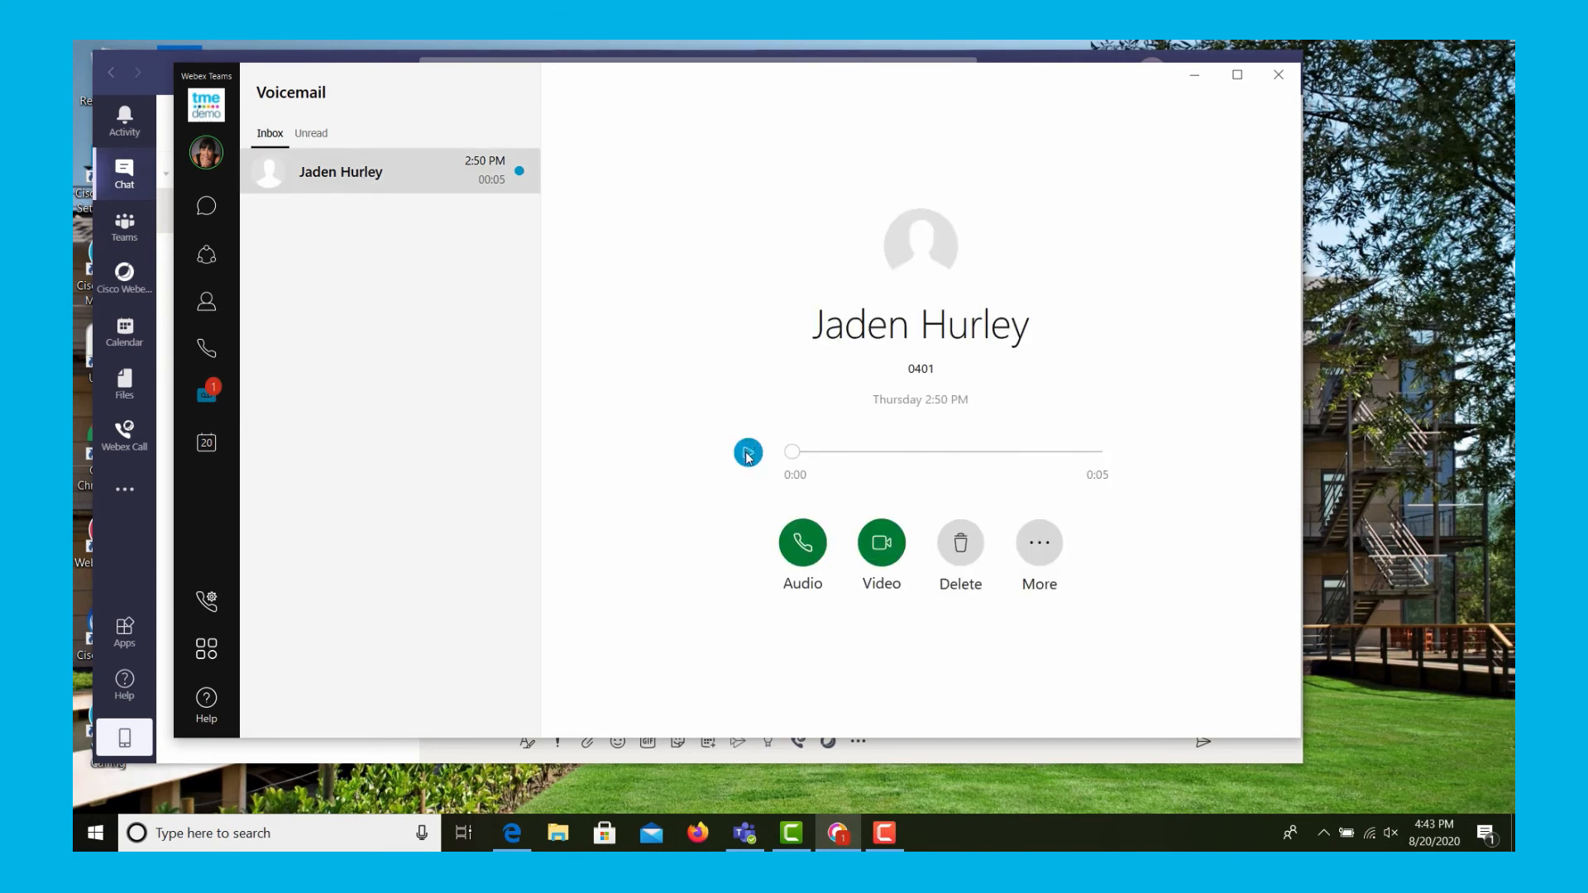
pyautogui.click(748, 451)
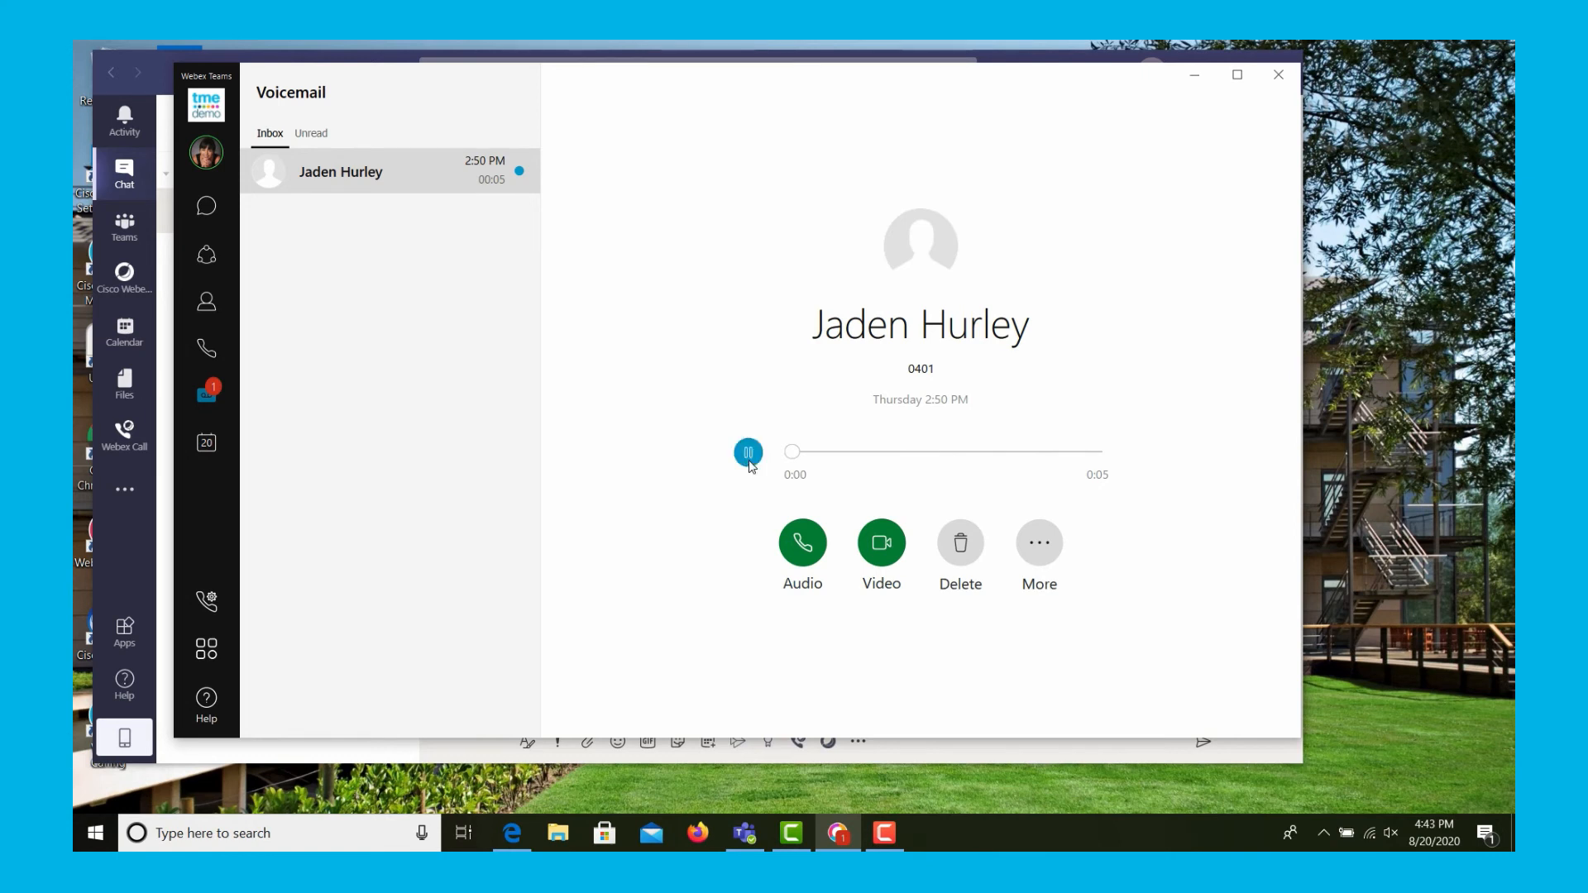
pyautogui.click(748, 452)
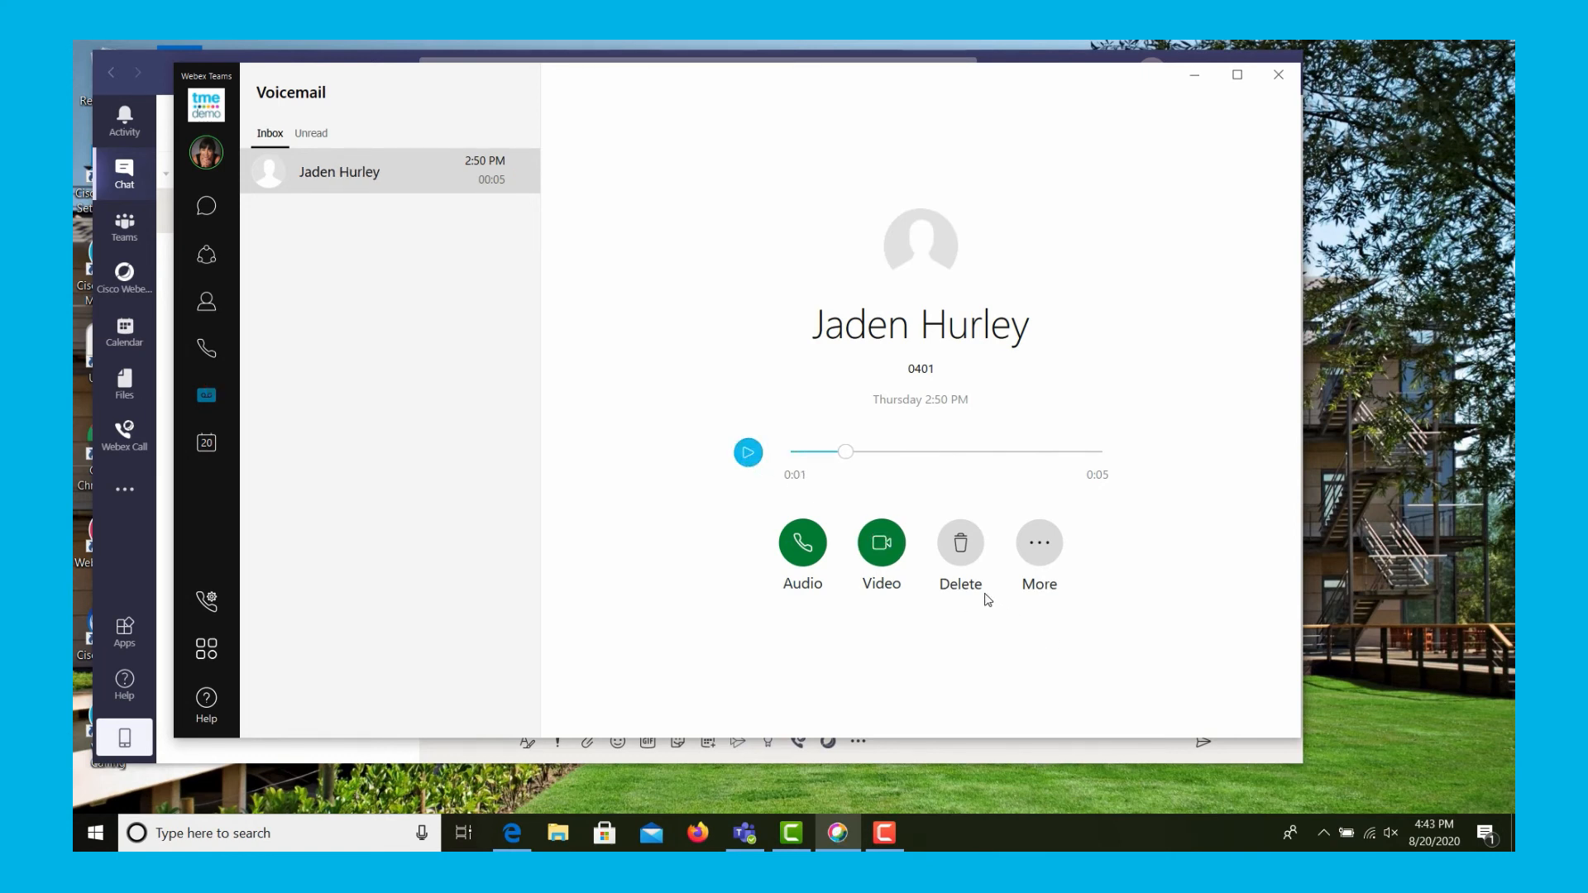
pyautogui.moveTo(1039, 542)
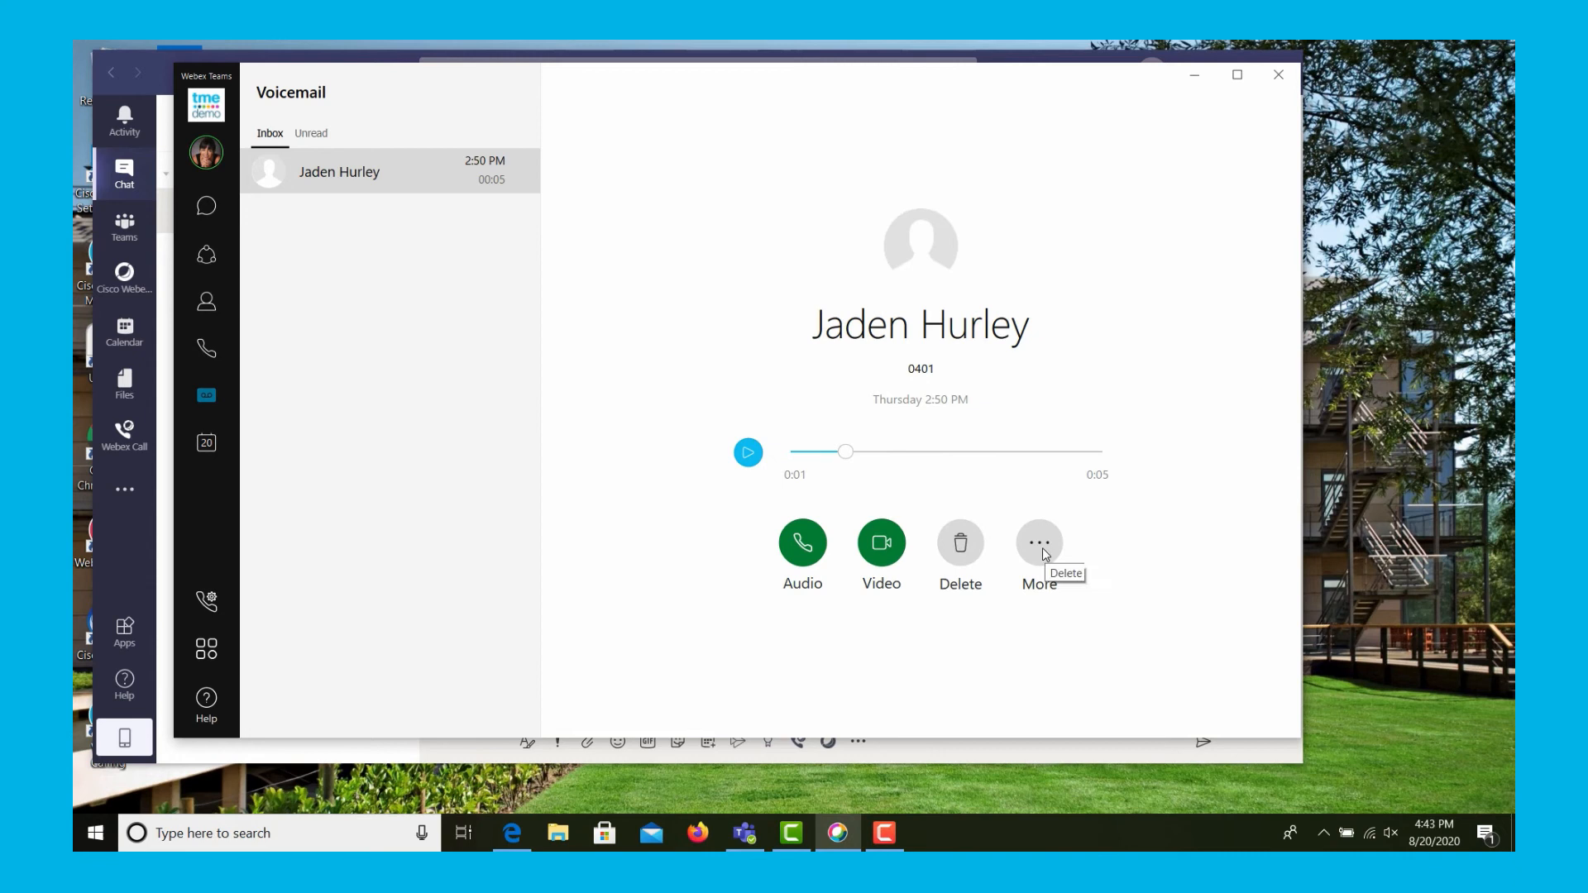
pyautogui.click(1039, 543)
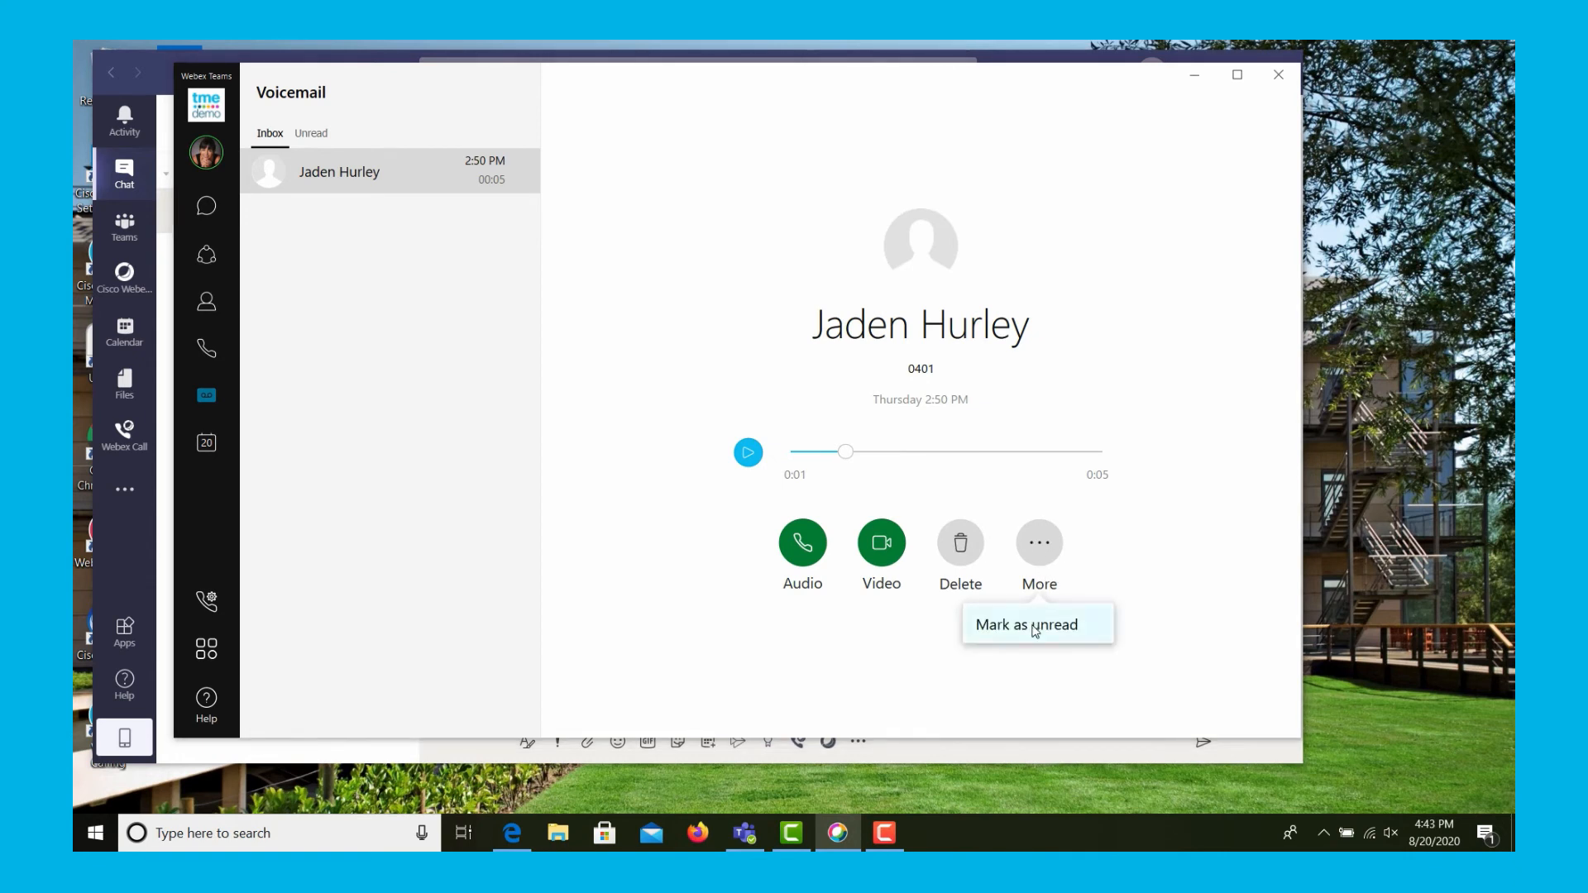
pyautogui.click(1025, 624)
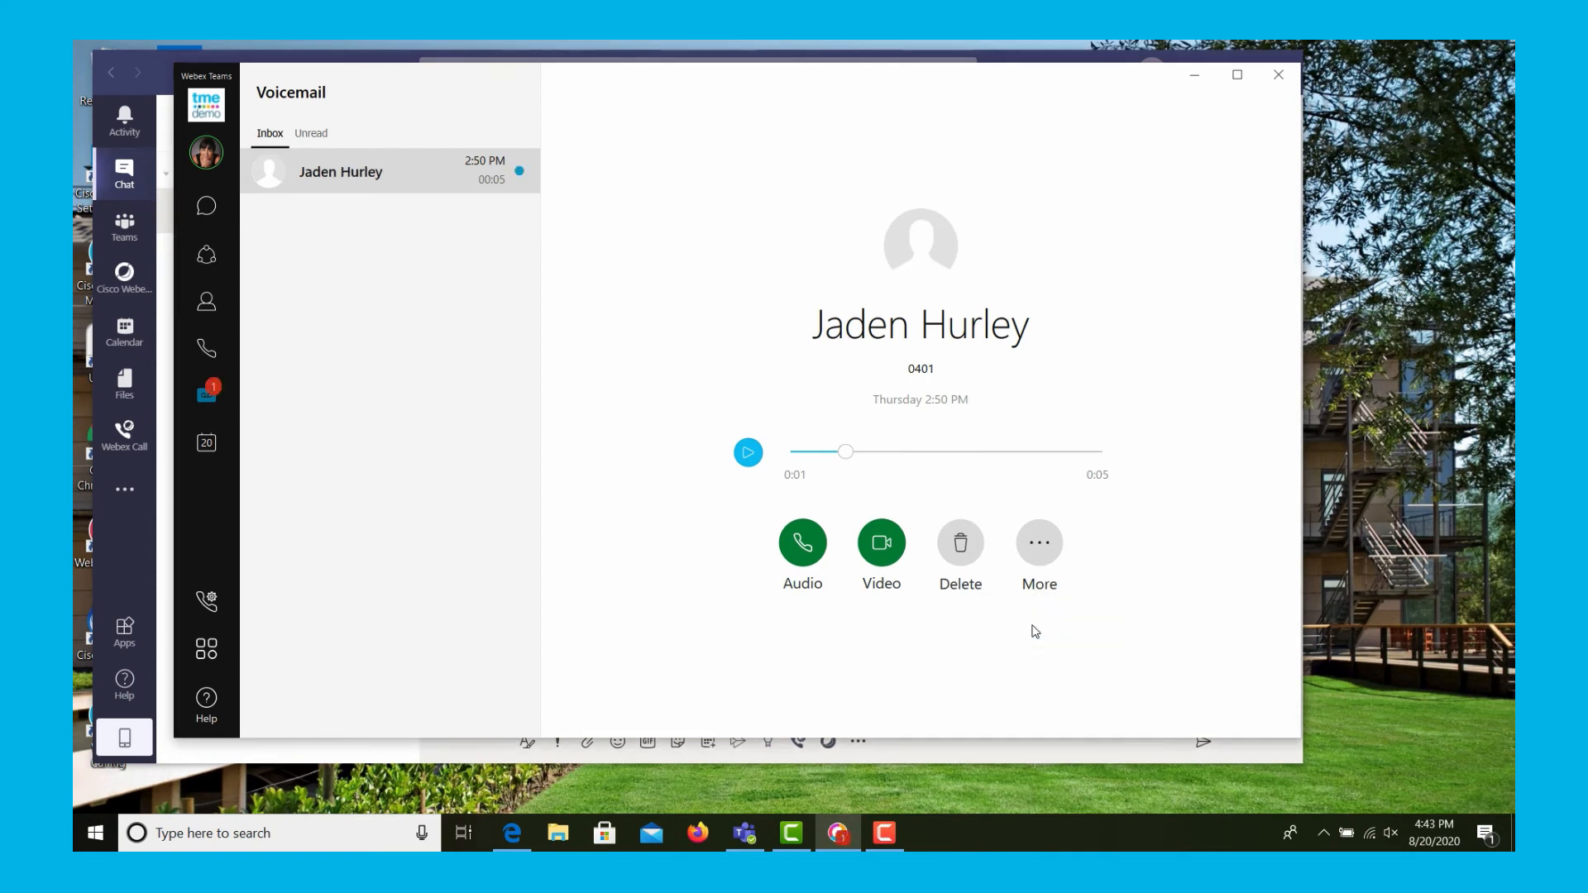
pyautogui.moveTo(960, 544)
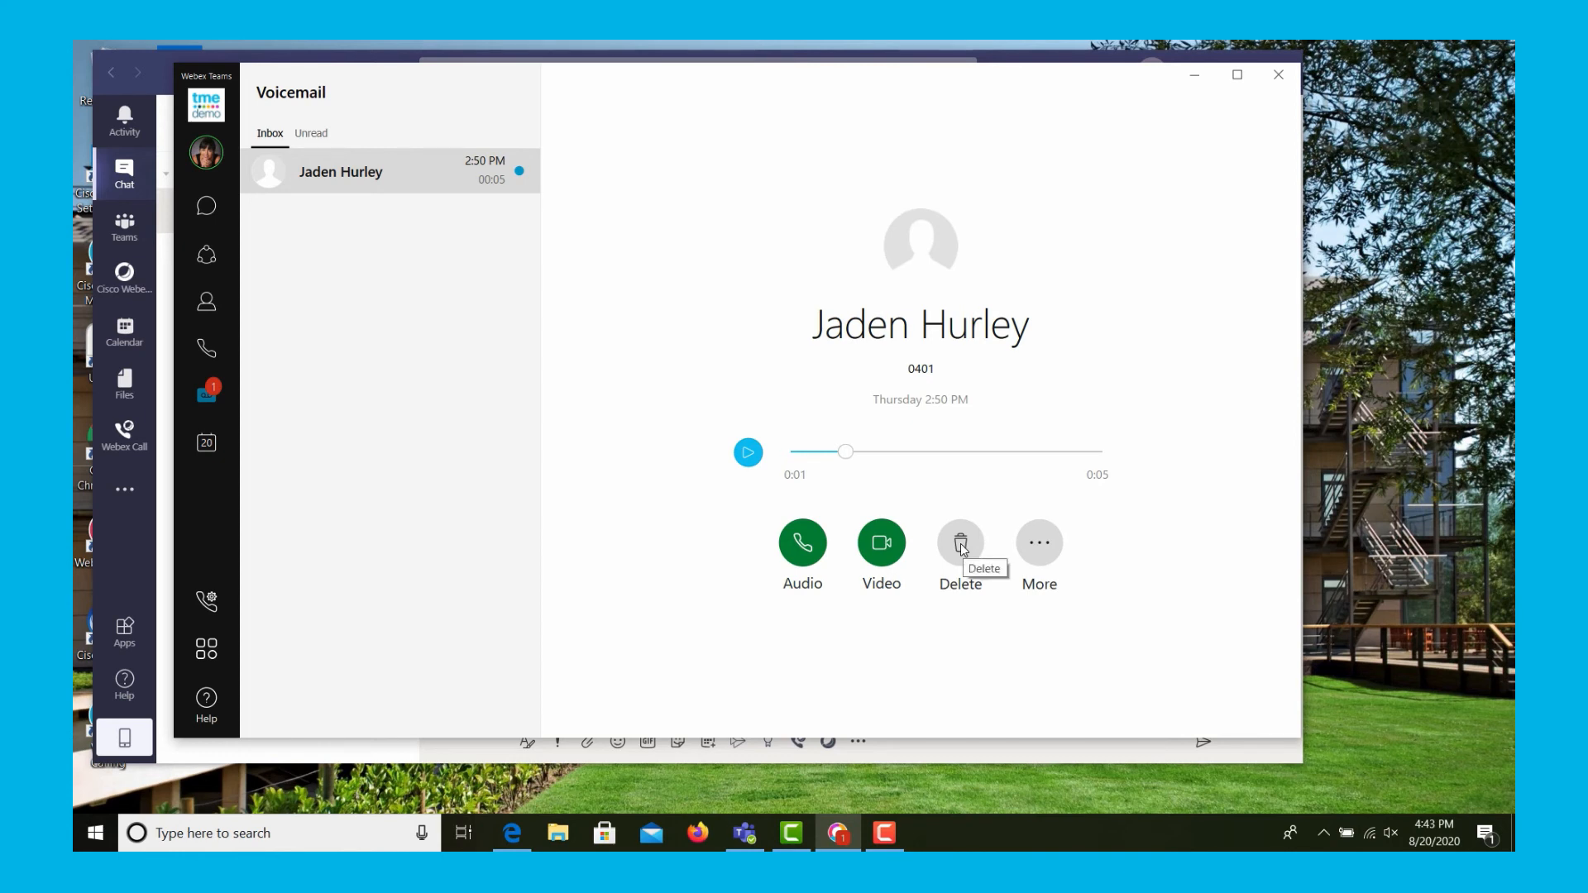
# Delete the caller's voice message and confirm the removal.
pyautogui.click(960, 543)
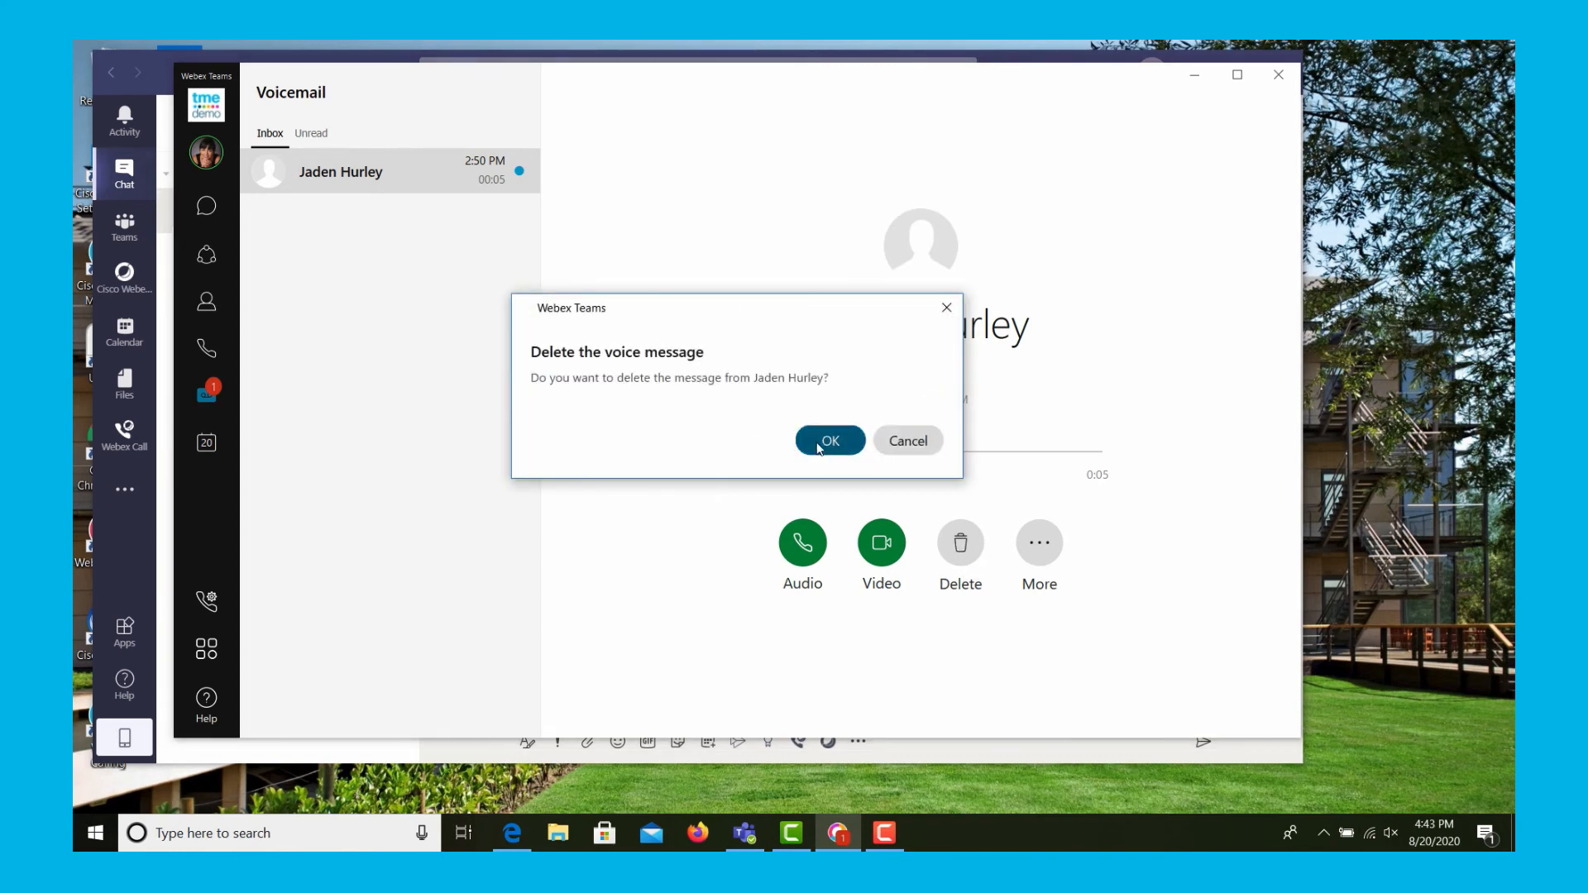
pyautogui.click(829, 441)
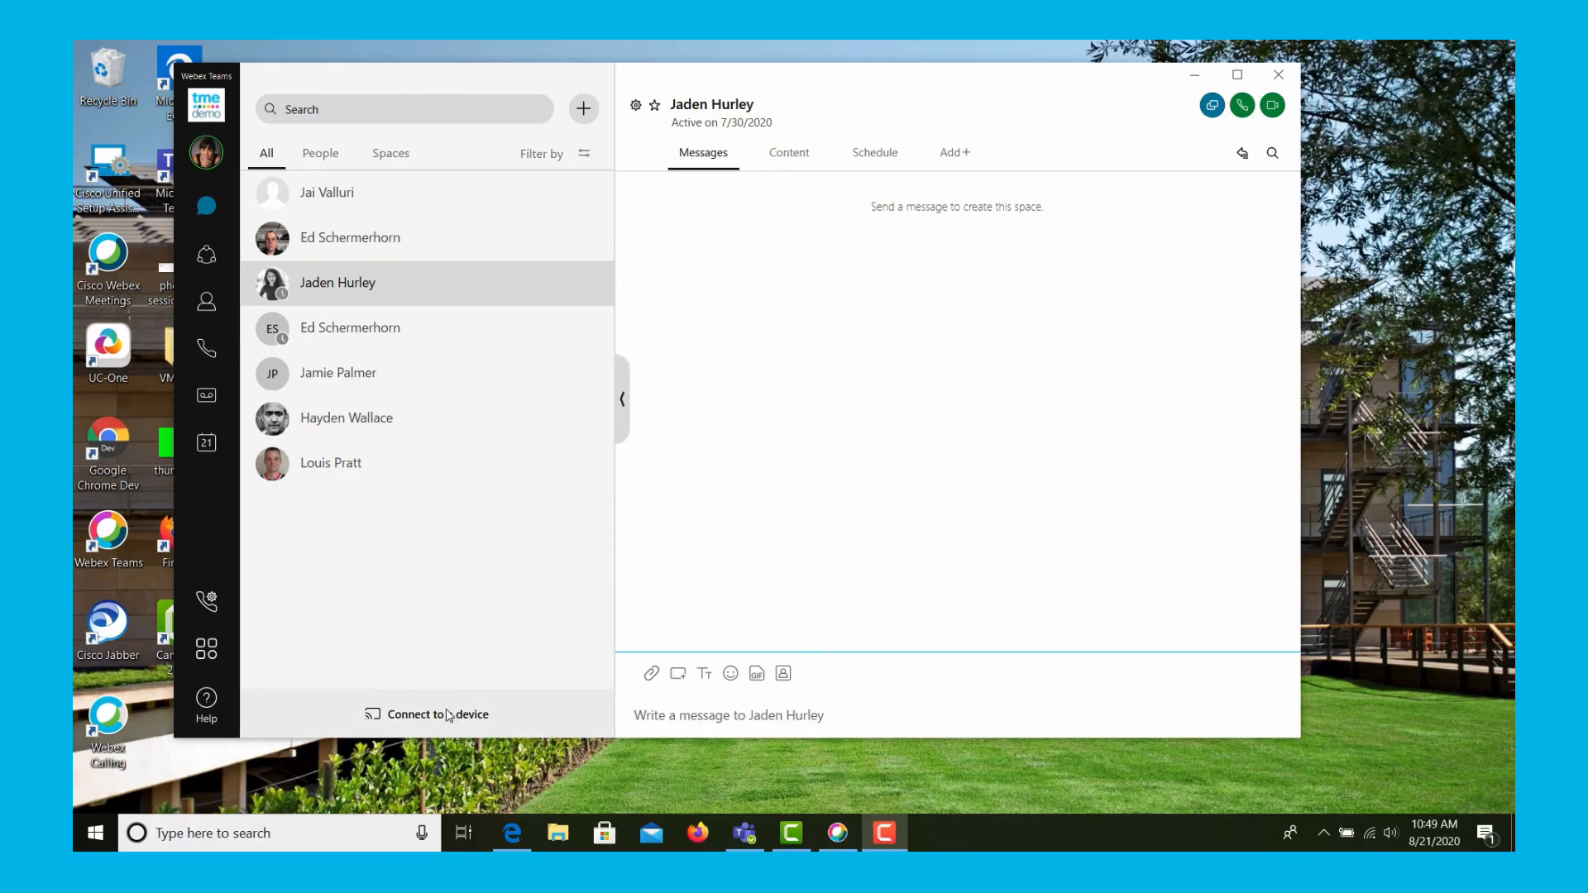
# Connect to the DMS Cisco 7811 desk phone under Personal devices.
pyautogui.click(435, 714)
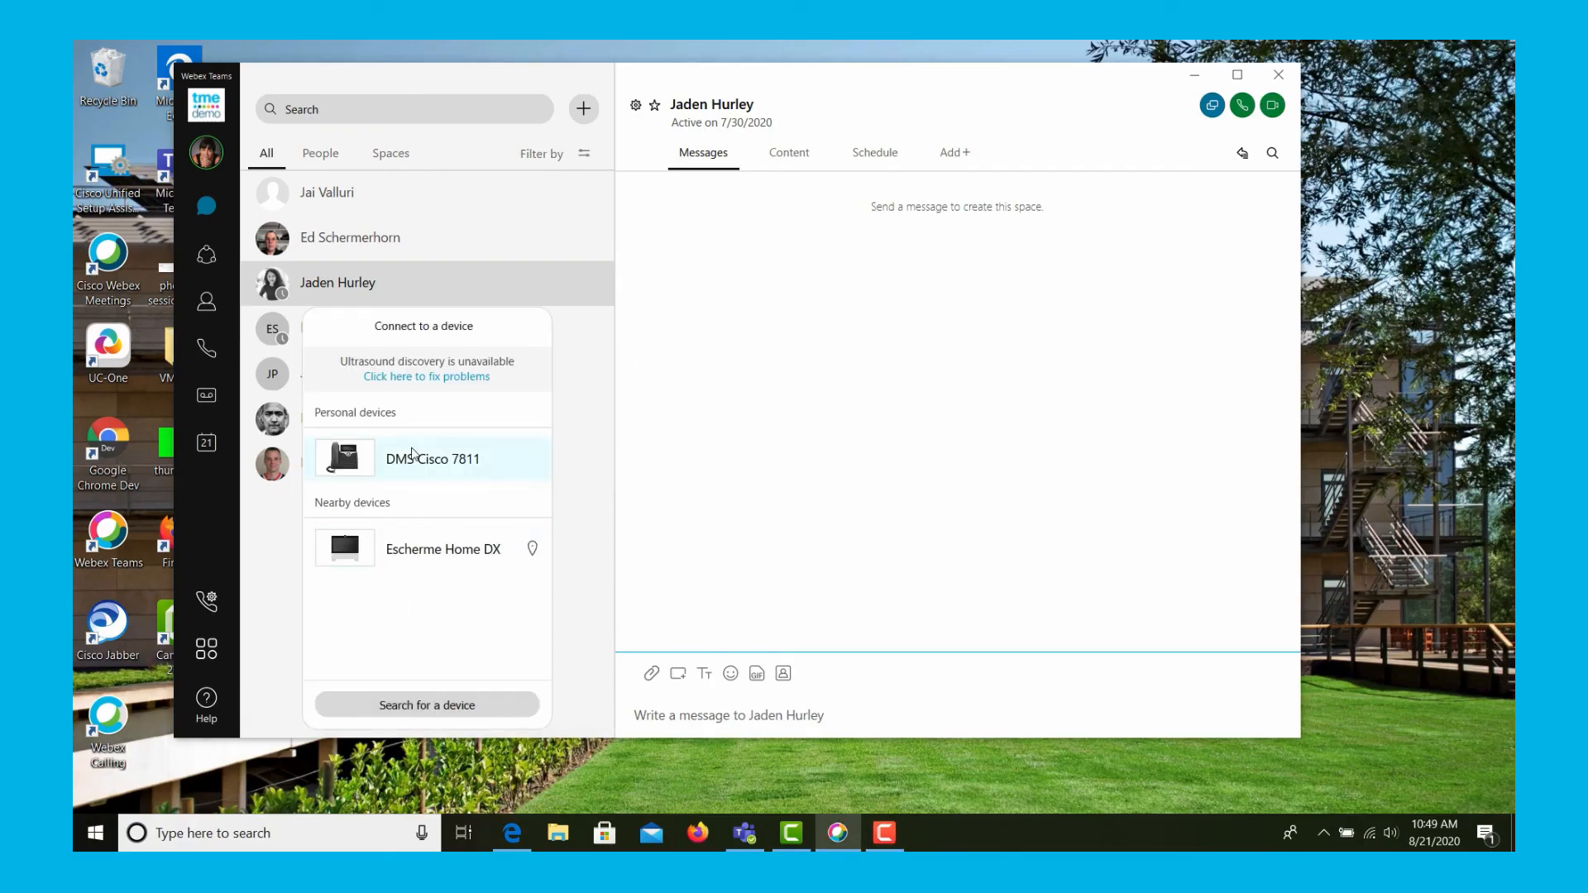
pyautogui.click(432, 459)
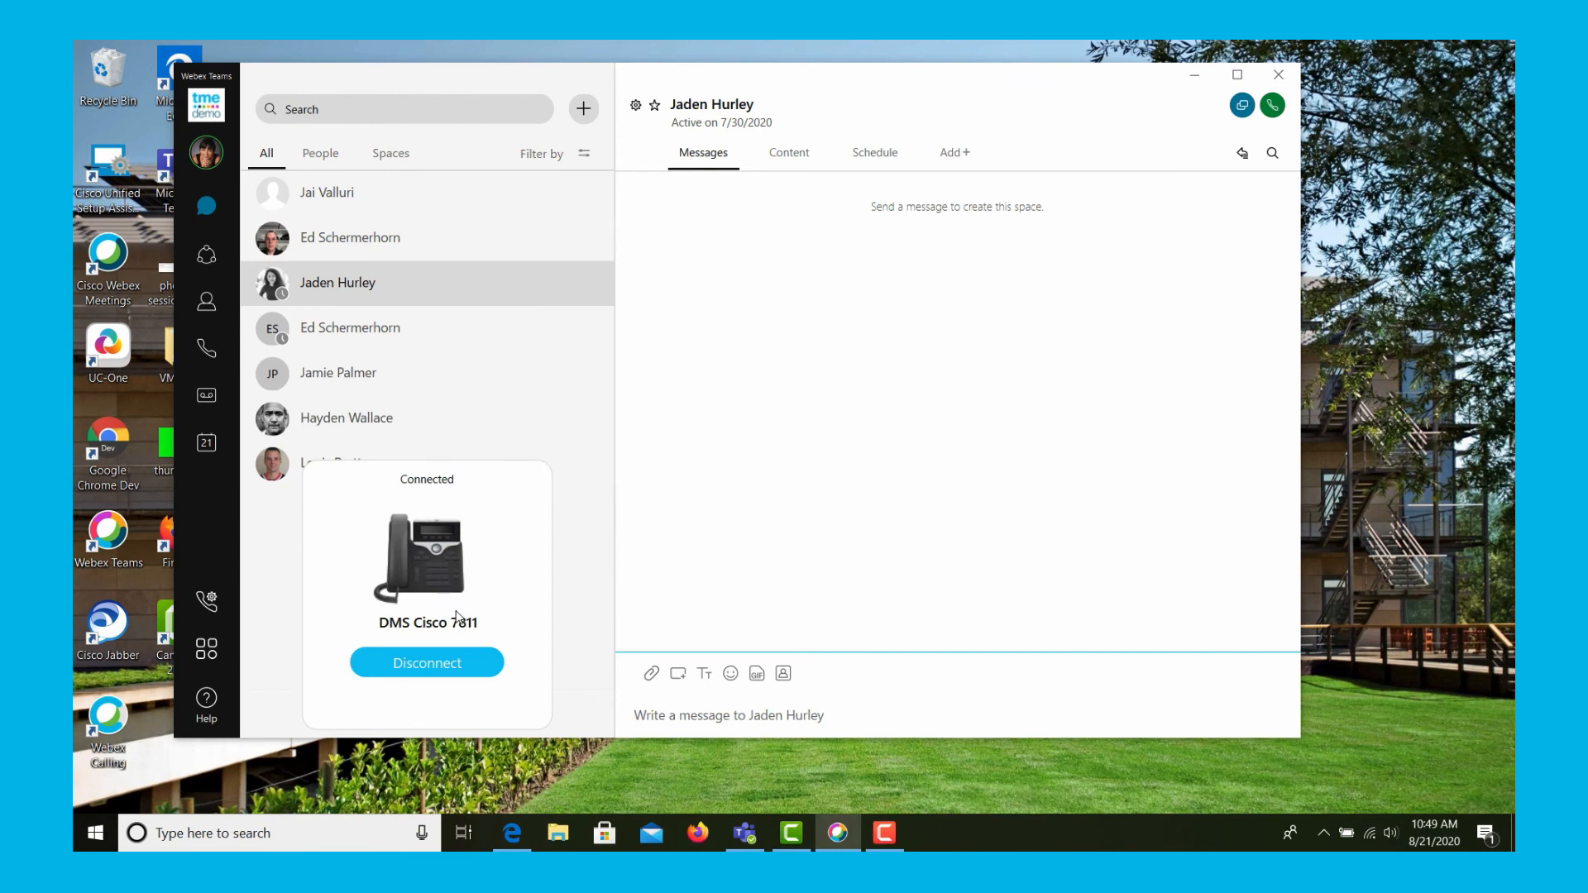